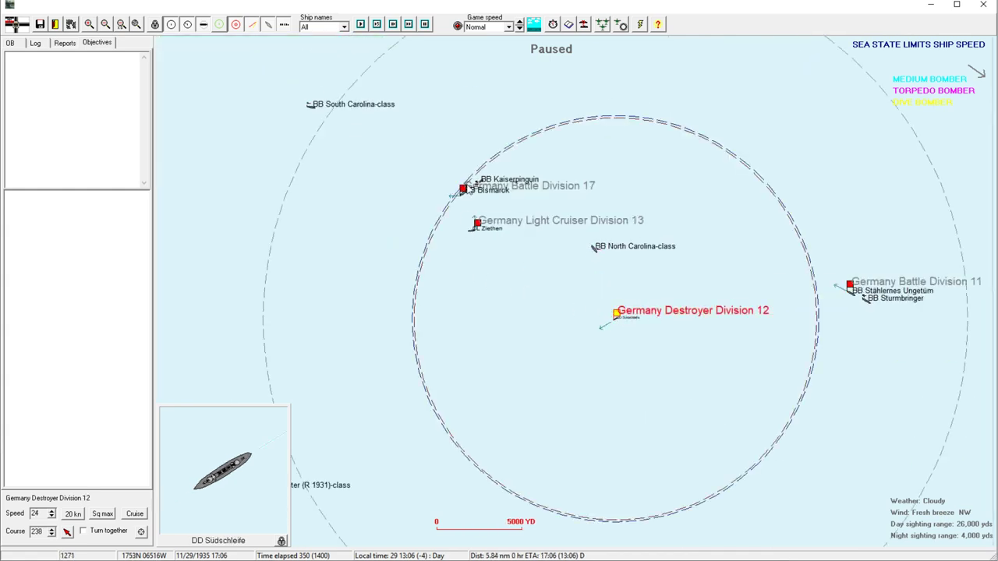
Select Germany Carrier Division 6 and bring up its Set up strike window.
{"action": "left_click", "coordinate": [464, 187]}
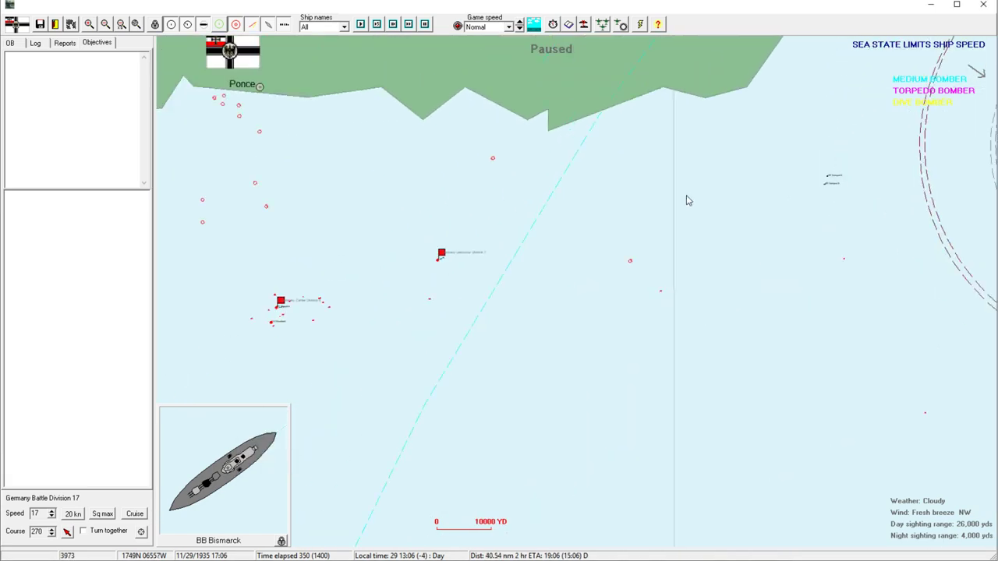
{"action": "left_click", "coordinate": [439, 256]}
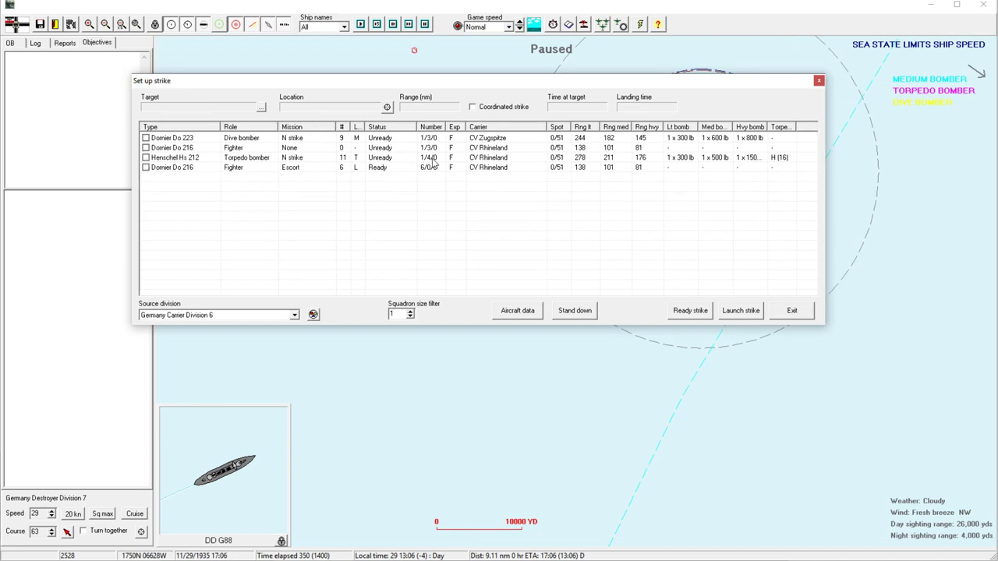
Include the Dornier Do 223 dive bombers and Henschel Hs 212 torpedo bombers and ready the strike.
{"action": "left_click", "coordinate": [145, 137]}
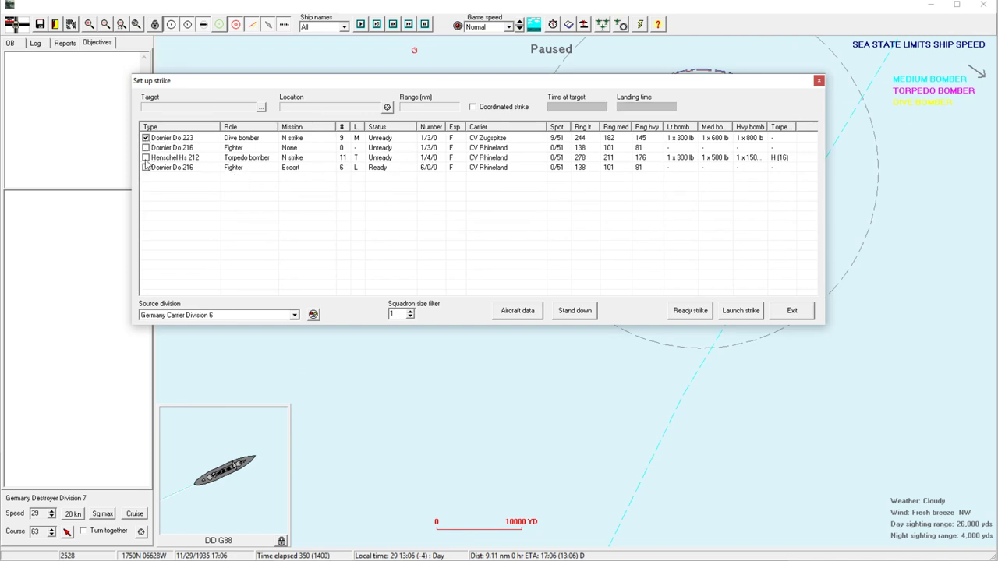
{"action": "left_click", "coordinate": [145, 156]}
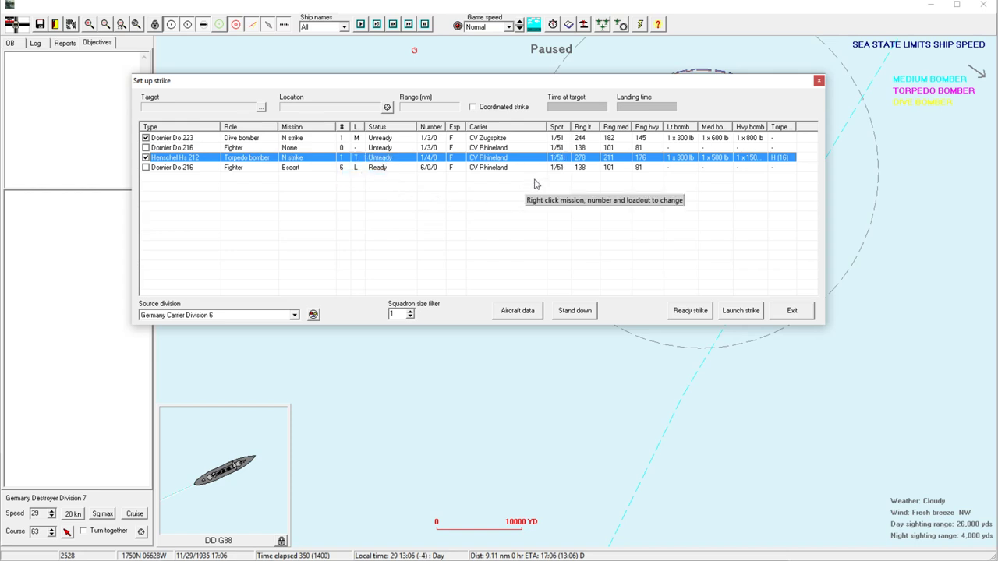
{"action": "mouse_move", "coordinate": [580, 165]}
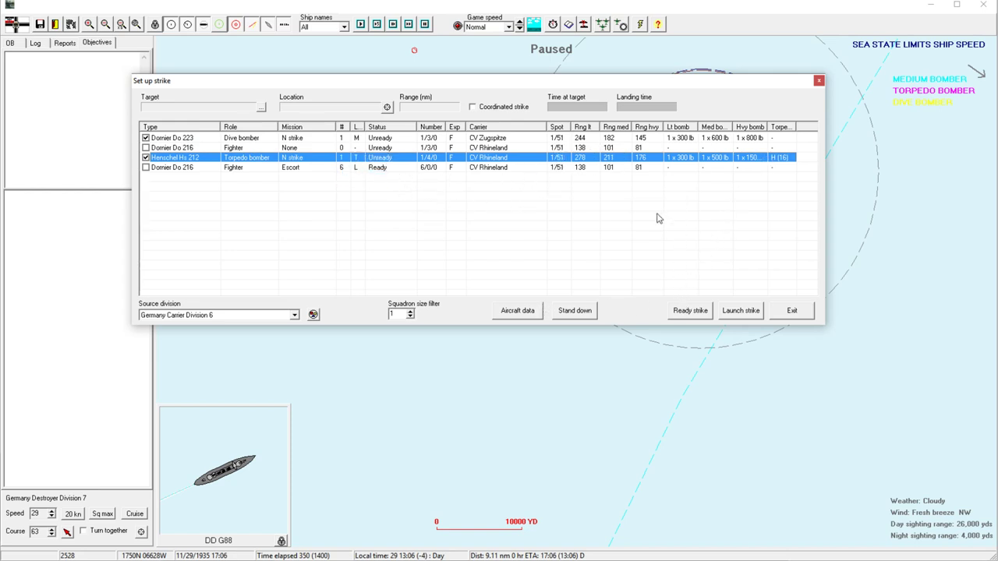
{"action": "mouse_move", "coordinate": [455, 158]}
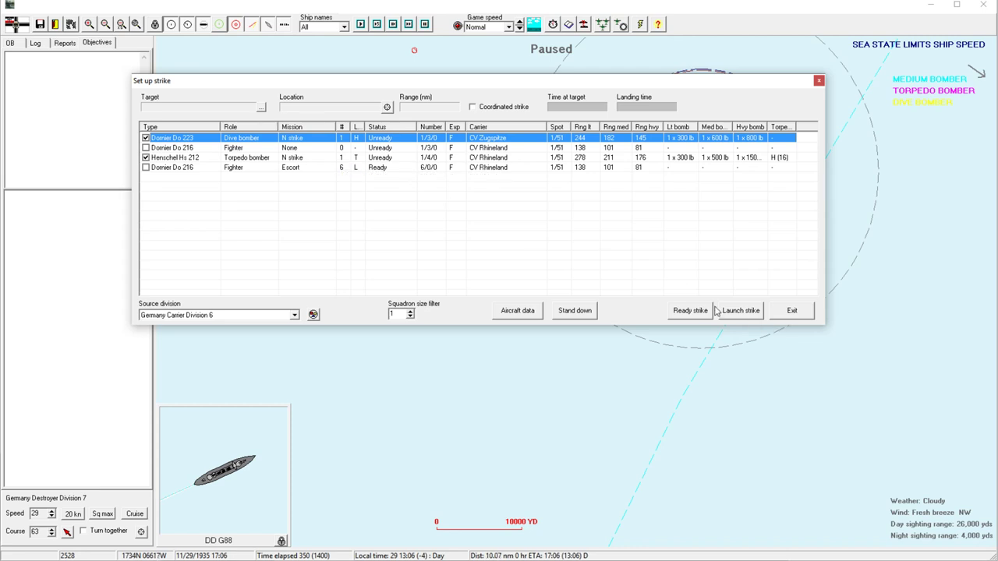
{"action": "left_click", "coordinate": [792, 311]}
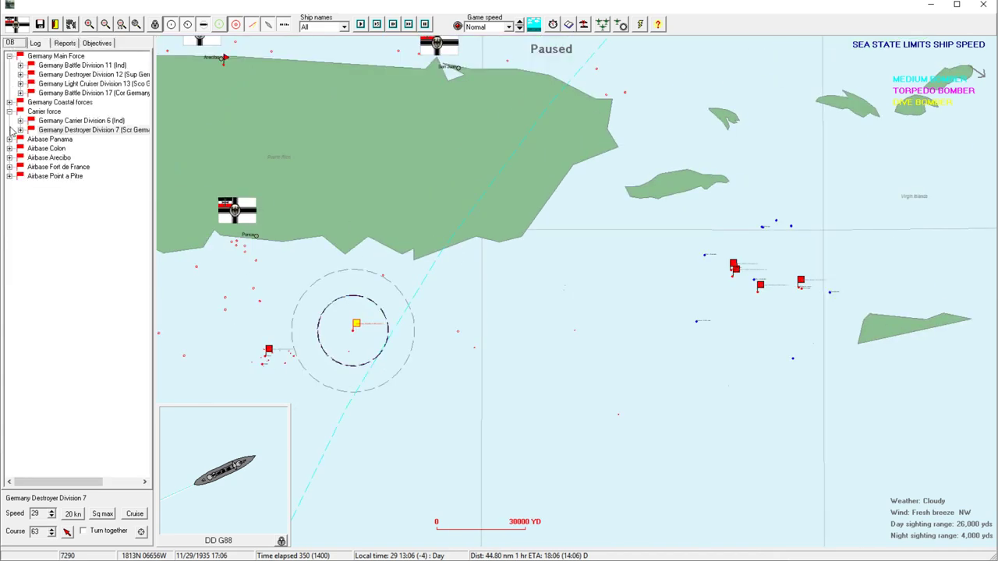
Expand Germany Coastal forces, select Battery 5 then Battery 6, and show Battery 6's details.
{"action": "left_click", "coordinate": [20, 103]}
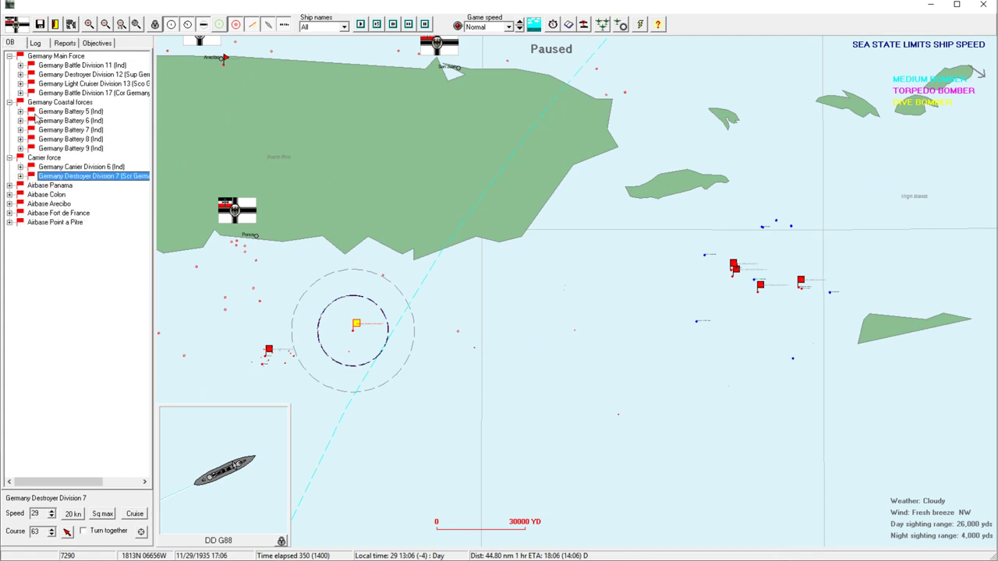
{"action": "left_click", "coordinate": [69, 110]}
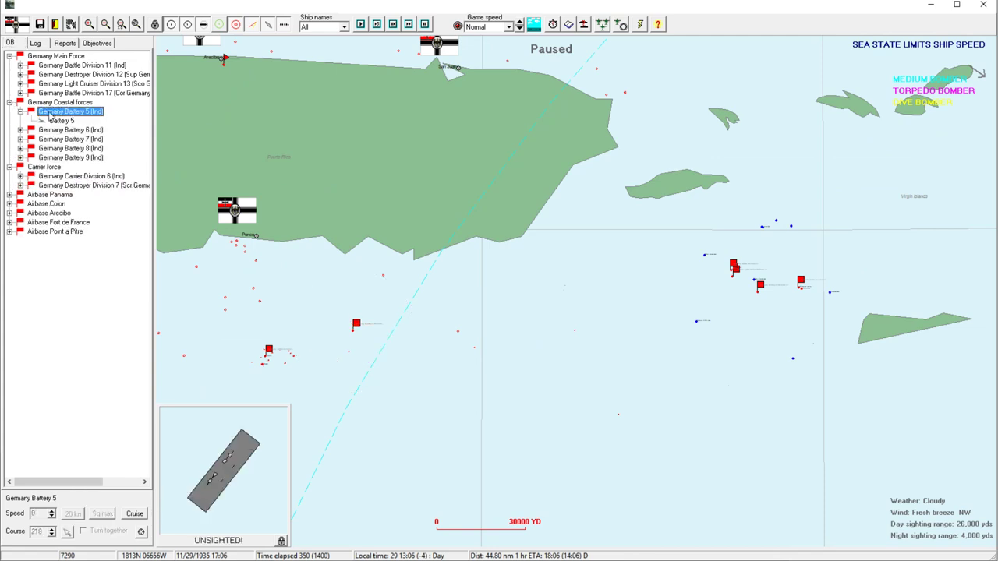
{"action": "left_click", "coordinate": [70, 129]}
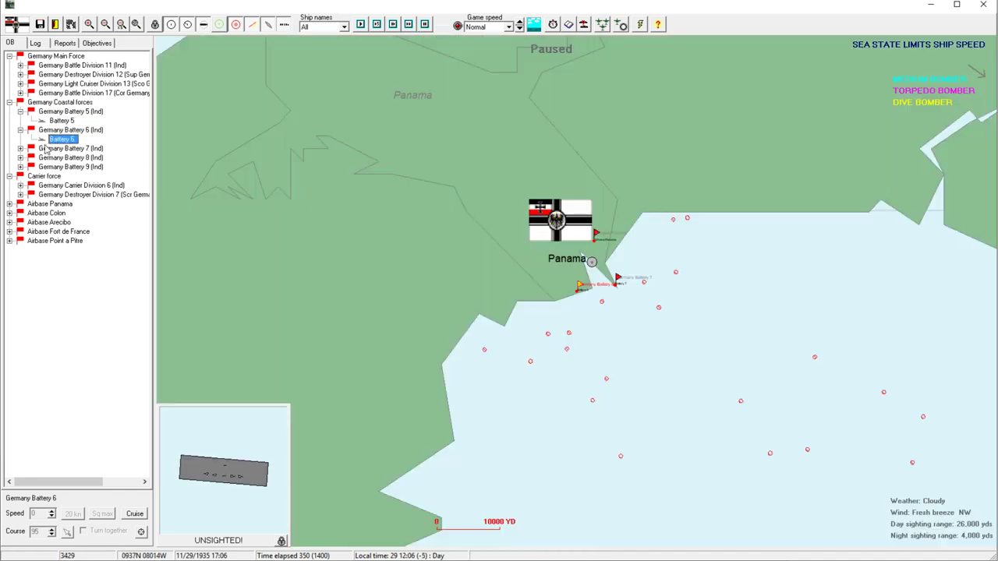
{"action": "left_click", "coordinate": [20, 148]}
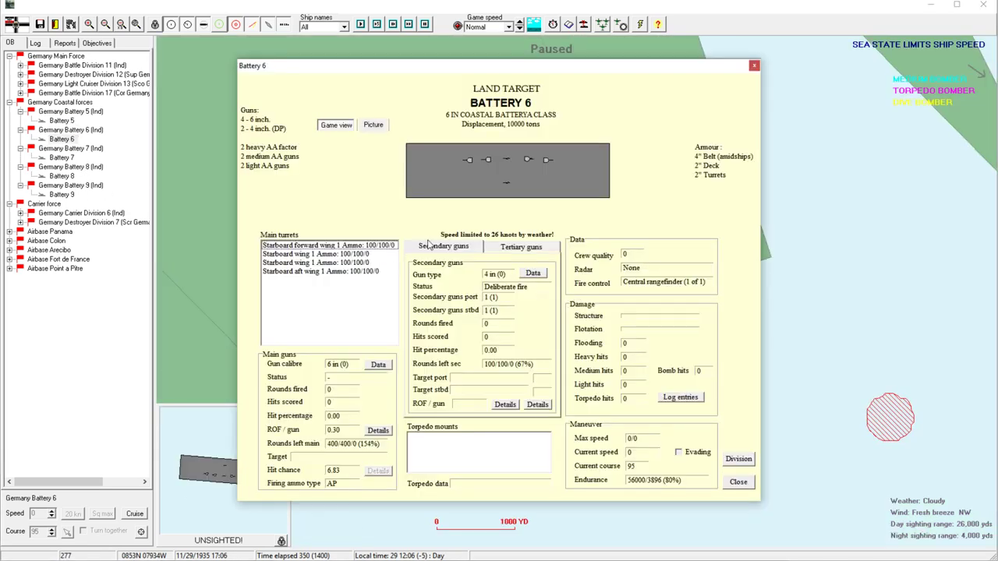
{"action": "left_click", "coordinate": [738, 480]}
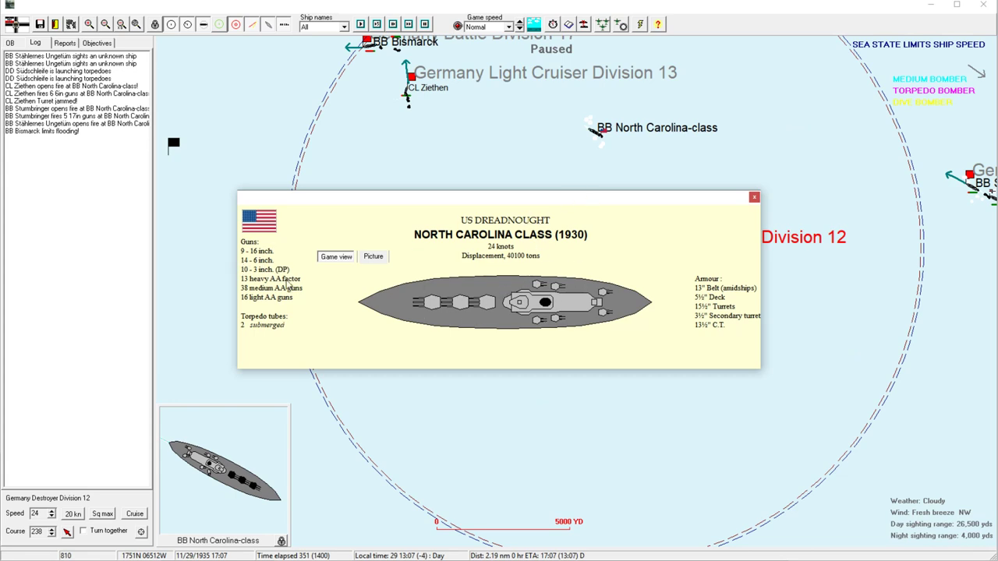
{"action": "mouse_move", "coordinate": [262, 262]}
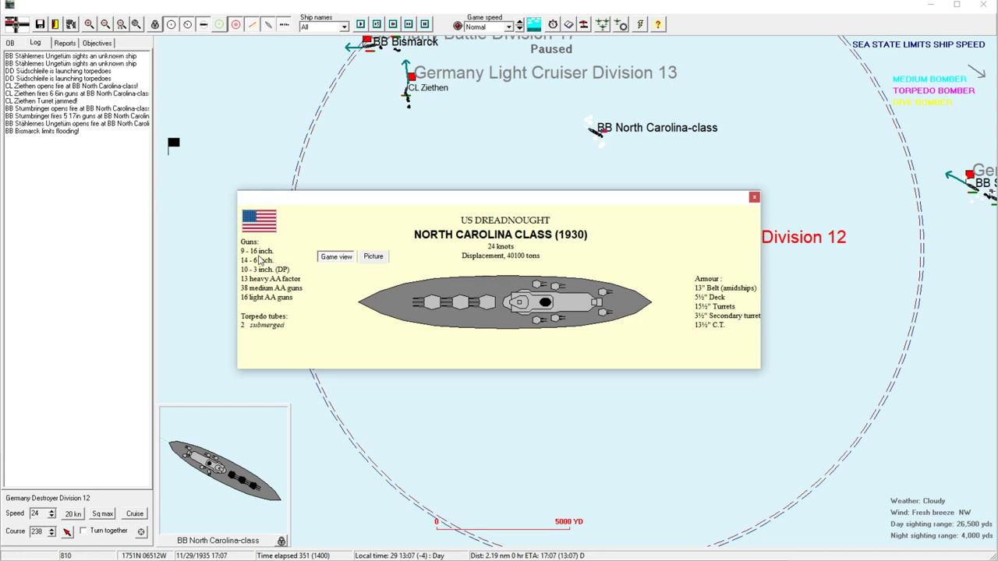
{"action": "mouse_move", "coordinate": [287, 282]}
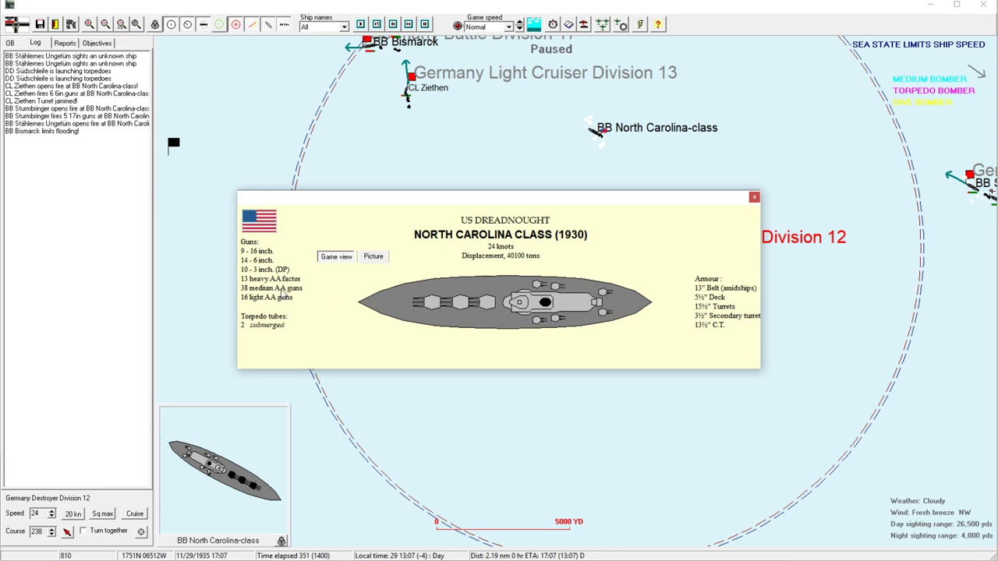
Close the North Carolina class card, show it again briefly, and close it once more.
{"action": "left_click", "coordinate": [753, 197]}
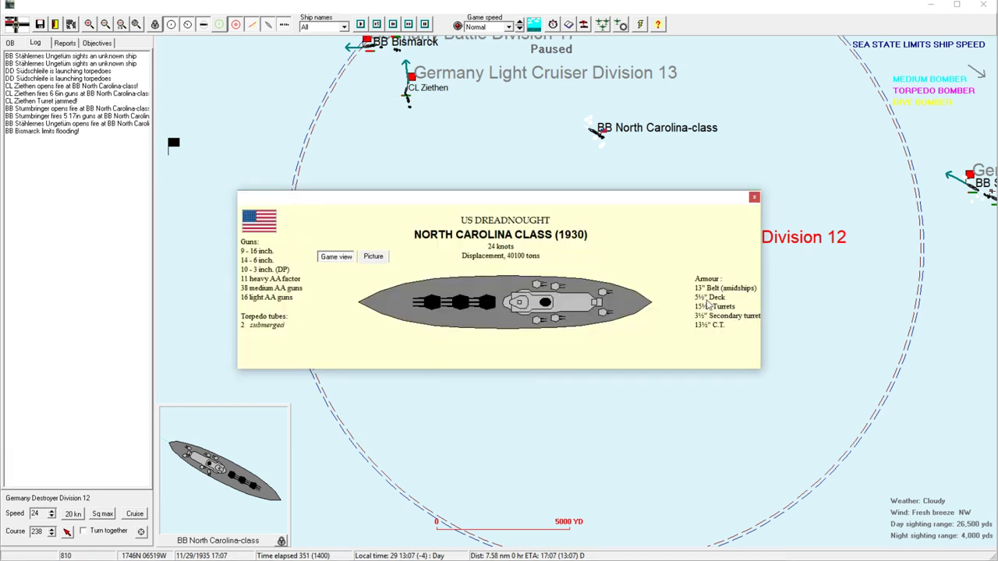
{"action": "left_click", "coordinate": [753, 197]}
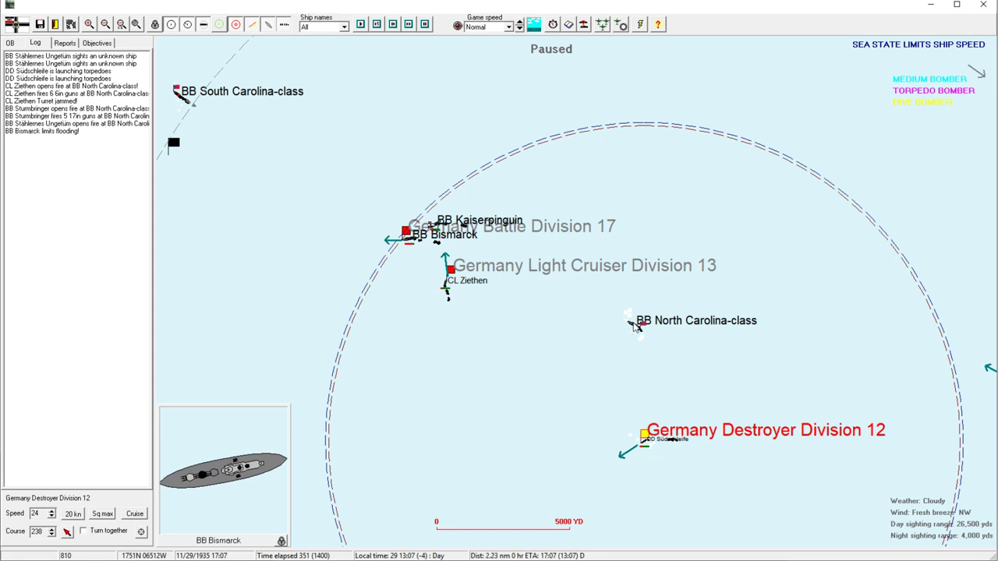
{"action": "left_click", "coordinate": [632, 322]}
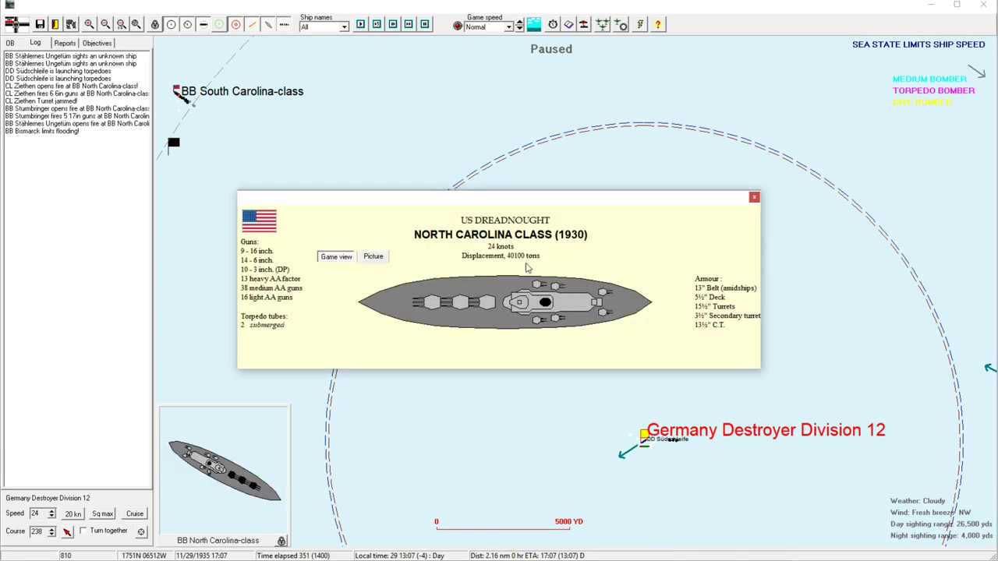
{"action": "left_click", "coordinate": [755, 196]}
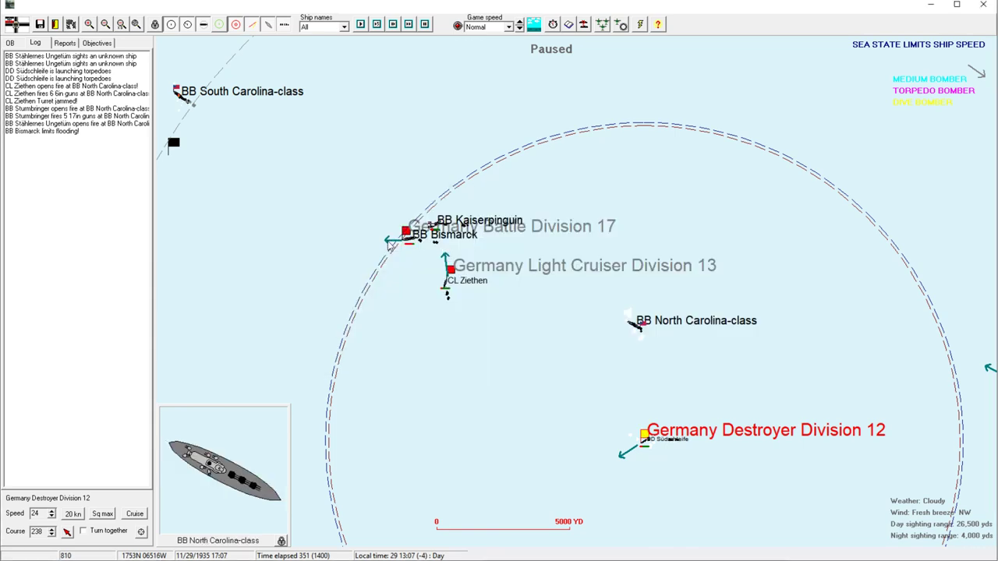
Select Germany Battle Division 11 to show its division orders.
{"action": "left_click", "coordinate": [405, 233]}
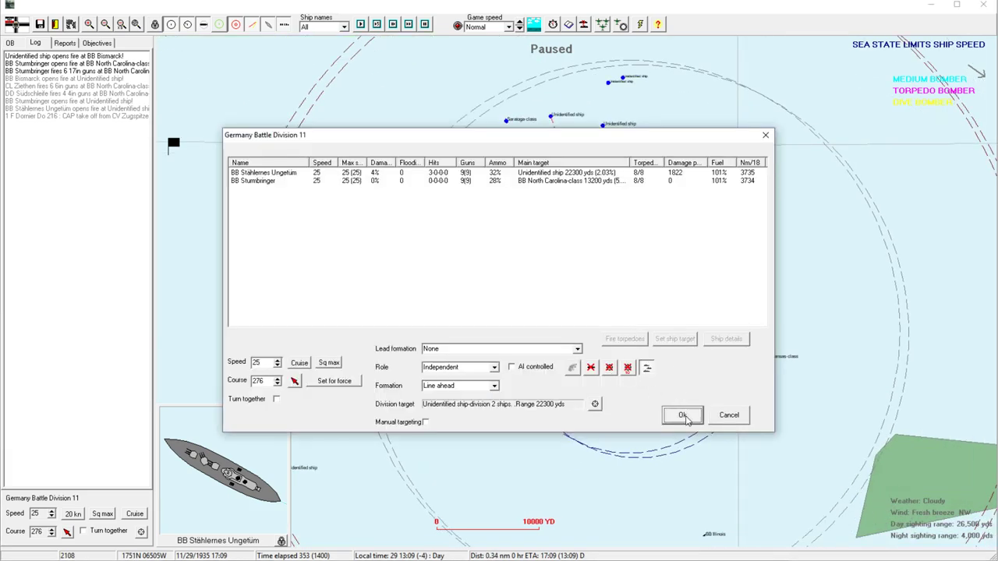
Confirm Division 11's orders and set Battle Division 17's target to the South Carolina-class battleship.
{"action": "left_click", "coordinate": [682, 415]}
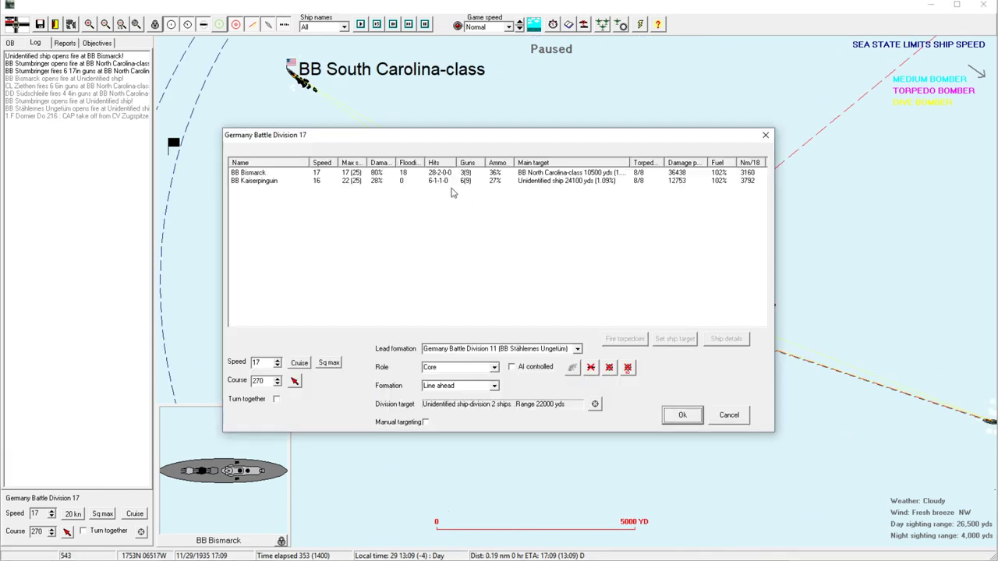
{"action": "left_click", "coordinate": [273, 171]}
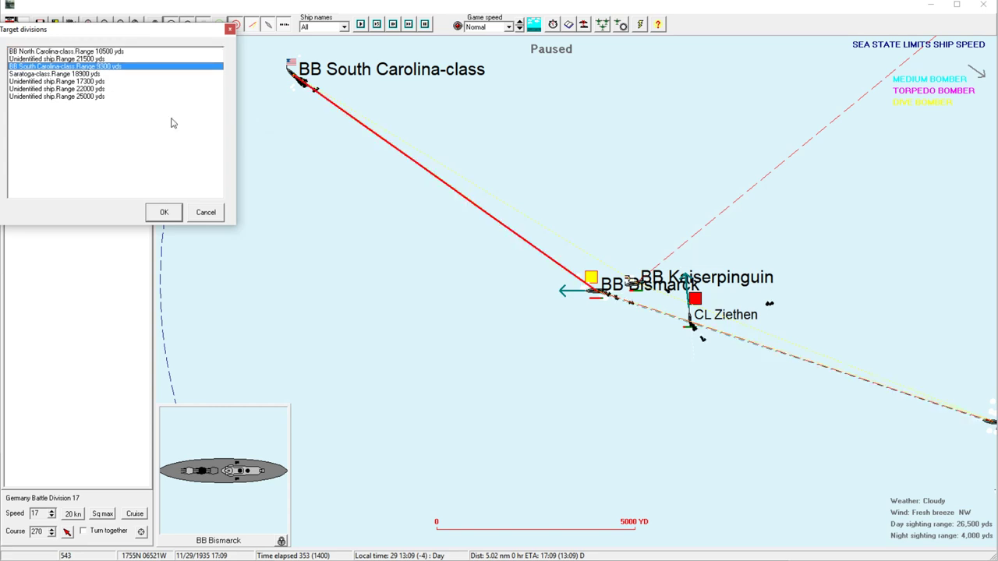
{"action": "left_click", "coordinate": [163, 212]}
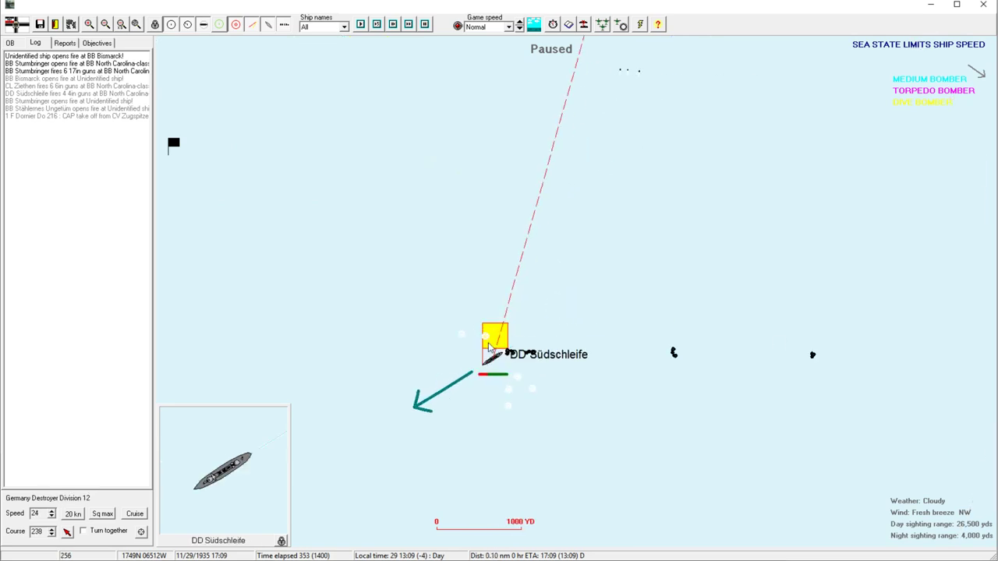
Confirm Destroyer Division 12's orders and bring up Battle Division 11's orders.
{"action": "double_click", "coordinate": [493, 343]}
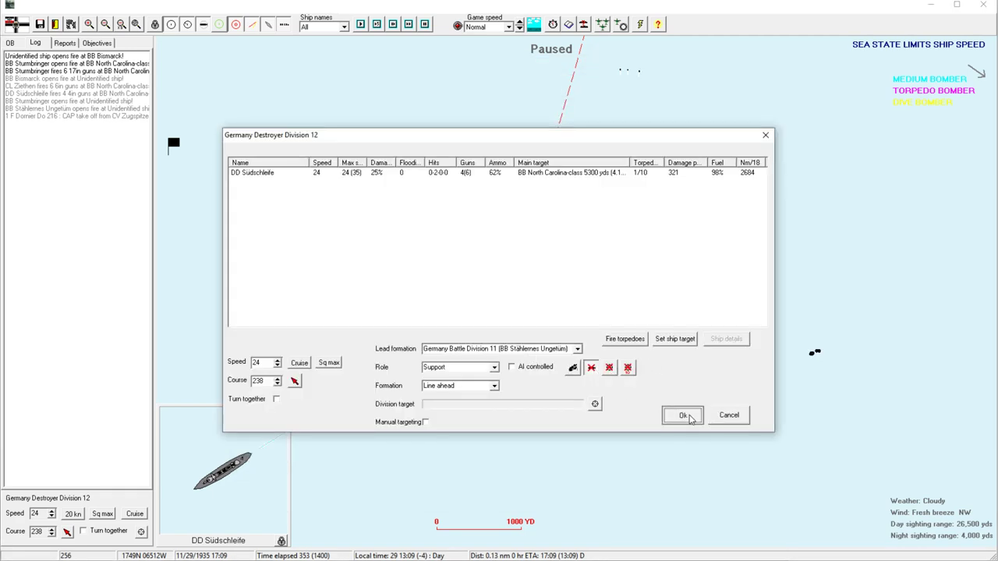
{"action": "left_click", "coordinate": [683, 415]}
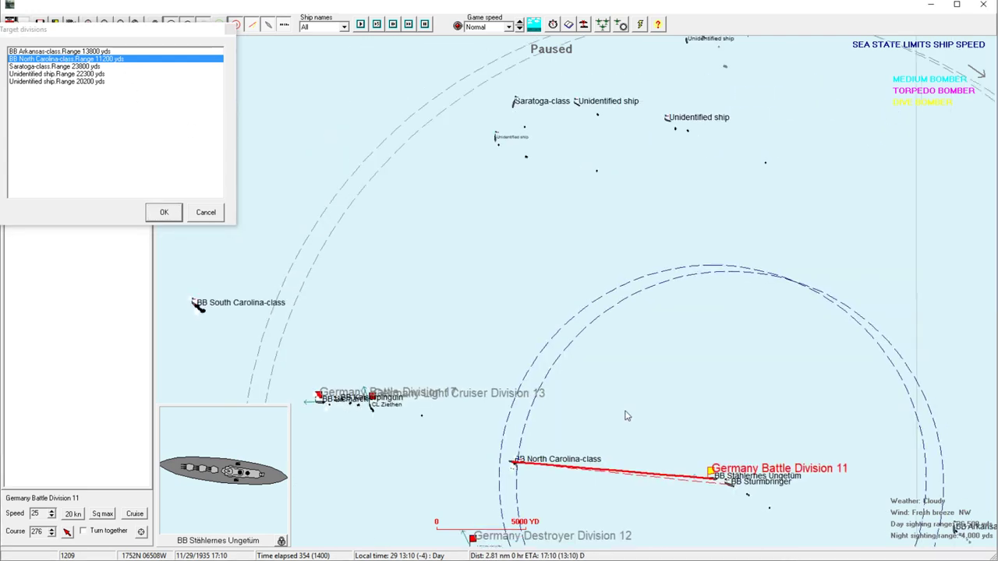
{"action": "left_click", "coordinate": [54, 65]}
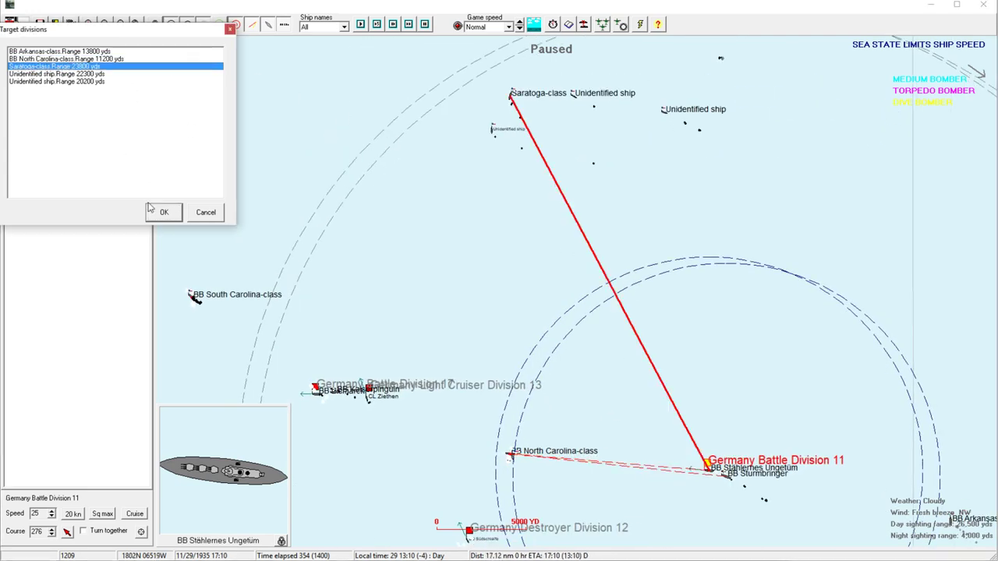
{"action": "left_click", "coordinate": [164, 212]}
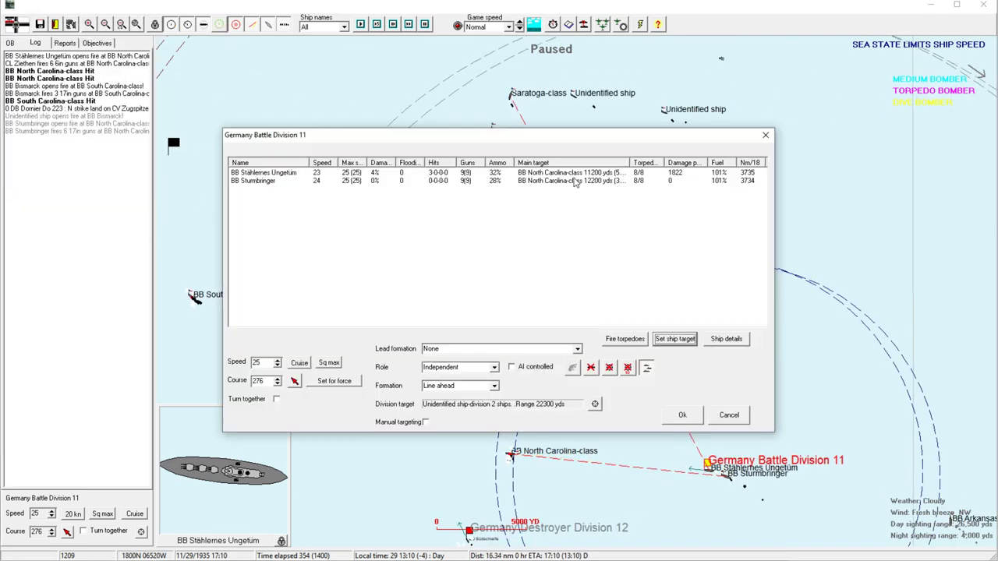
Set Battle Division 11's ship target to the unidentified ship and confirm.
{"action": "left_click", "coordinate": [674, 339]}
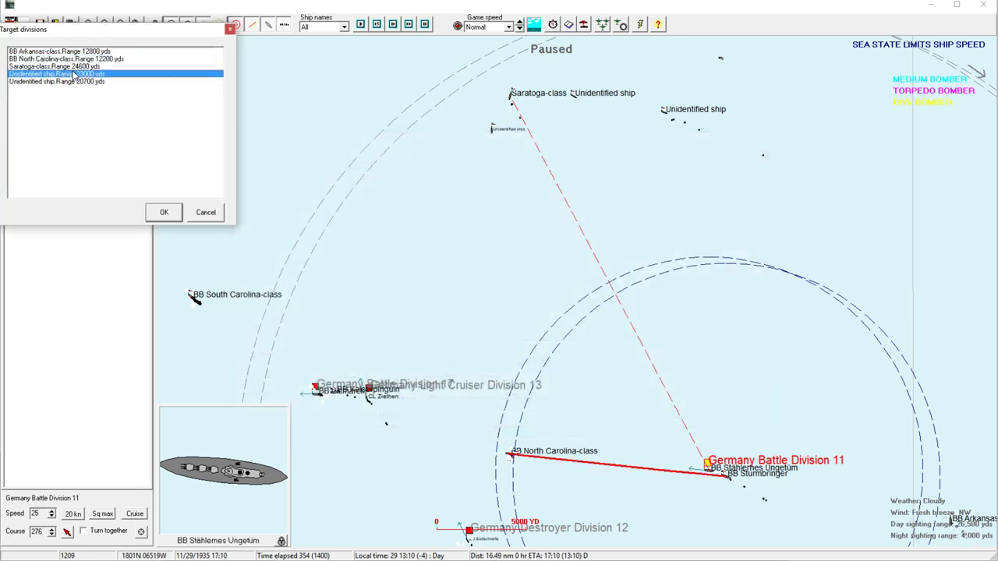
{"action": "left_click", "coordinate": [56, 81]}
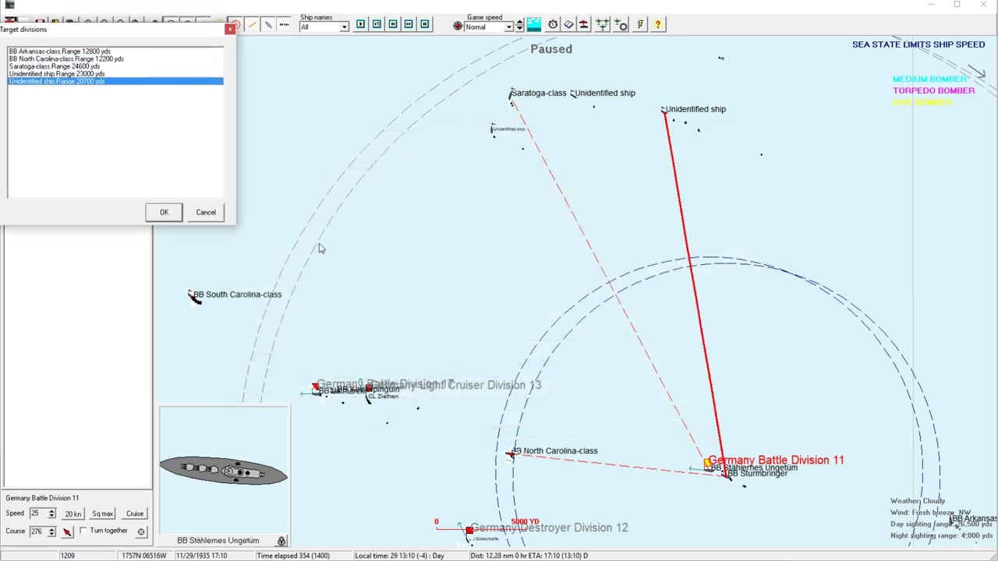
{"action": "left_click", "coordinate": [163, 212]}
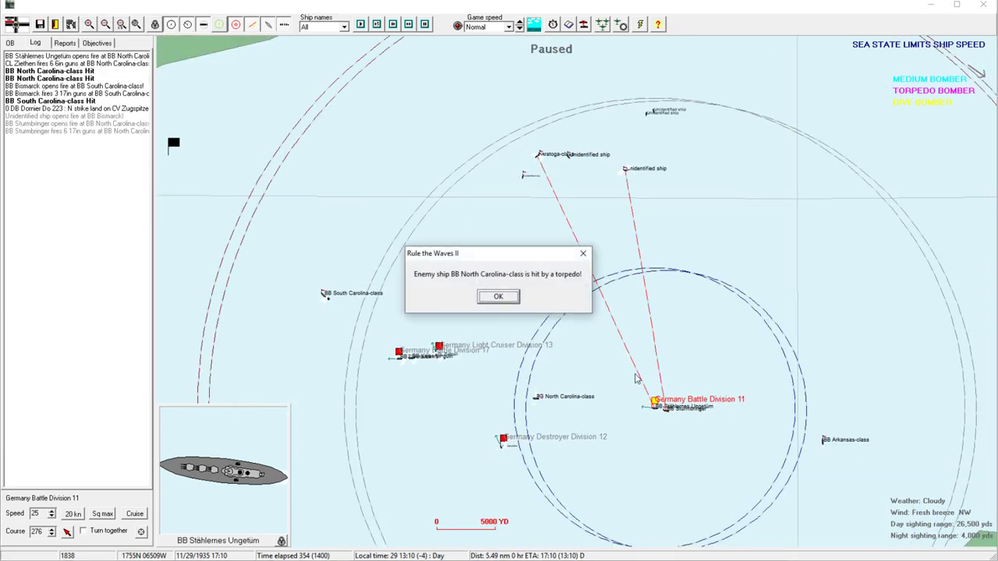
{"action": "left_click", "coordinate": [499, 296]}
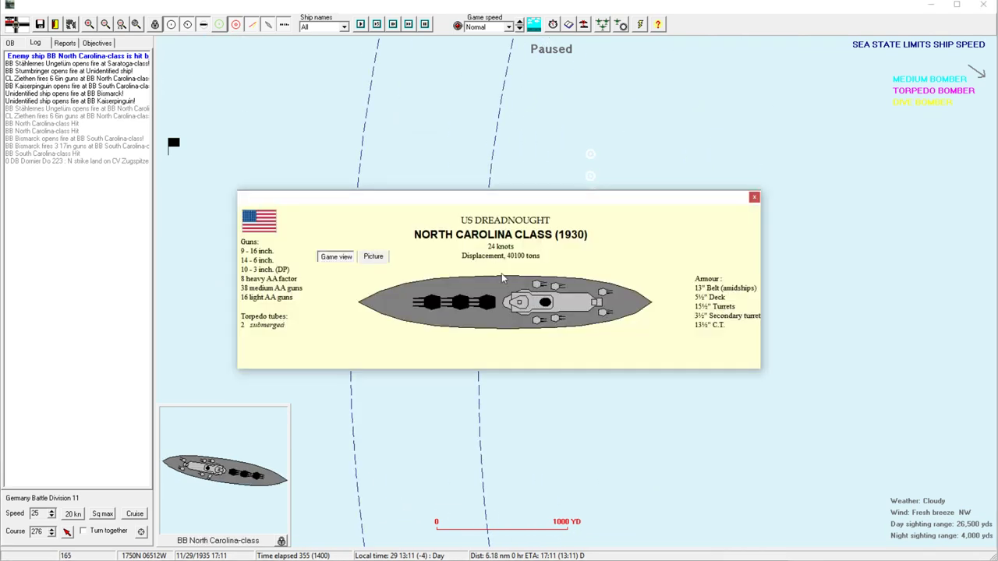
{"action": "left_click", "coordinate": [753, 196]}
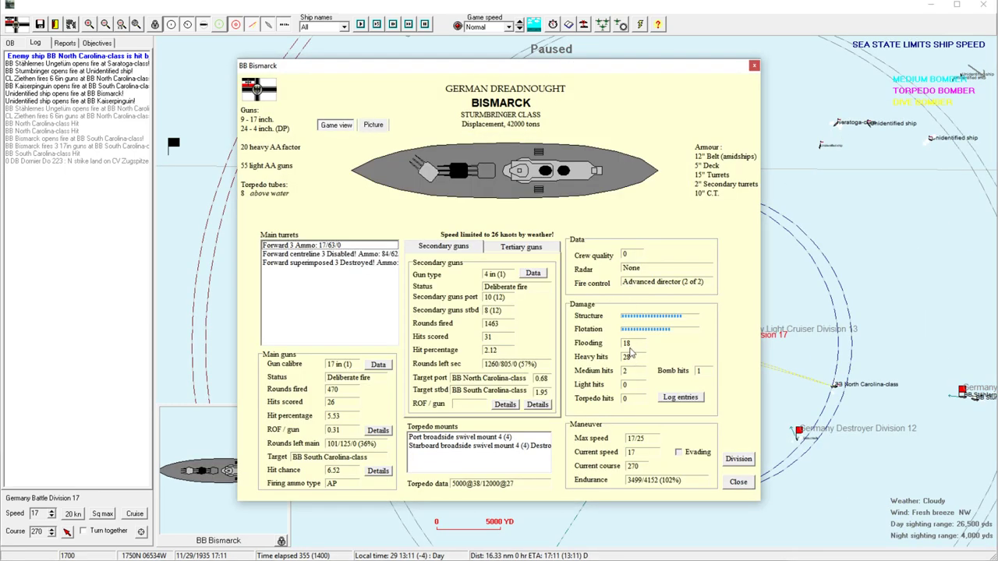
{"action": "left_click", "coordinate": [737, 480]}
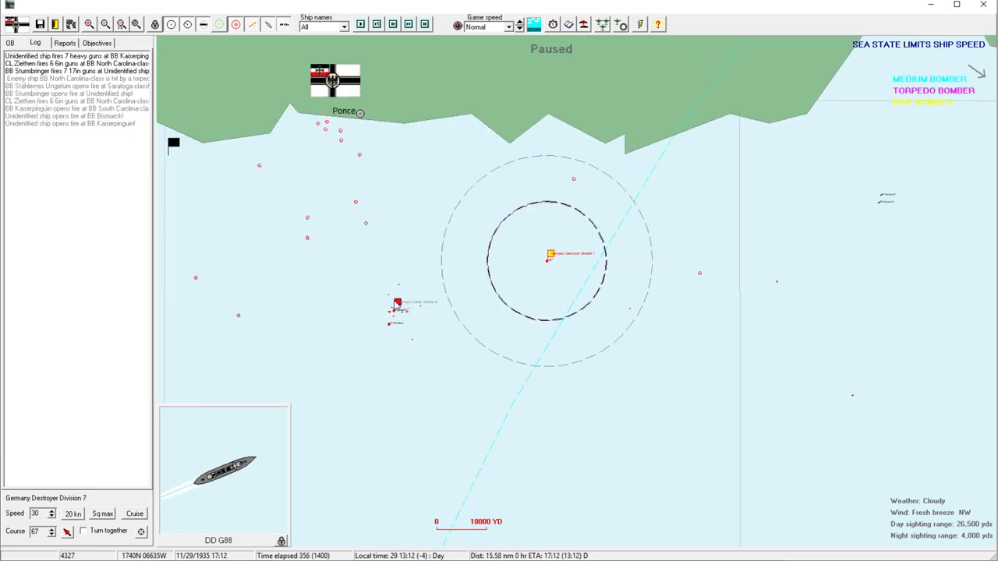
Add the Rhineland dive bombers and fighter escort to the strike and launch toward the chosen location.
{"action": "left_click", "coordinate": [397, 302]}
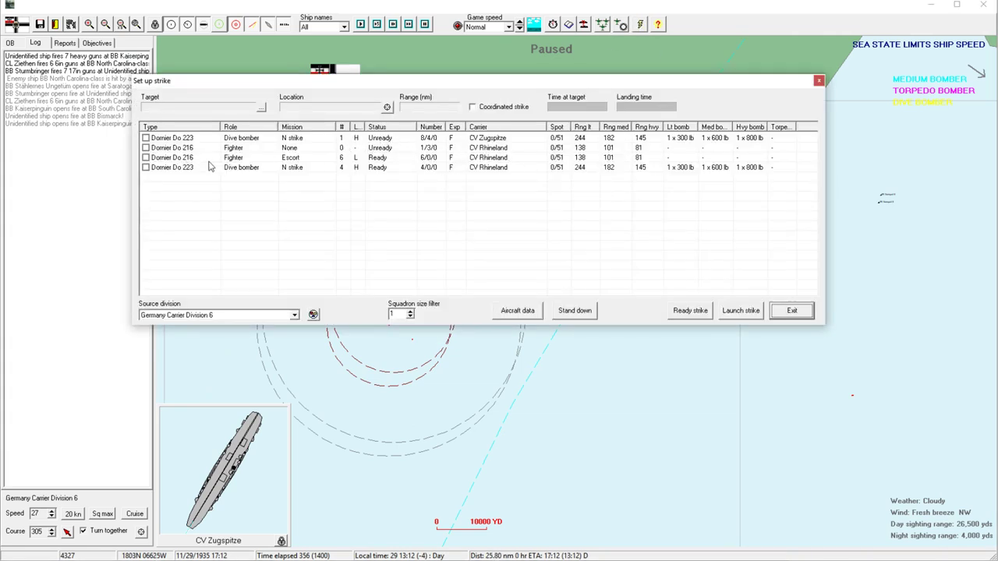
{"action": "left_click", "coordinate": [145, 167]}
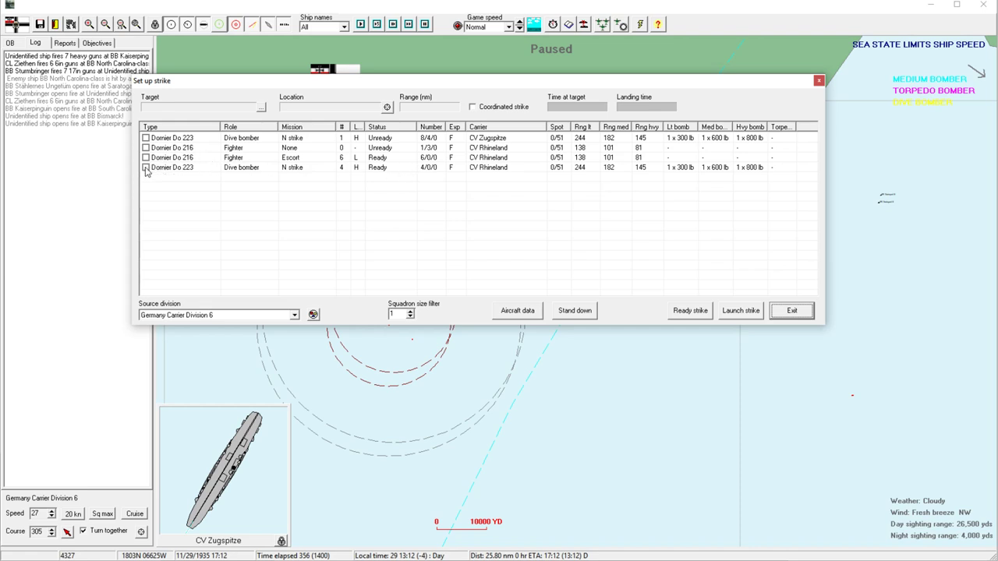
{"action": "left_click", "coordinate": [145, 167]}
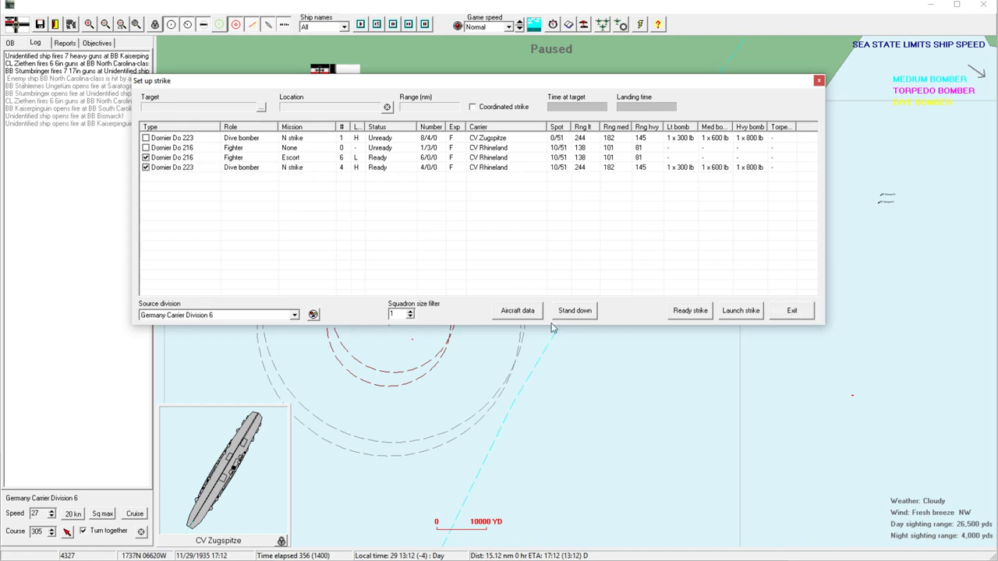
{"action": "mouse_move", "coordinate": [396, 109]}
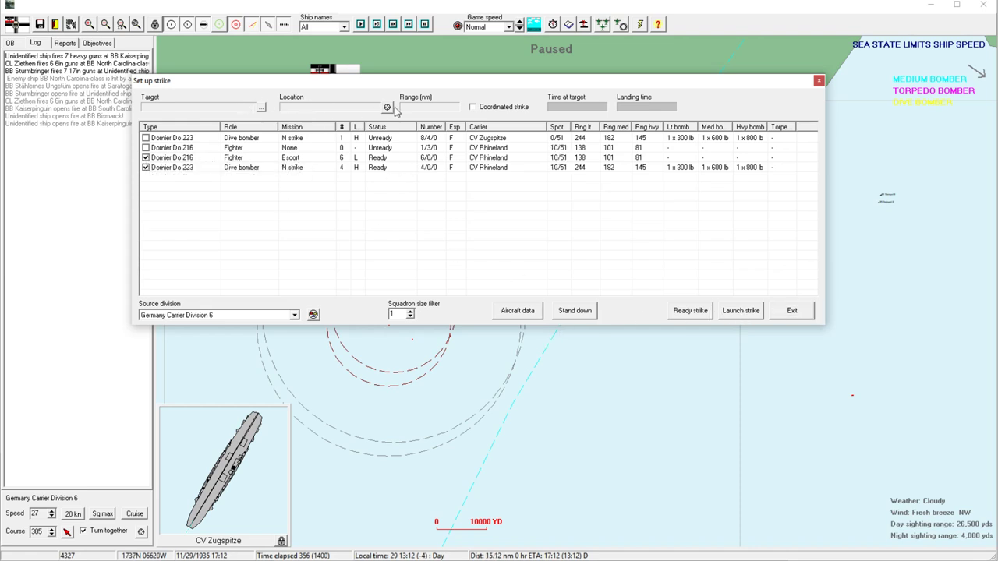
{"action": "left_click", "coordinate": [792, 310]}
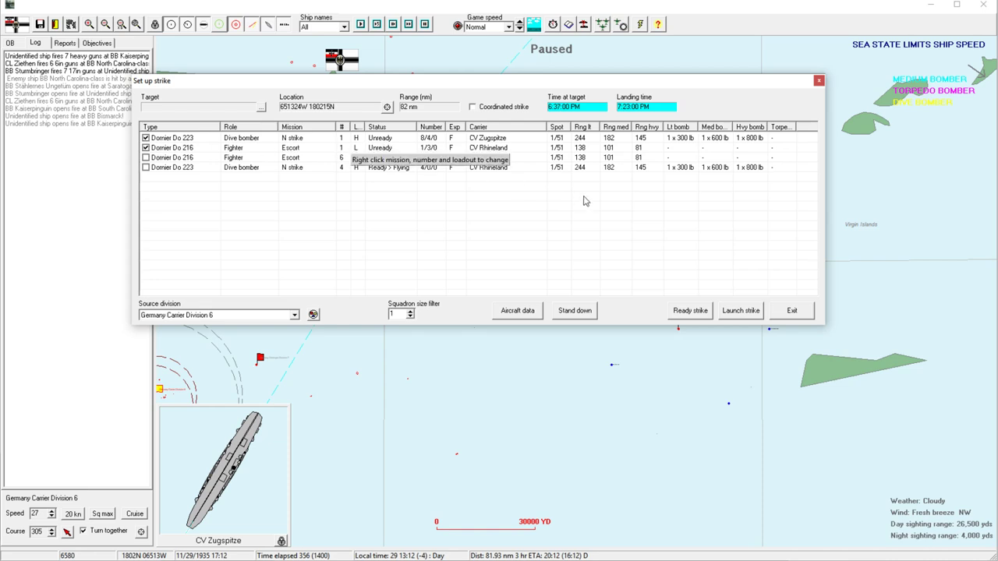
Ready the Zugspitze dive bombers for a strike and exit strike planning.
{"action": "left_click", "coordinate": [146, 157]}
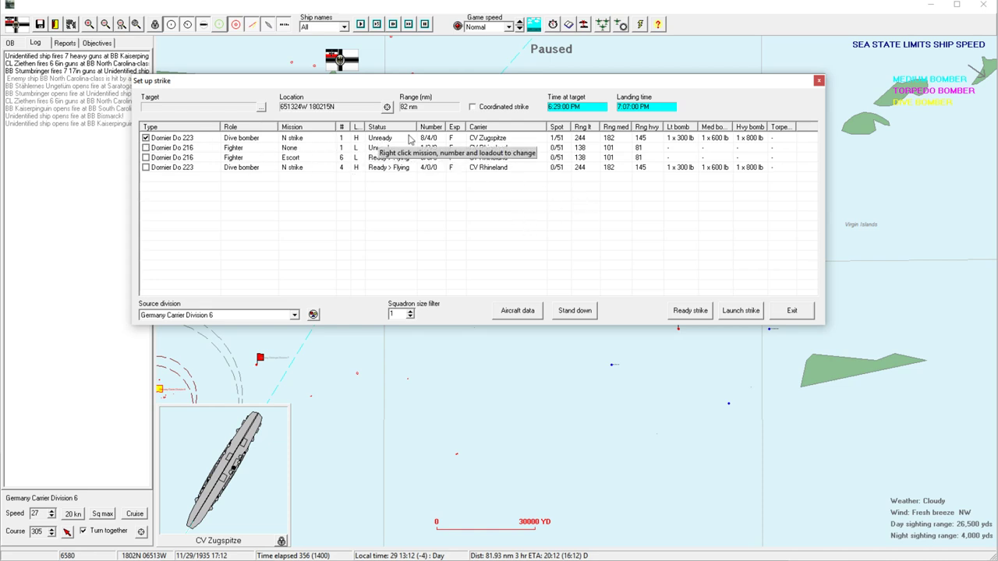
{"action": "left_click", "coordinate": [340, 137]}
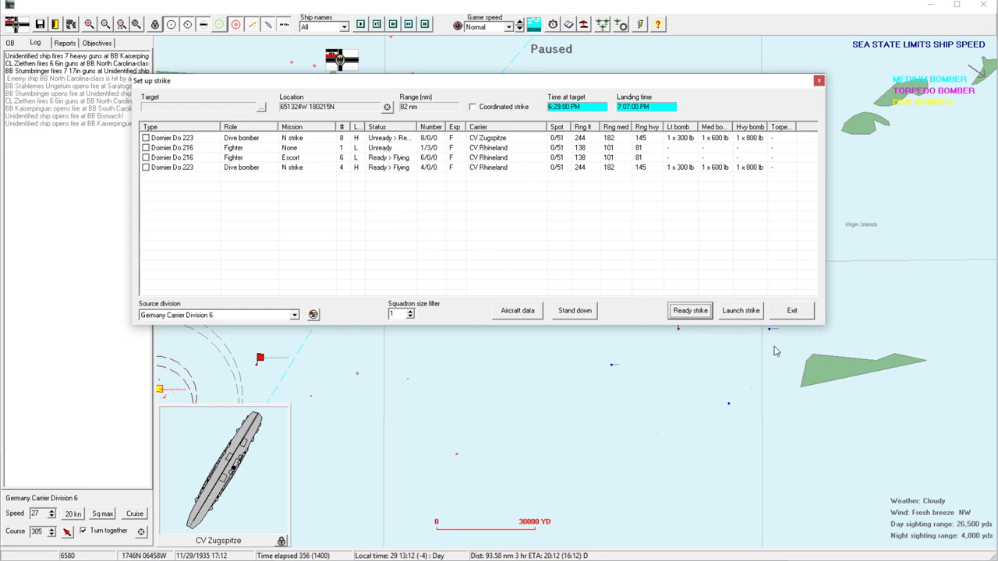
{"action": "left_click", "coordinate": [793, 310]}
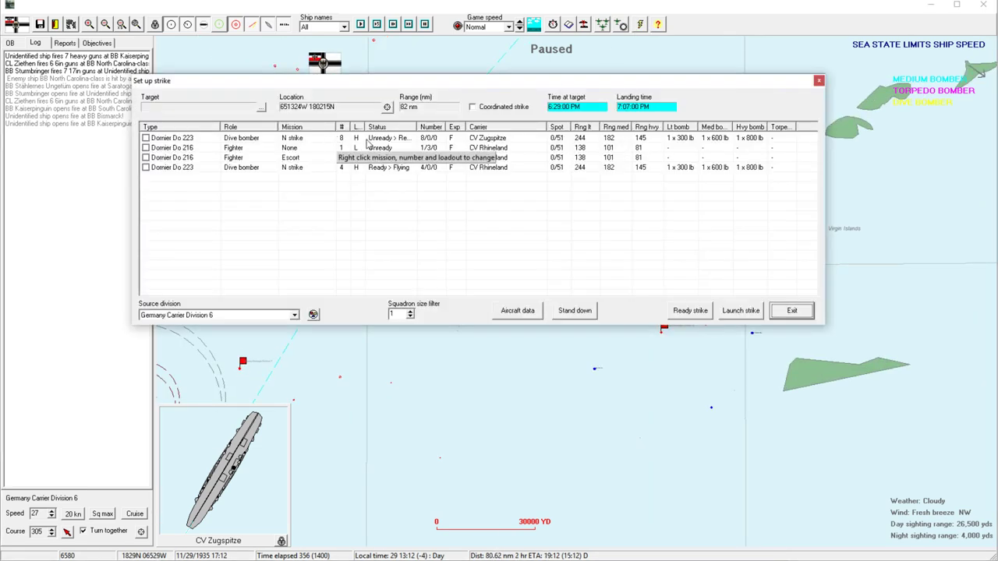
{"action": "left_click", "coordinate": [792, 311]}
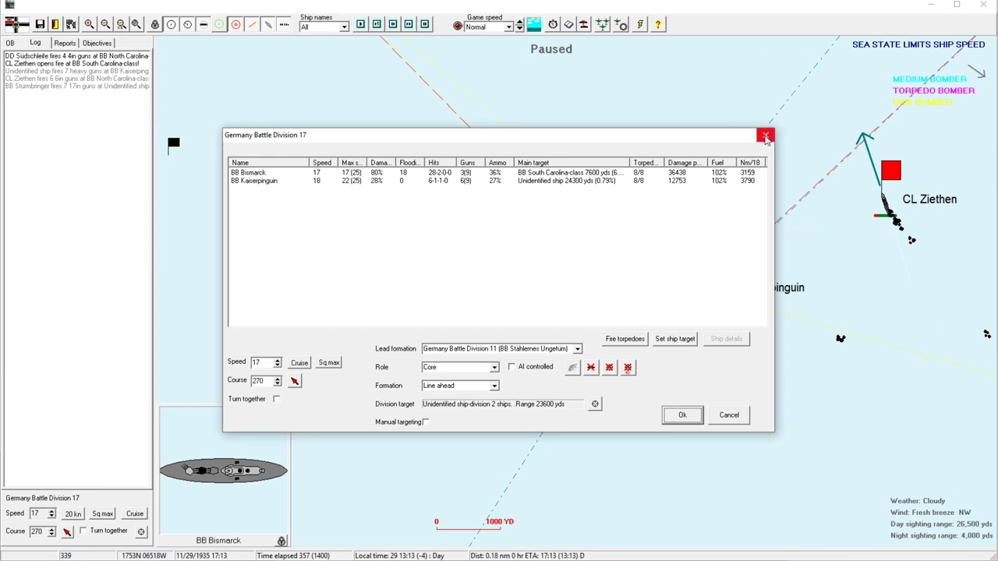
Detach Bismarck from Battle Division 17 via the OOB tree and adjust its AI controlled setting.
{"action": "left_click", "coordinate": [764, 134]}
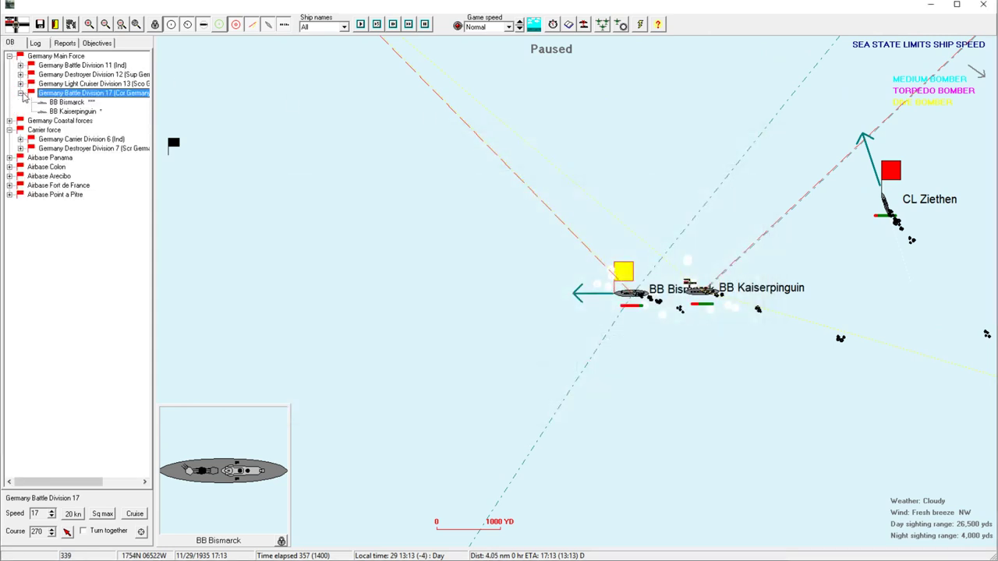
{"action": "right_click", "coordinate": [69, 102]}
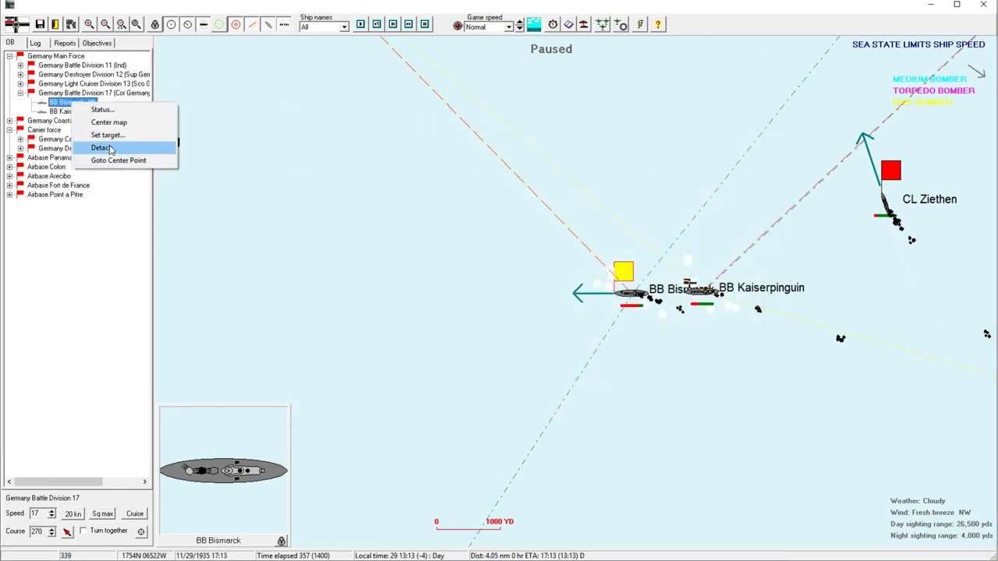
{"action": "left_click", "coordinate": [103, 147]}
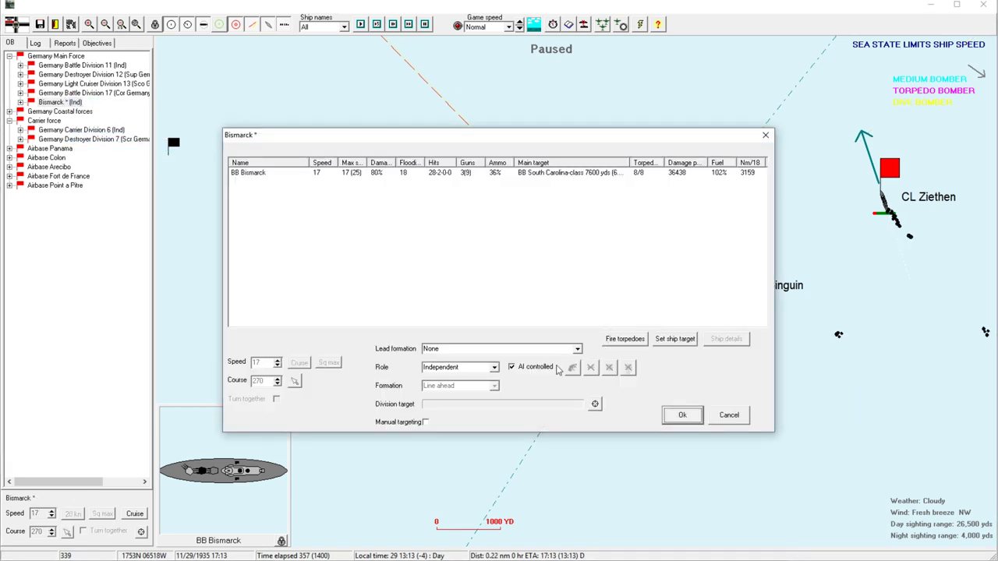
{"action": "left_click", "coordinate": [683, 414]}
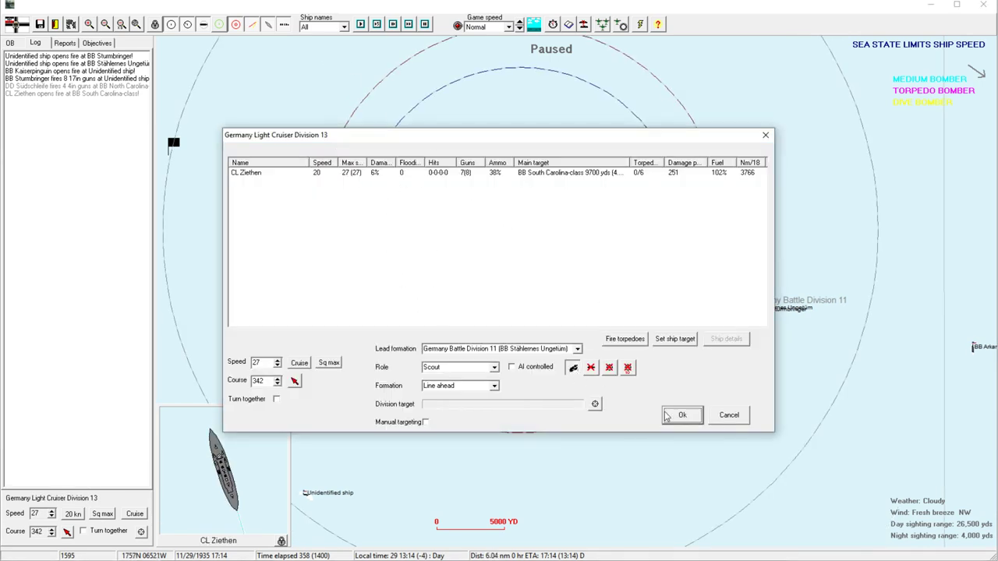
Confirm Light Cruiser Division 13's orders and target Battle Division 17 on the unidentified ship at 22400 yards.
{"action": "left_click", "coordinate": [682, 415]}
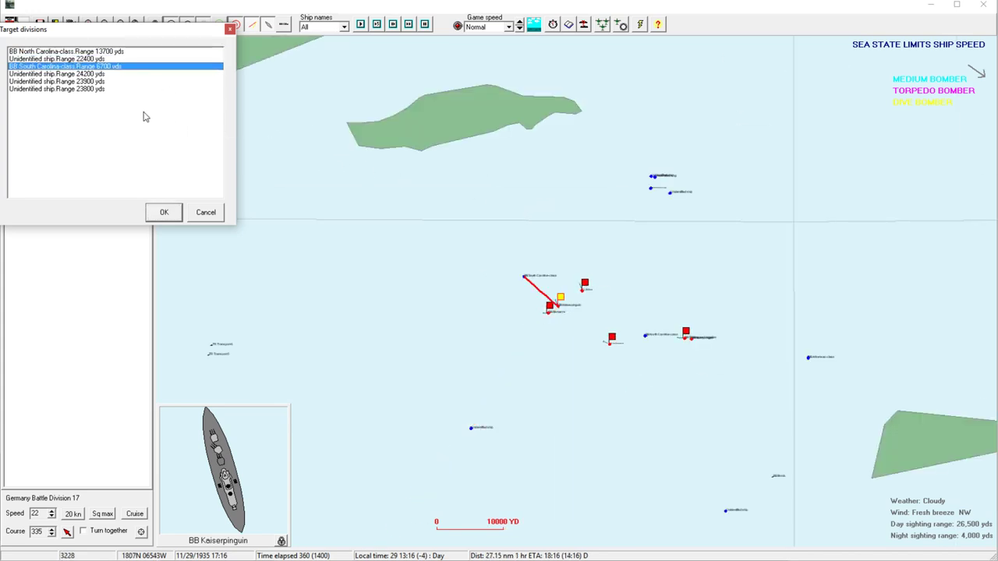
{"action": "left_click", "coordinate": [56, 81]}
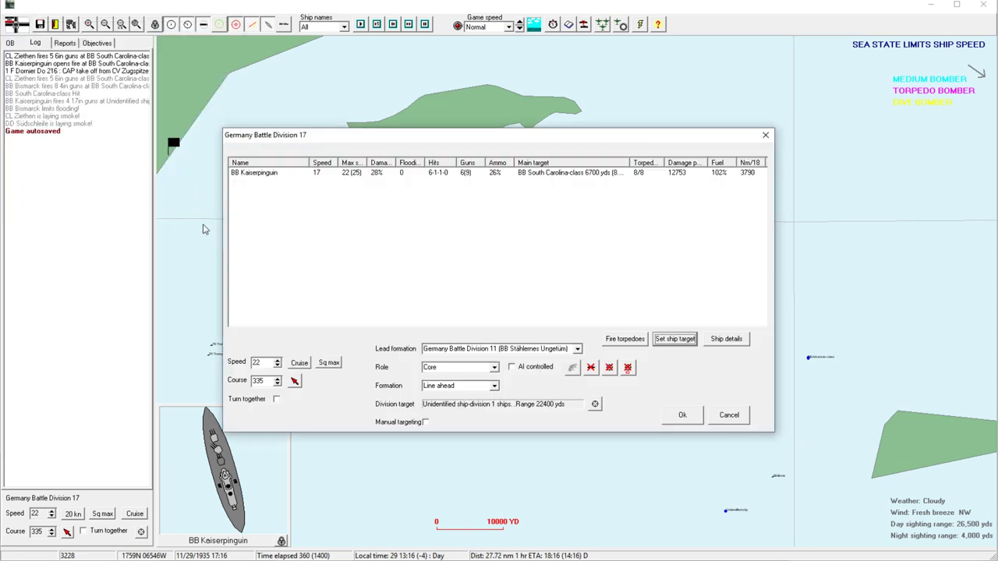
{"action": "left_click", "coordinate": [728, 415]}
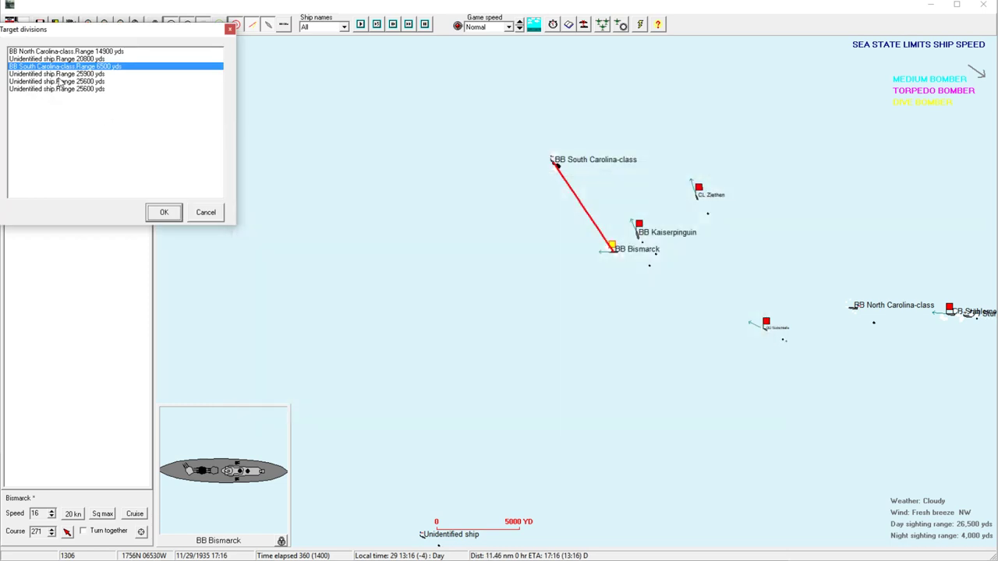
Target the detached Bismarck on the unidentified ship at 20000 yards and accept its orders.
{"action": "left_click", "coordinate": [56, 59]}
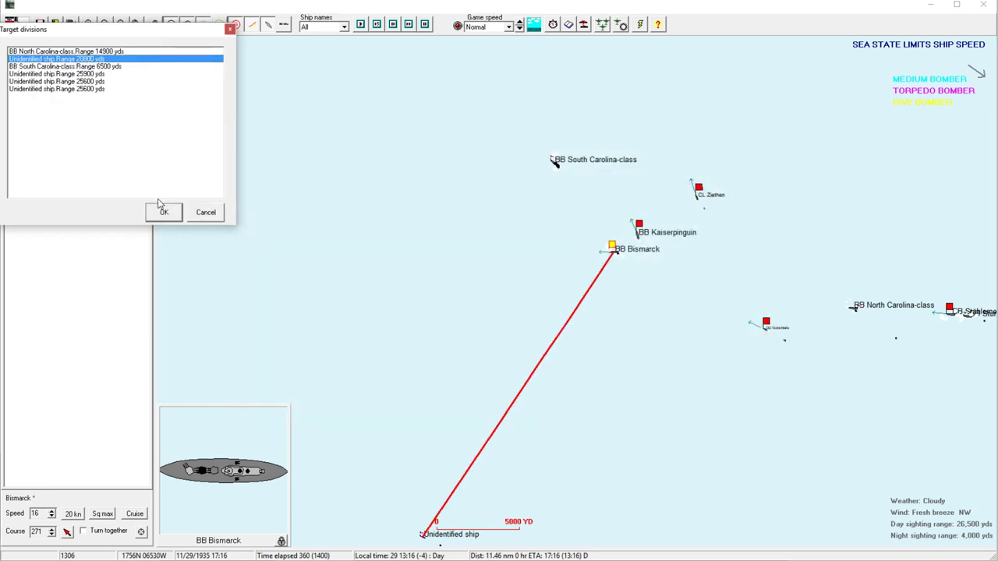
{"action": "left_click", "coordinate": [164, 212]}
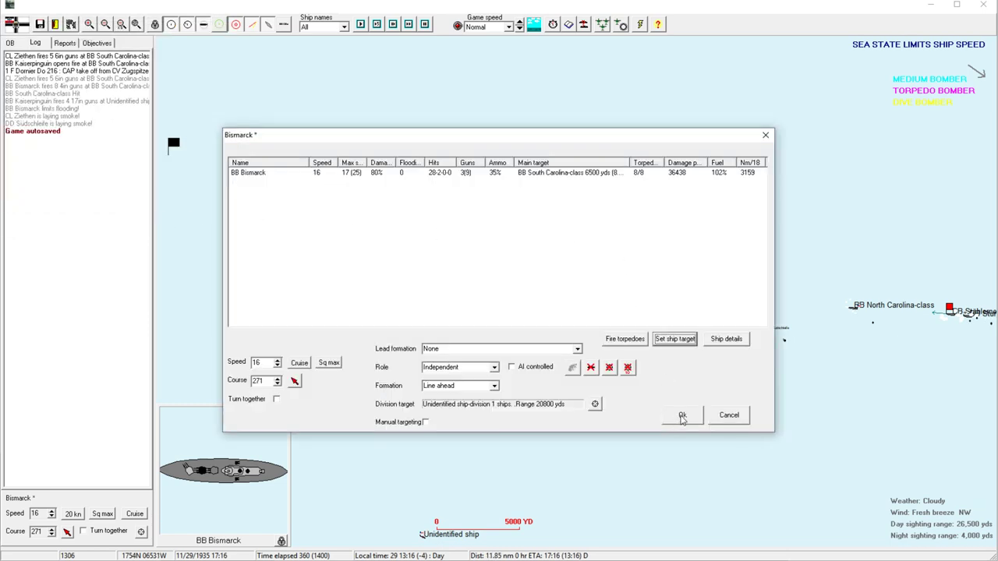
{"action": "left_click", "coordinate": [681, 415]}
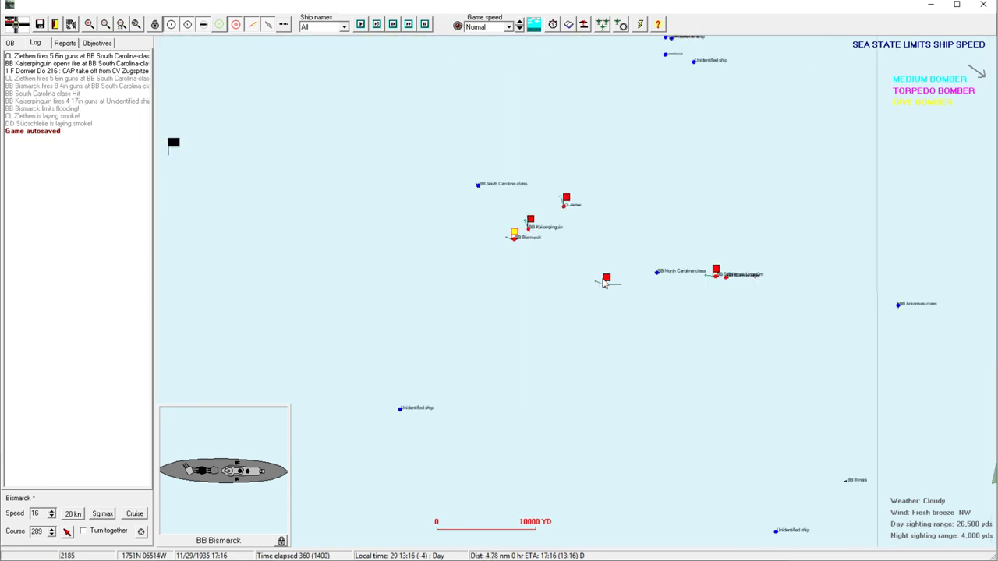
Leave the Set up strike dialog via Exit without launching, returning to the tactical map.
{"action": "left_click", "coordinate": [606, 279]}
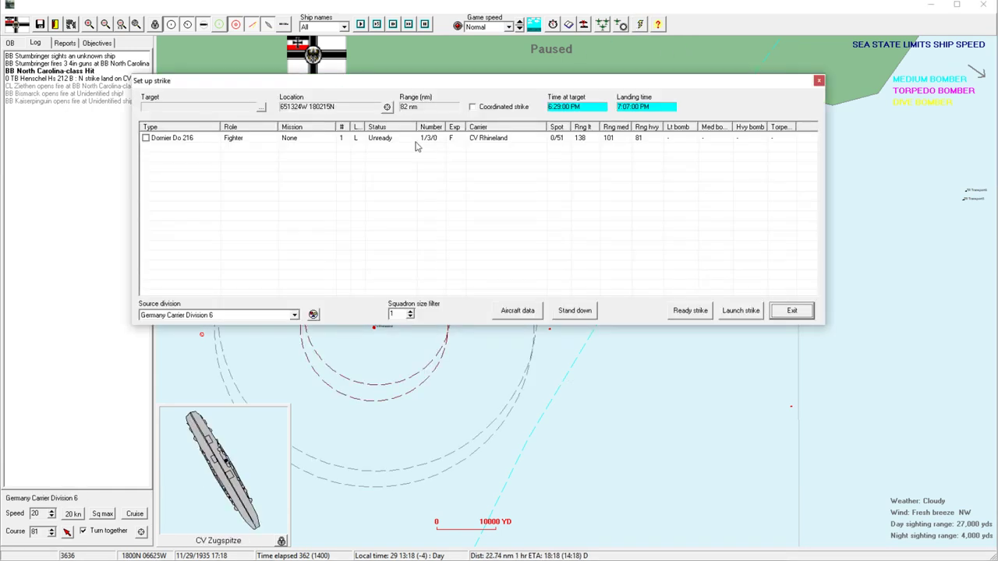
{"action": "left_click", "coordinate": [791, 310]}
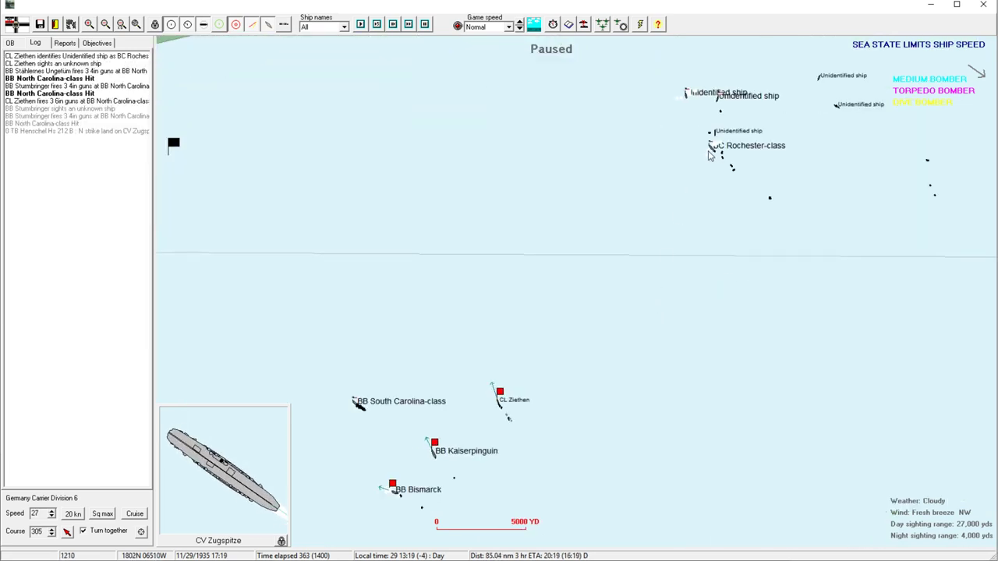
View the Rochester-class contact's card, select CL Zieten, run the battle and OK the North Carolina torpedo hit.
{"action": "left_click", "coordinate": [717, 147]}
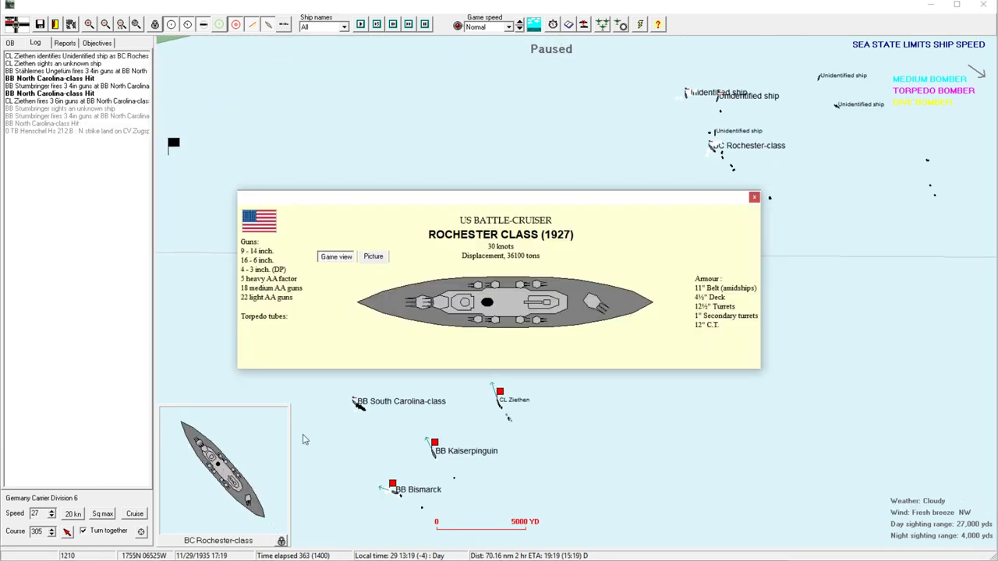
{"action": "left_click", "coordinate": [753, 197]}
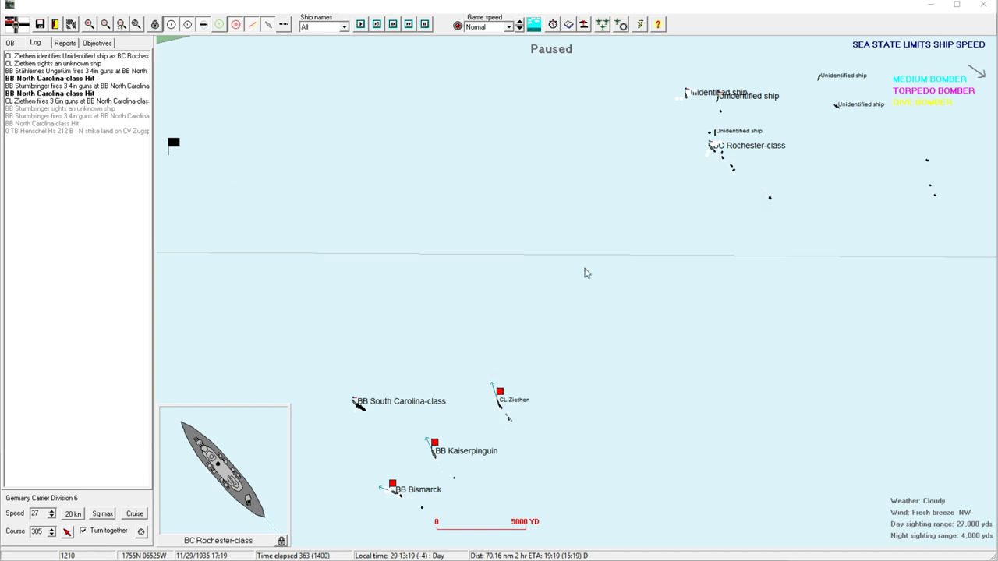
{"action": "left_click", "coordinate": [499, 392]}
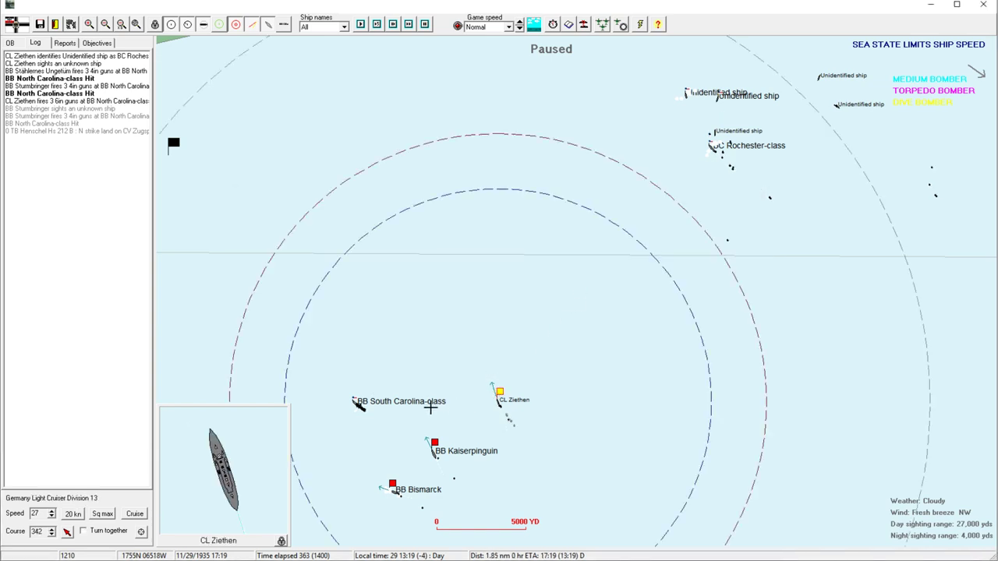
{"action": "left_click", "coordinate": [434, 443]}
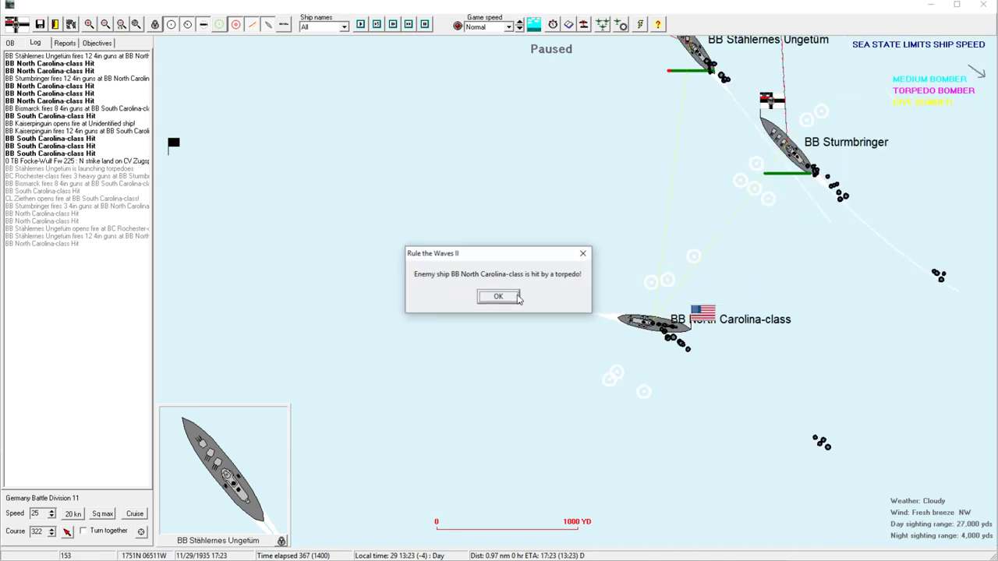
{"action": "left_click", "coordinate": [499, 296]}
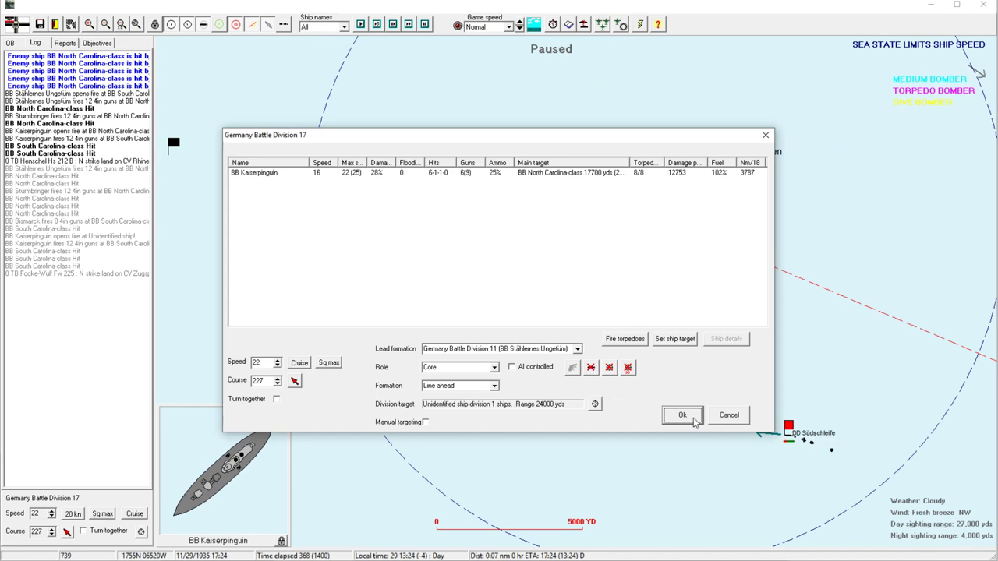
Fire Bismarck's starboard torpedo mount at the closest South Carolina-class battleship.
{"action": "left_click", "coordinate": [683, 415]}
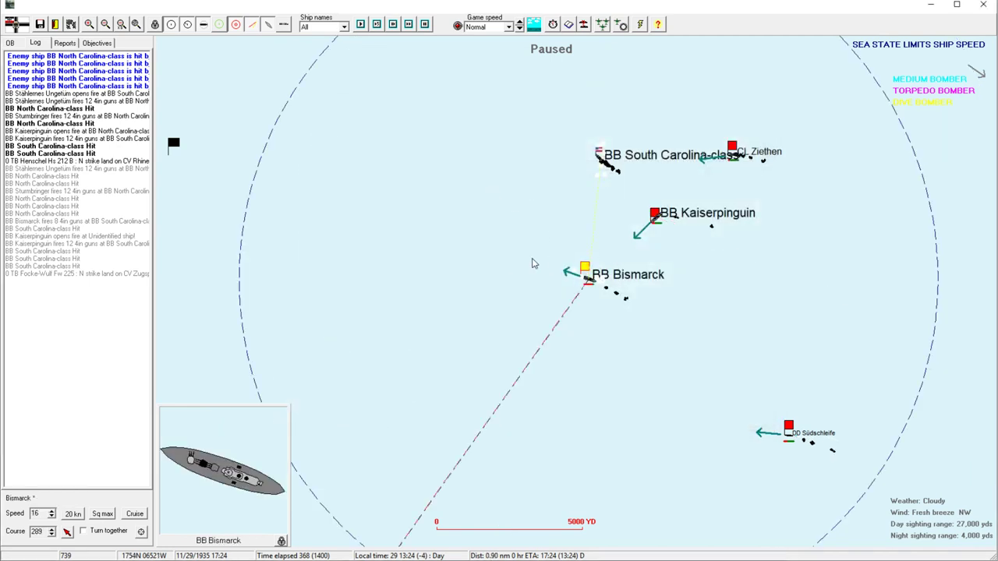
{"action": "left_click", "coordinate": [584, 268]}
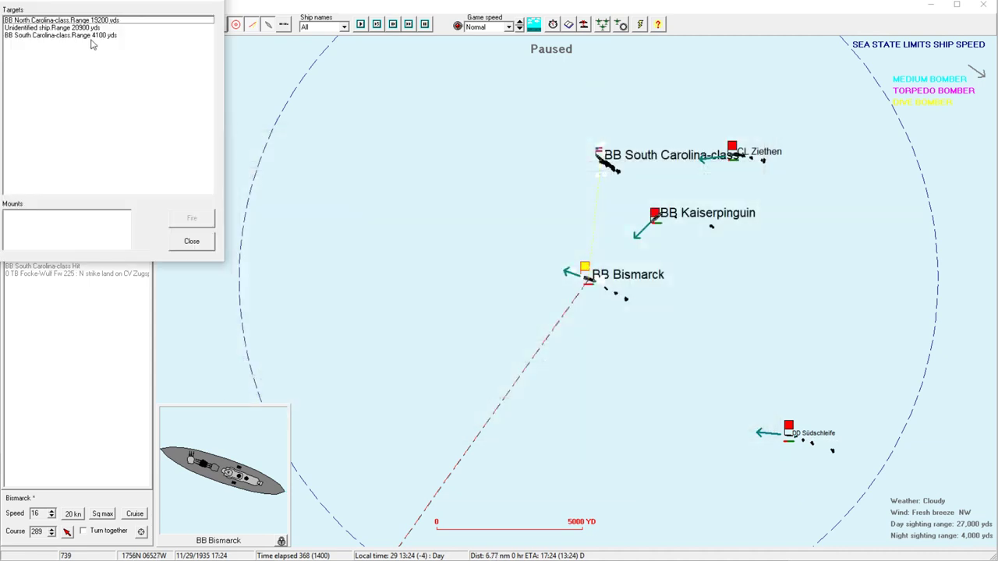
{"action": "left_click", "coordinate": [61, 34]}
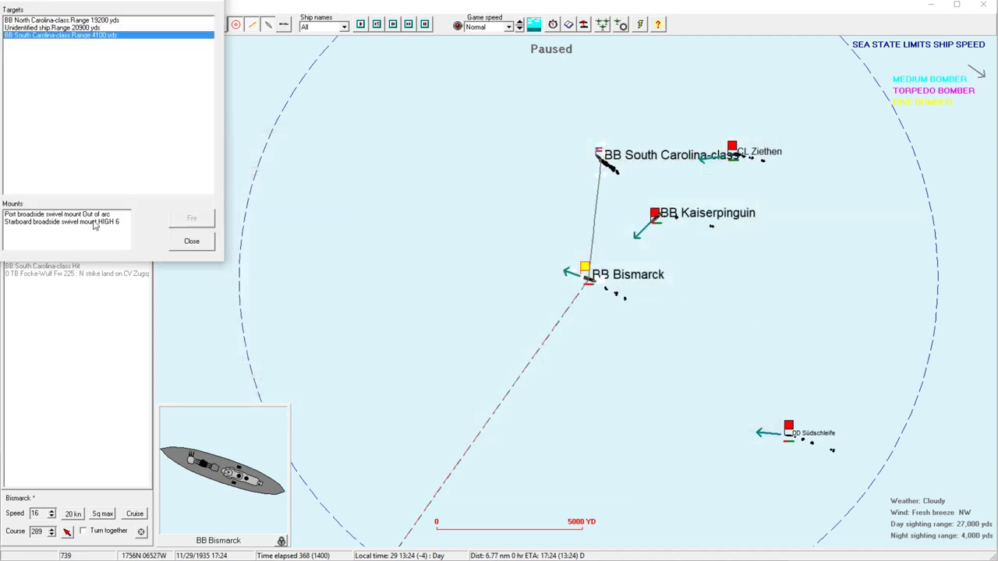
{"action": "left_click", "coordinate": [62, 221]}
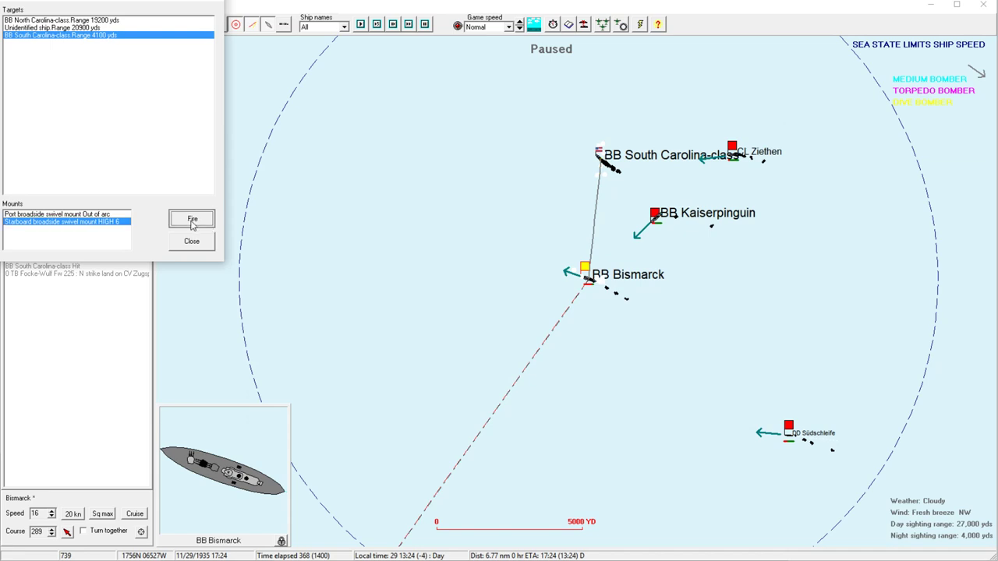
{"action": "left_click", "coordinate": [192, 219]}
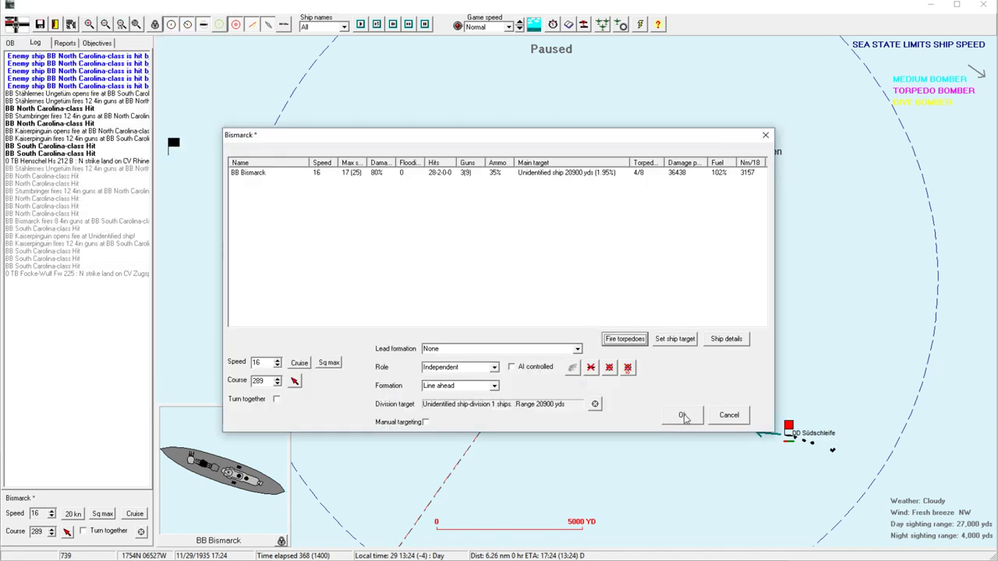
OK Bismarck's orders, run the battle and acknowledge the torpedo hit on the South Carolina-class.
{"action": "left_click", "coordinate": [681, 415]}
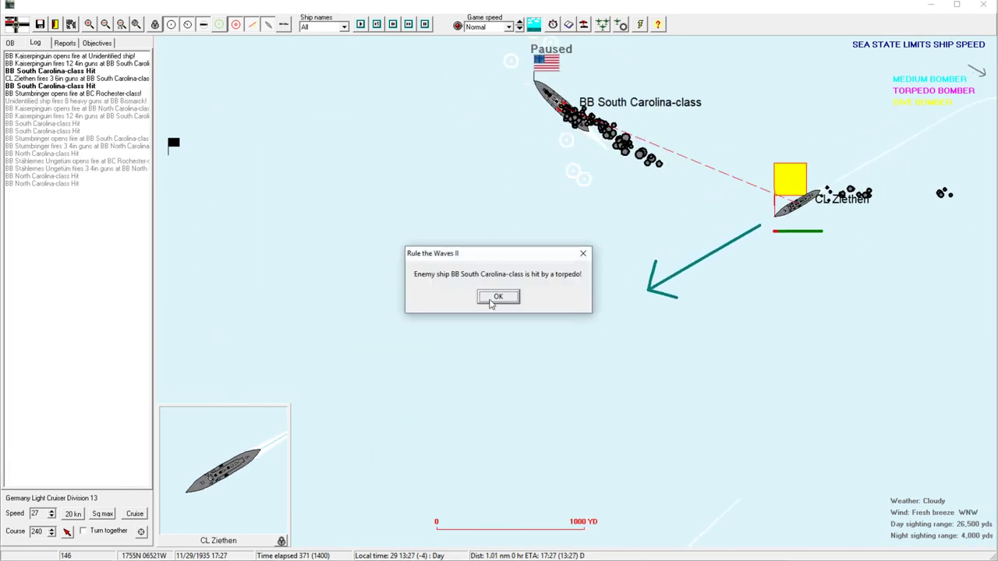
{"action": "left_click", "coordinate": [497, 296]}
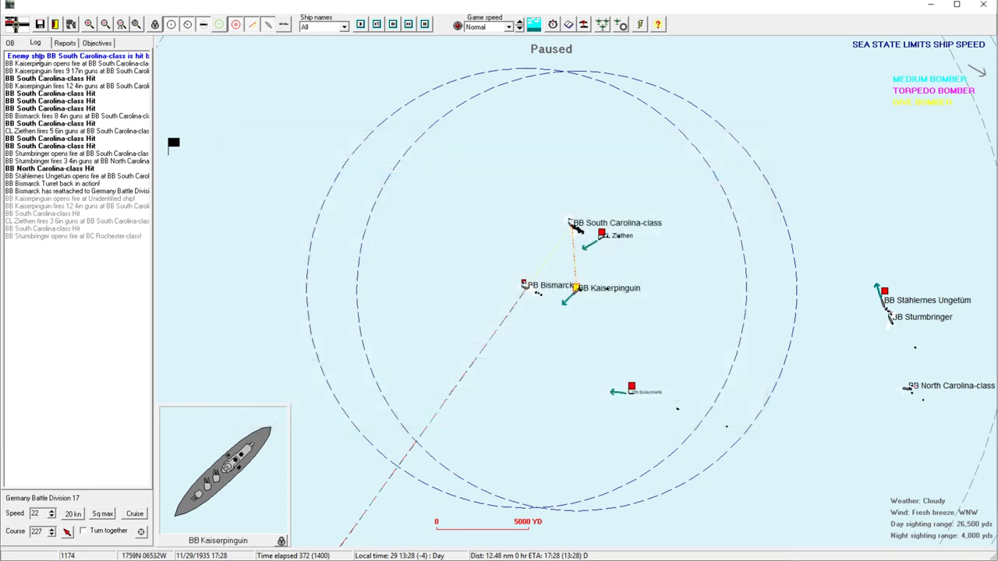
Review Bismarck's orders from the OB list, OK them and let game time run on.
{"action": "left_click", "coordinate": [10, 44]}
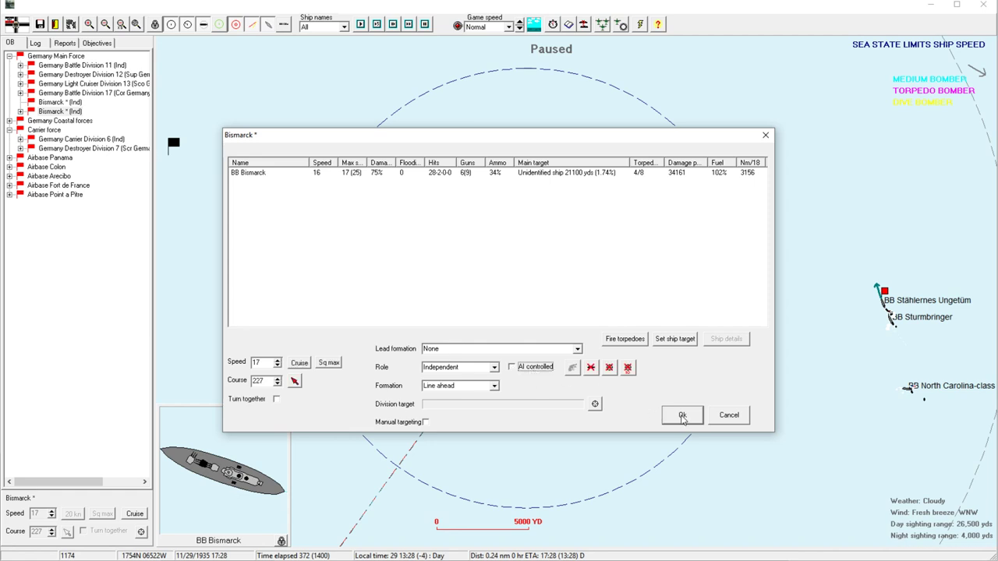
{"action": "left_click", "coordinate": [681, 414]}
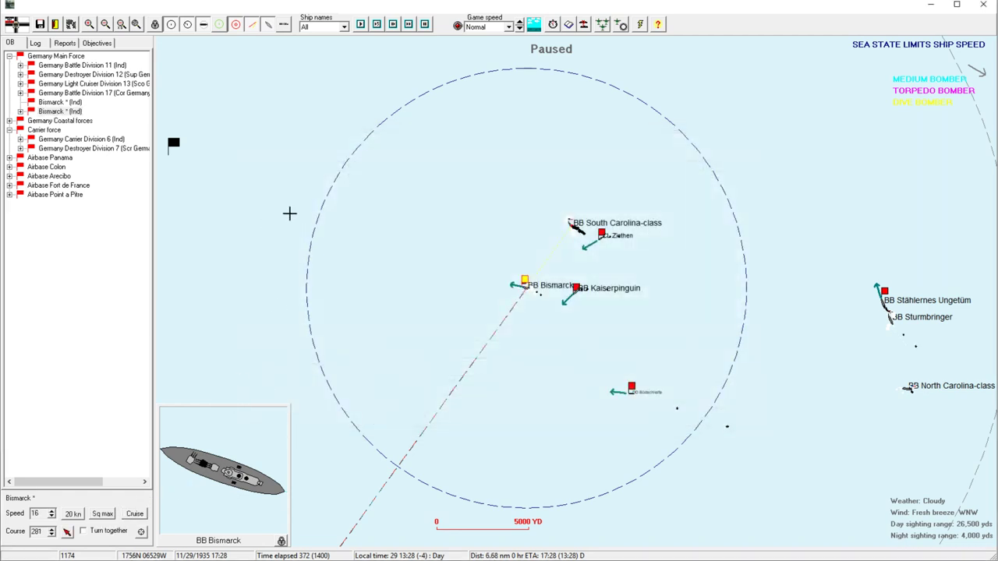
{"action": "left_click", "coordinate": [576, 295]}
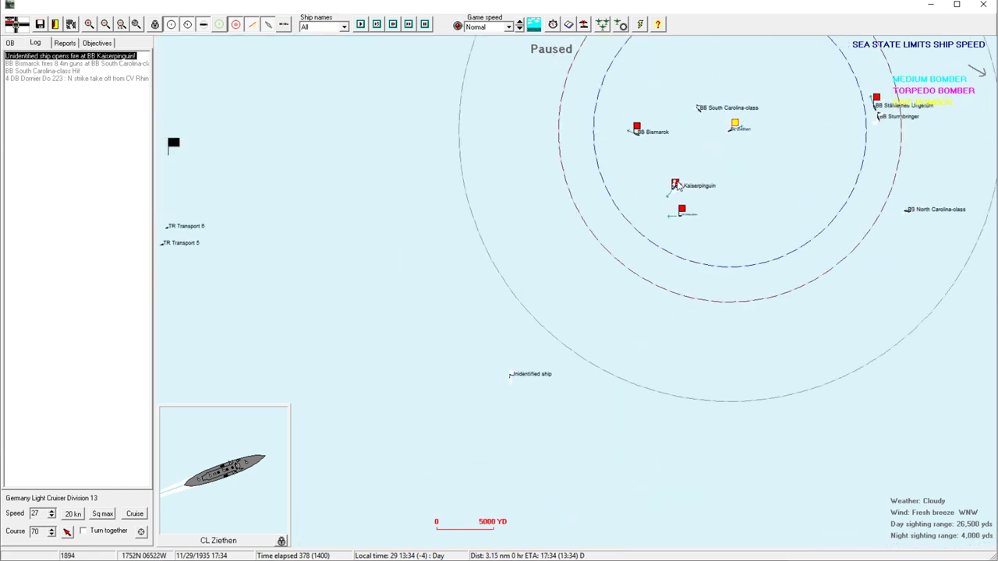
Target Battle Division 17 on the unidentified ship to the southwest, then bring up Kaiserpinguin's ship sheet.
{"action": "left_click", "coordinate": [675, 184]}
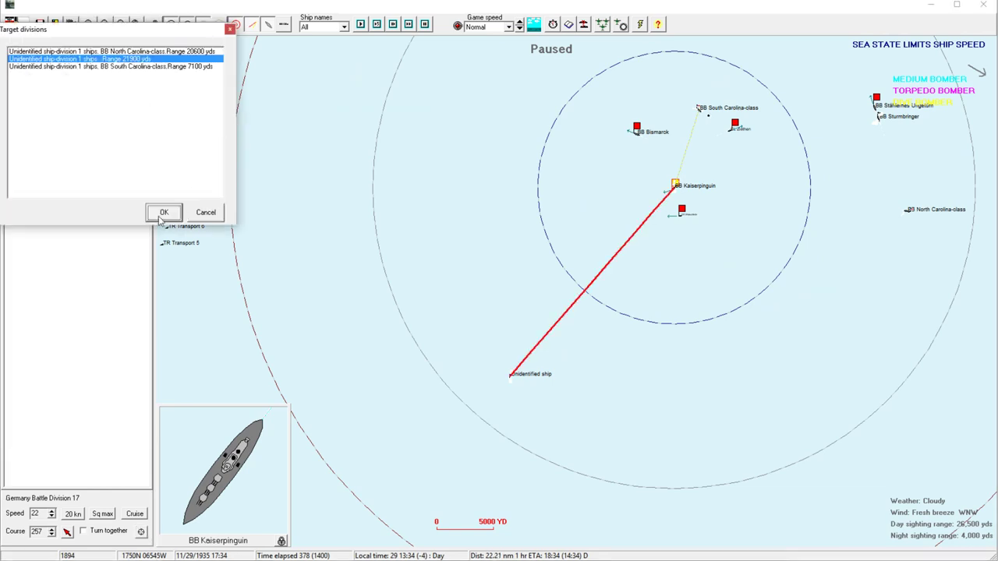
{"action": "left_click", "coordinate": [164, 212]}
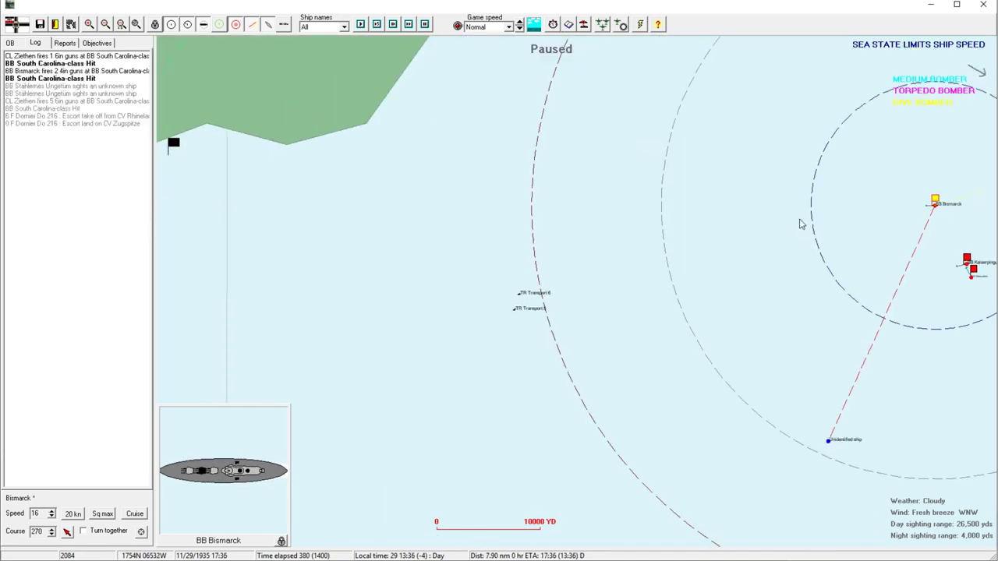
{"action": "left_click", "coordinate": [89, 25]}
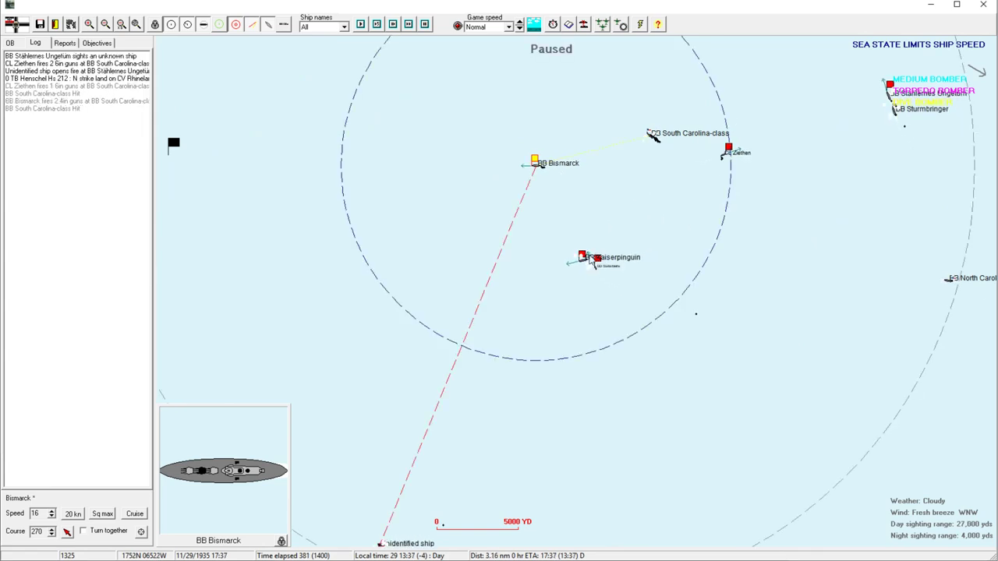
{"action": "left_click", "coordinate": [583, 257]}
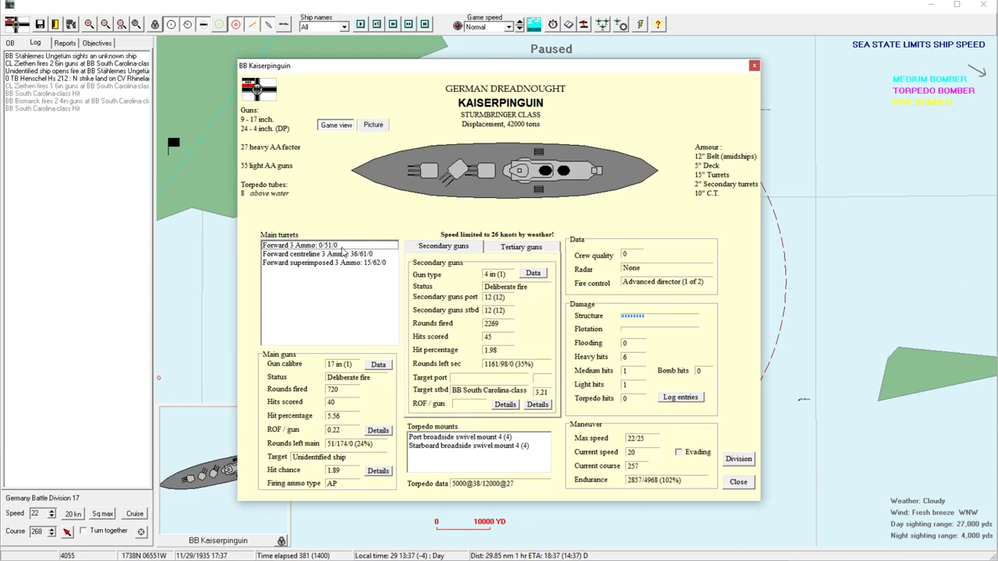
Close Kaiserpinguin's ship sheet before choosing the BC Rochester-class as the division's target.
{"action": "left_click", "coordinate": [737, 480]}
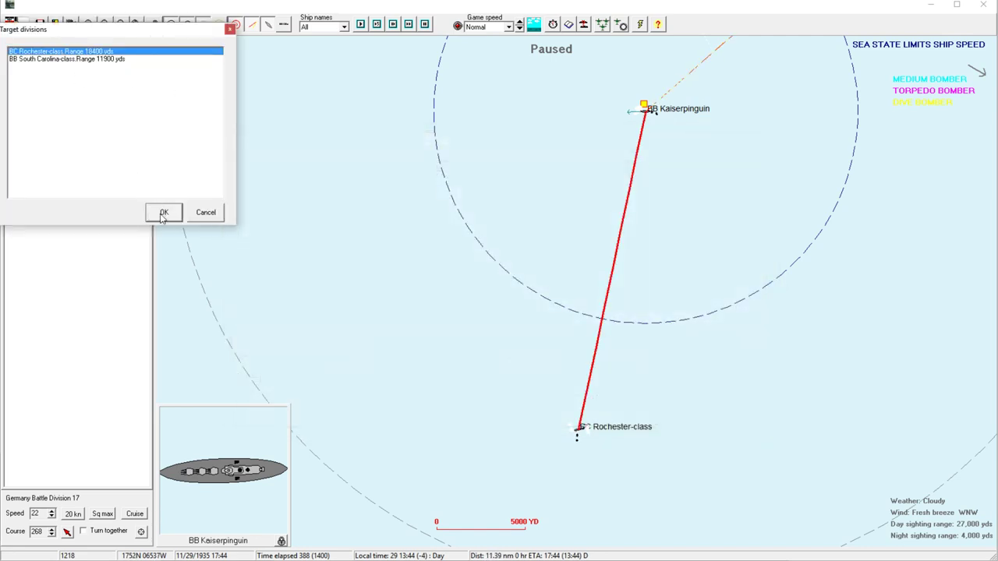
Confirm the Rochester-class target and reopen Carrier Division 6's Set up strike dialog.
{"action": "left_click", "coordinate": [163, 212]}
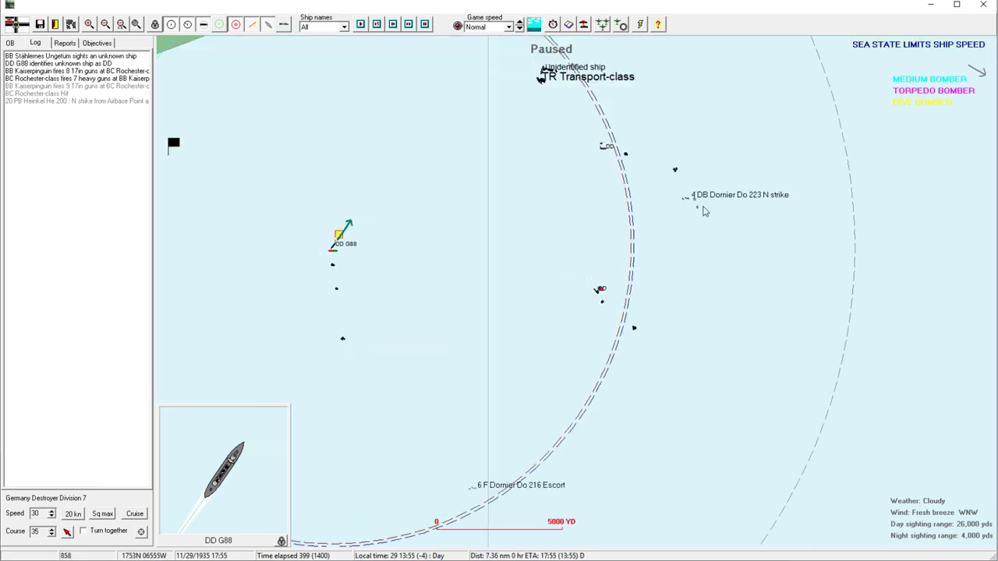
{"action": "mouse_move", "coordinate": [611, 271]}
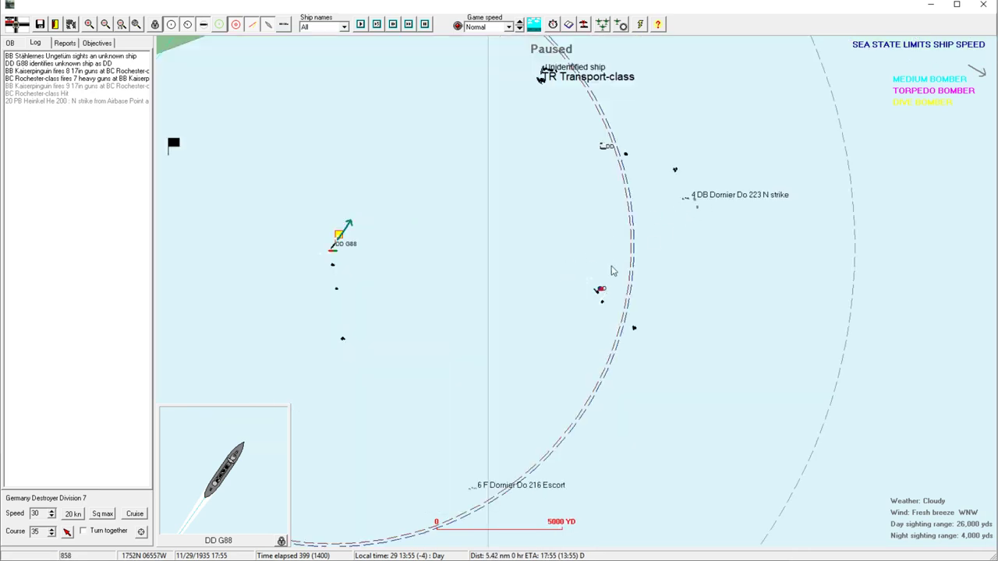
{"action": "left_click", "coordinate": [622, 25]}
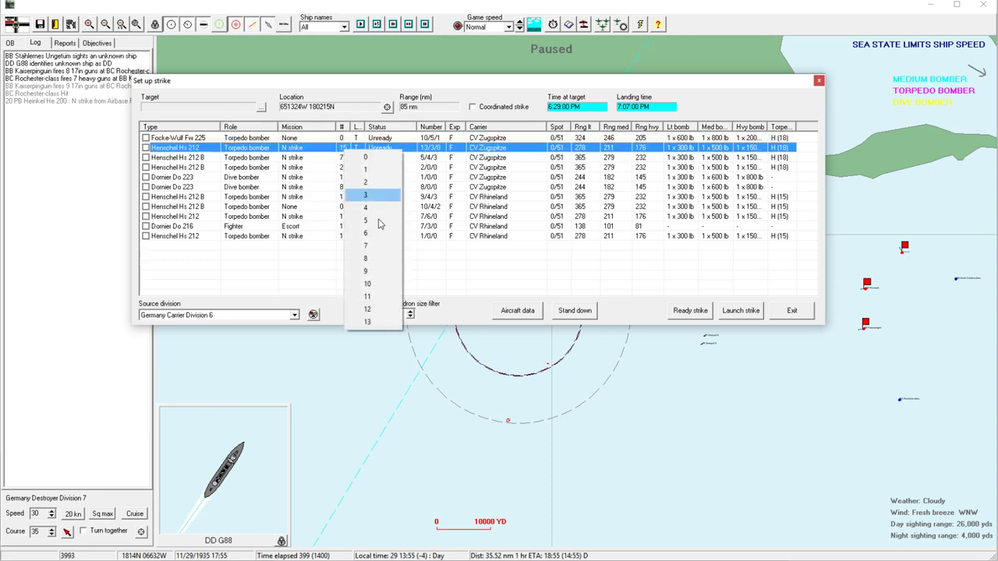
Set the Hs 212 squadron sizes and include the bomber and Focke-Wulf squadrons in the night strike.
{"action": "left_click", "coordinate": [365, 194]}
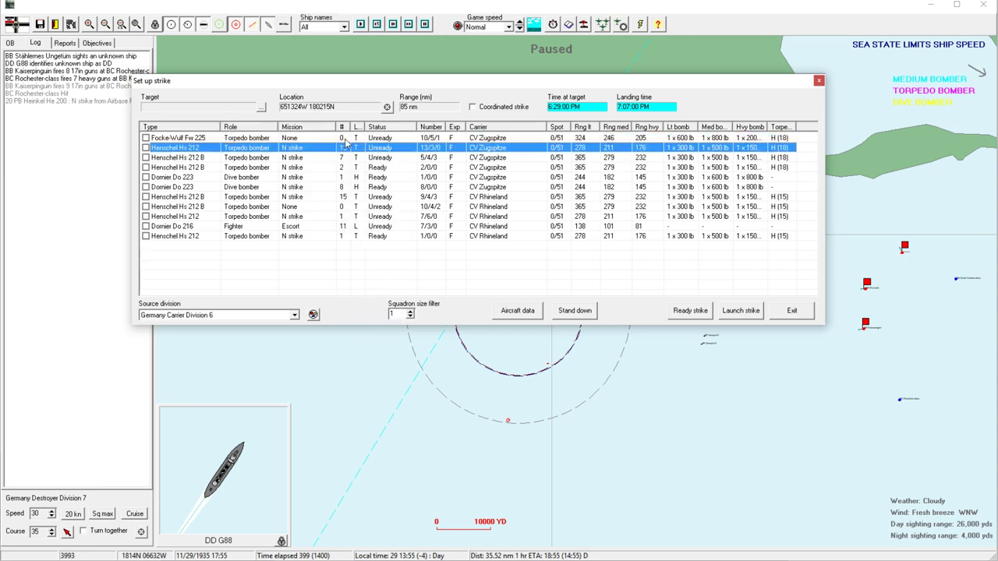
{"action": "left_click", "coordinate": [179, 137]}
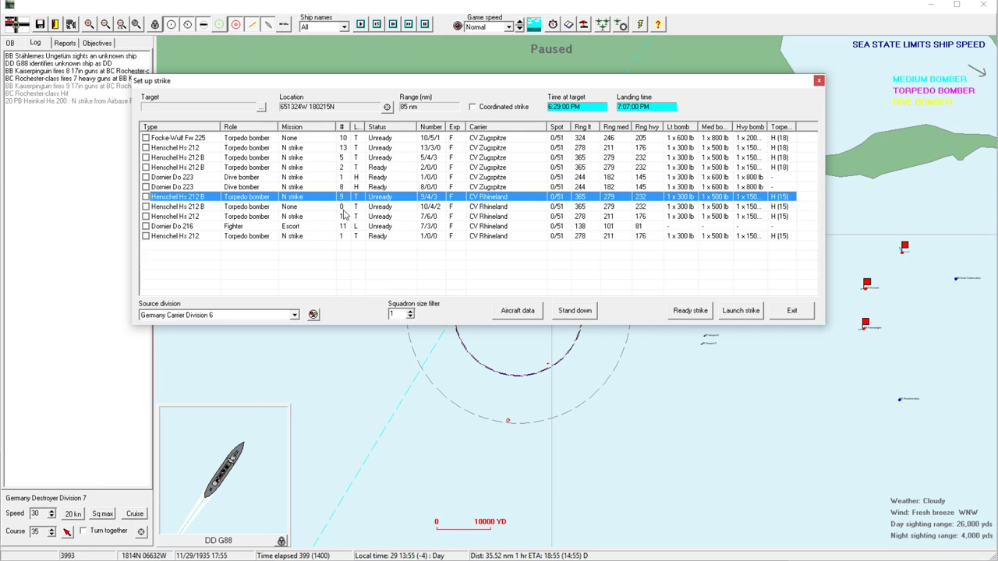
{"action": "left_click", "coordinate": [341, 206]}
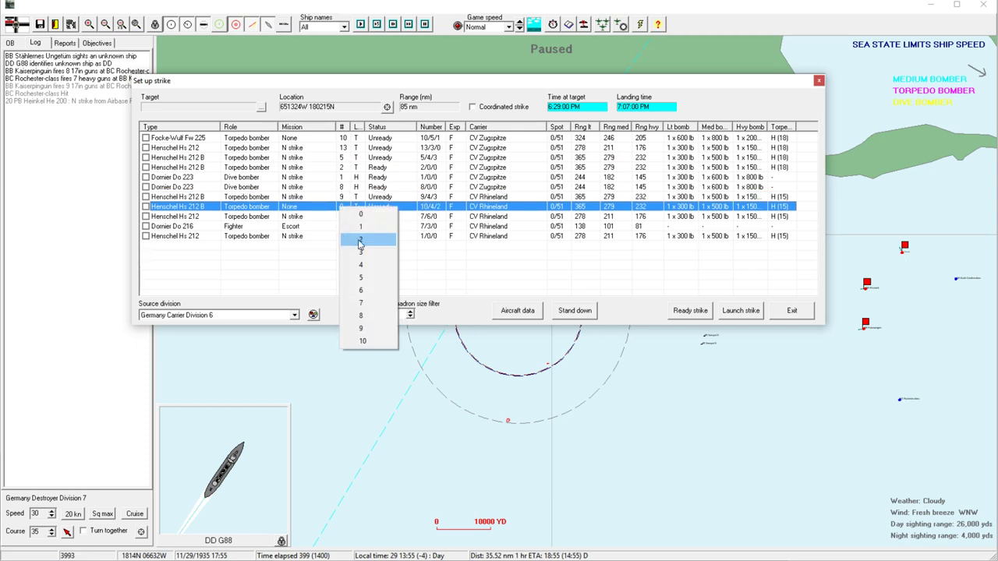
{"action": "left_click", "coordinate": [360, 228]}
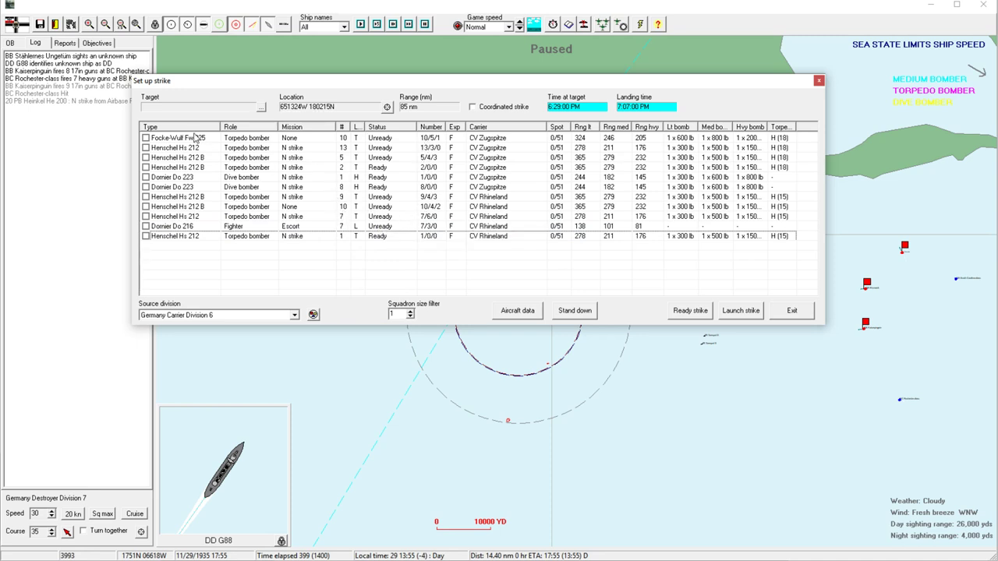
{"action": "left_click", "coordinate": [145, 137]}
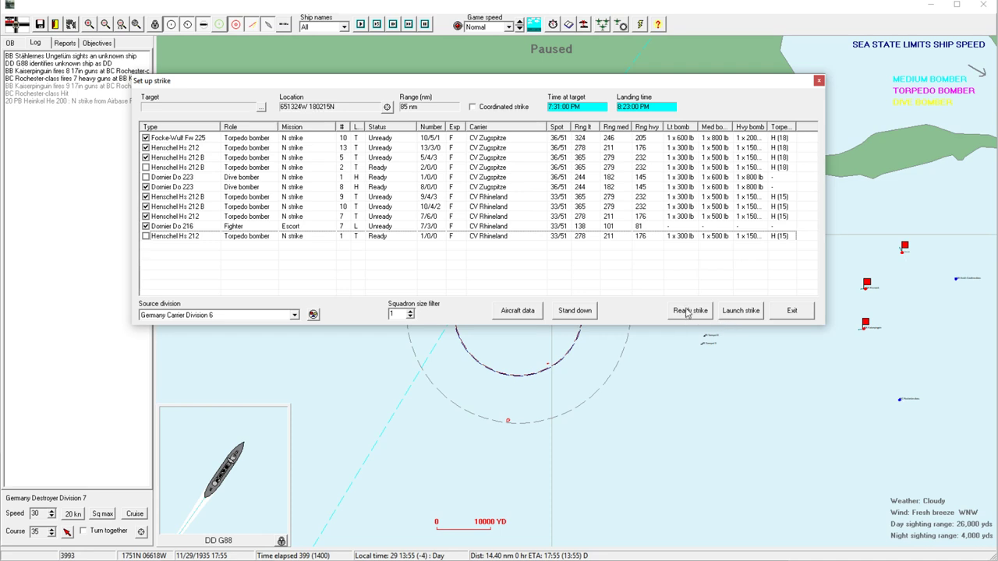
Ready the strike, dropping the unavailable squadron and OKing the torpedo, readiness and ammo warnings, then resume the battle.
{"action": "left_click", "coordinate": [689, 310]}
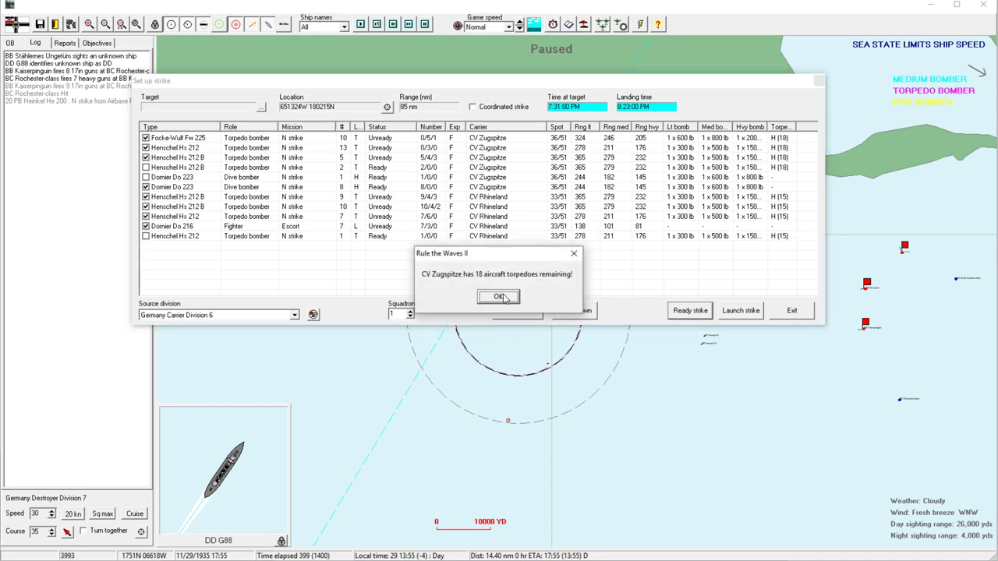
{"action": "left_click", "coordinate": [499, 296]}
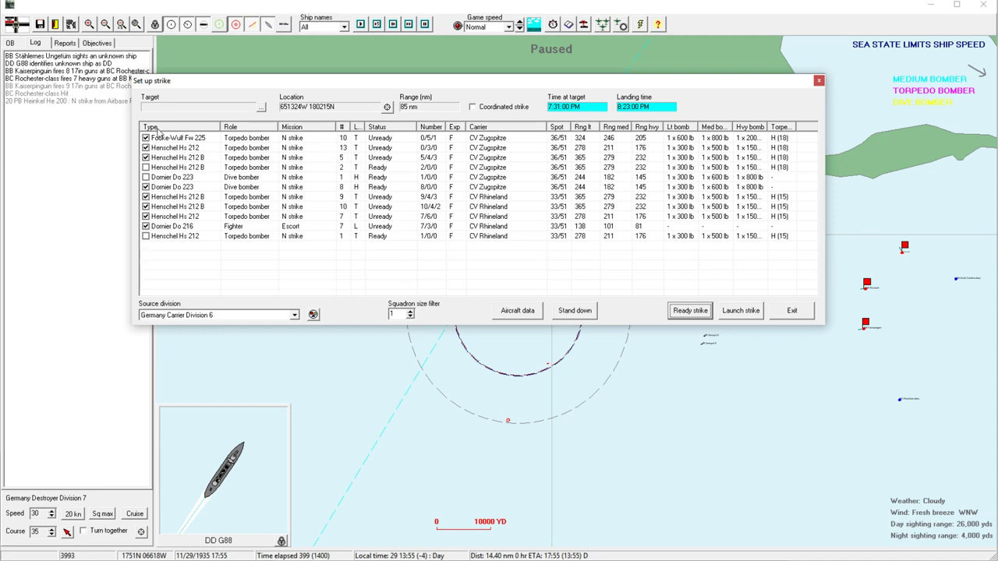
{"action": "left_click", "coordinate": [145, 148]}
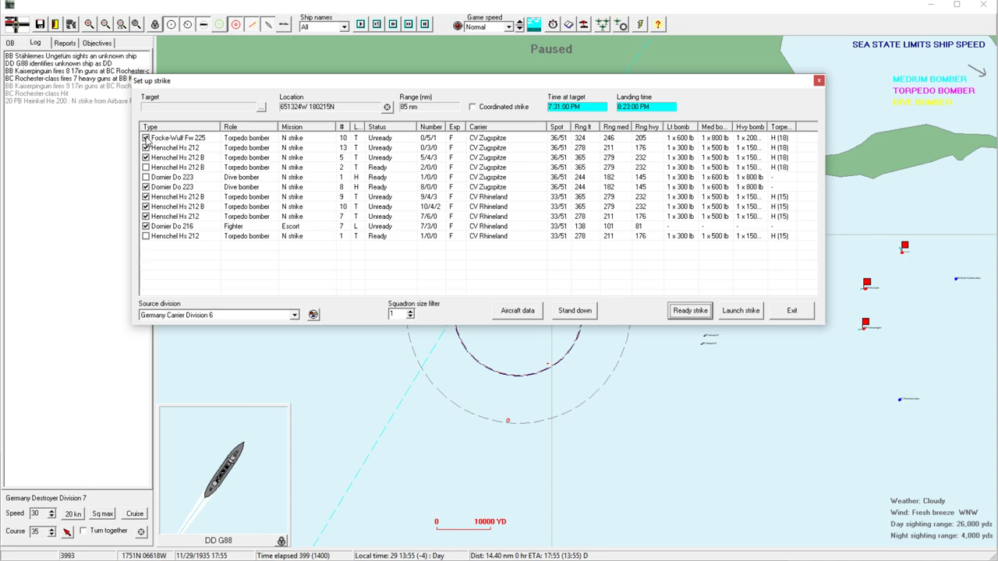
{"action": "left_click", "coordinate": [690, 310]}
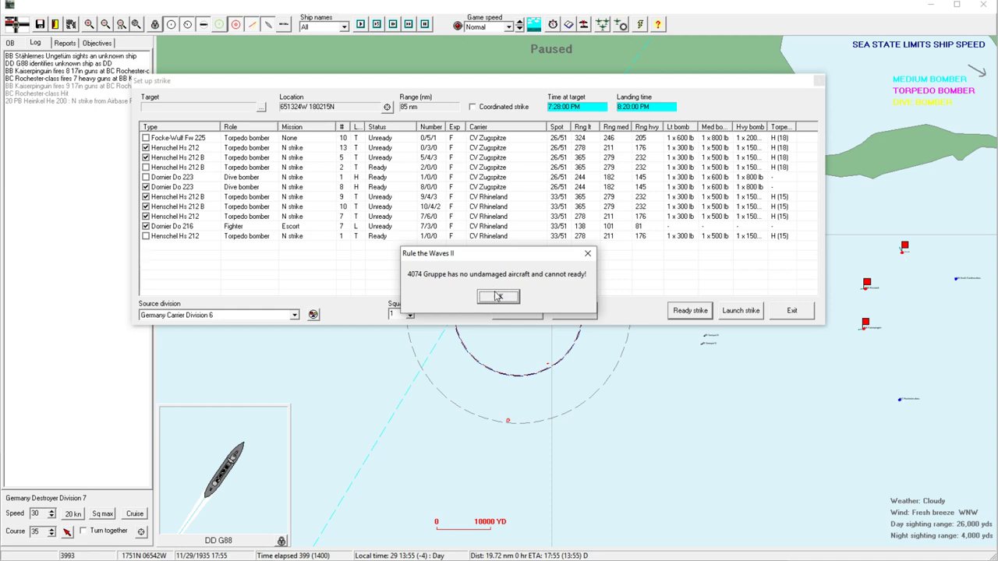
{"action": "left_click", "coordinate": [498, 297]}
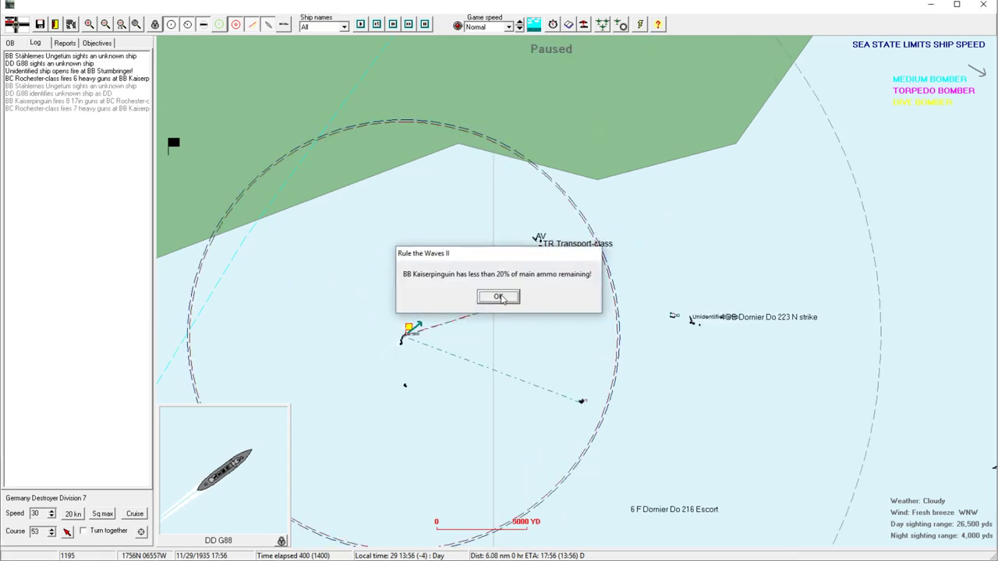
{"action": "left_click", "coordinate": [499, 297]}
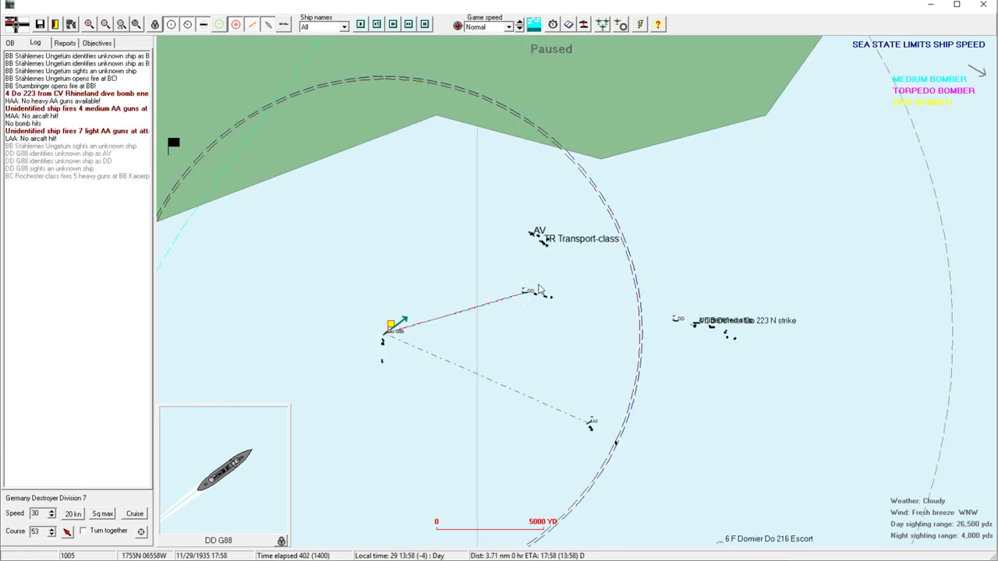
{"action": "left_click", "coordinate": [74, 94]}
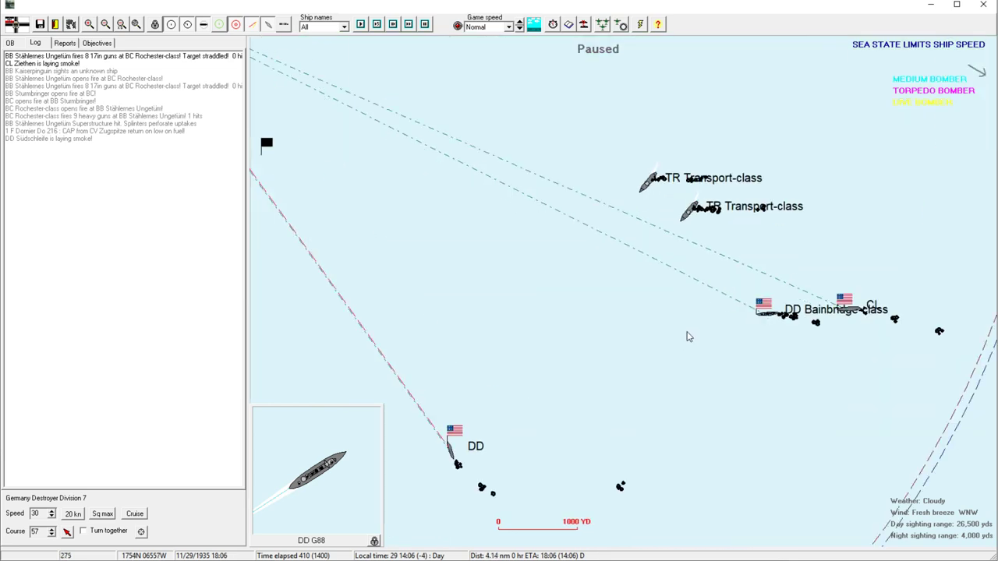
Review the Bainbridge-class destroyer's info card and dismiss it.
{"action": "left_click", "coordinate": [820, 309]}
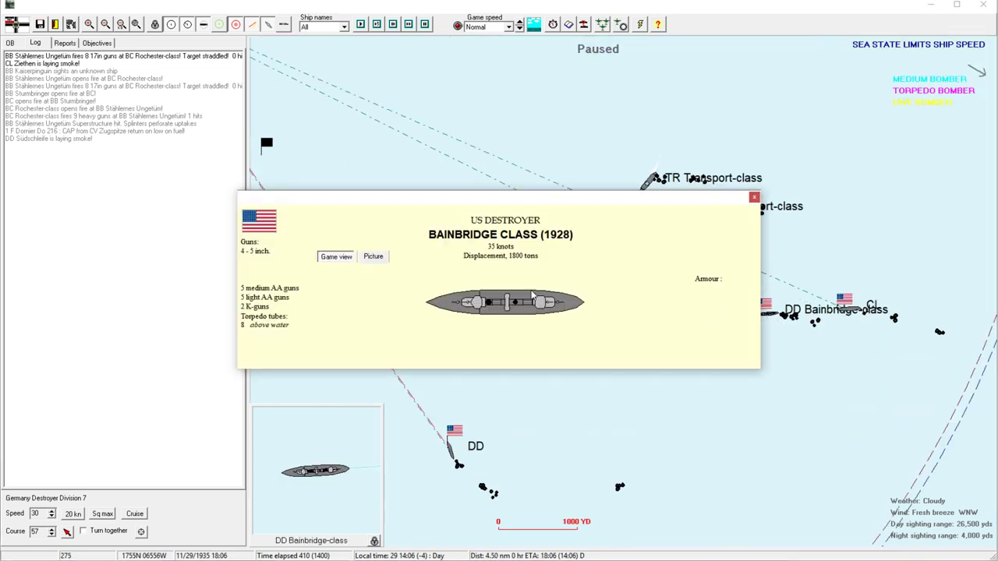
{"action": "left_click", "coordinate": [753, 196]}
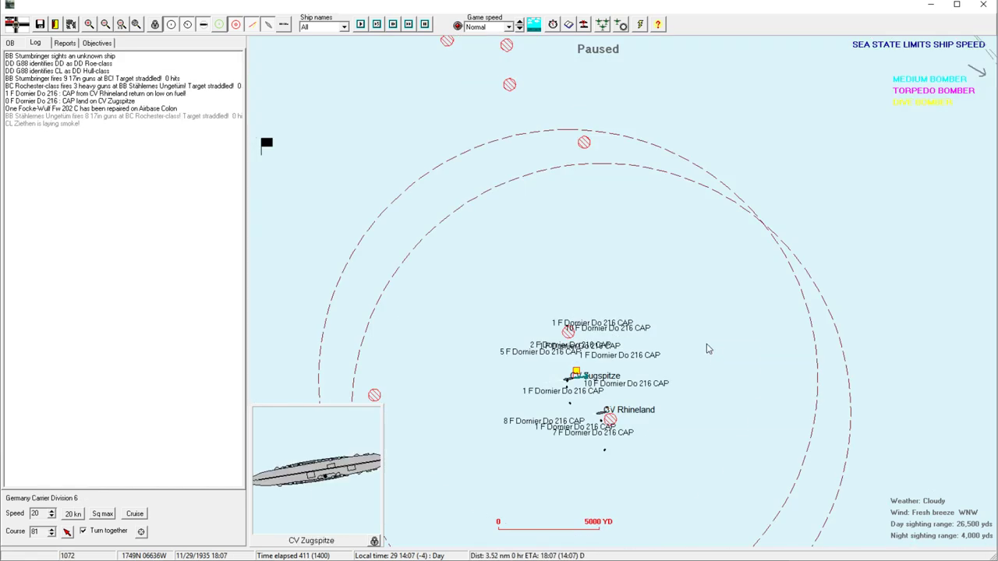
Unpause so Kaiserpinguin's Battle Division 17 engages the Rochester-class battlecruiser.
{"action": "left_click", "coordinate": [106, 25]}
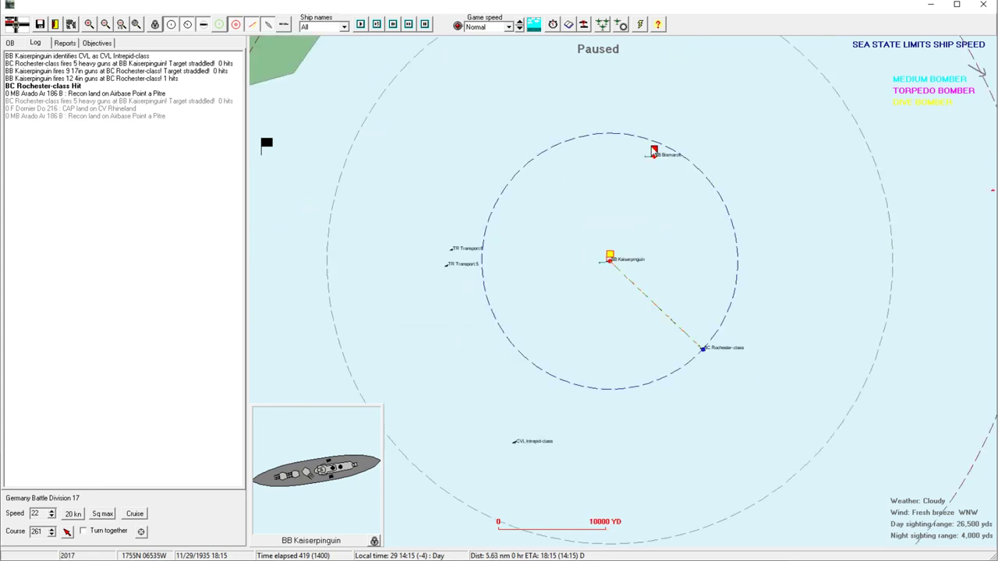
Select the Rochester-class battlecruiser contact, then reselect DD G88's Destroyer Division 7.
{"action": "left_click", "coordinate": [655, 150]}
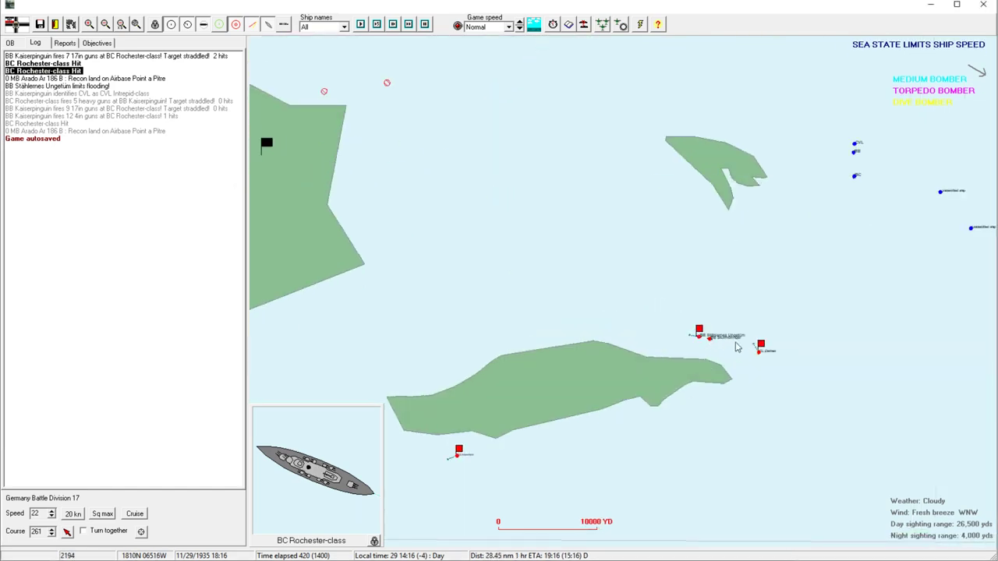
{"action": "left_click", "coordinate": [761, 346]}
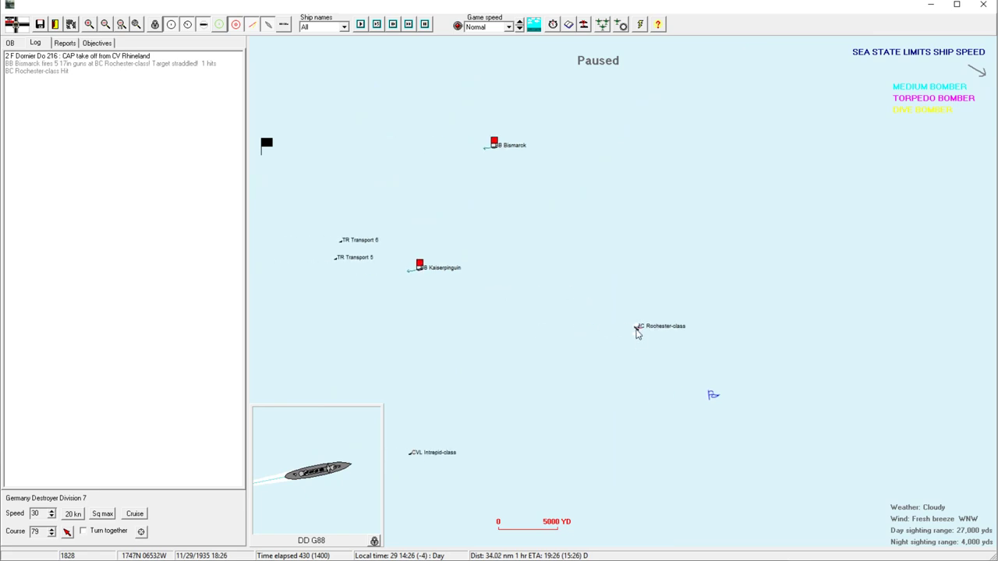
Select BB Bismarck on the tactical map to view its battle group.
{"action": "left_click", "coordinate": [638, 326]}
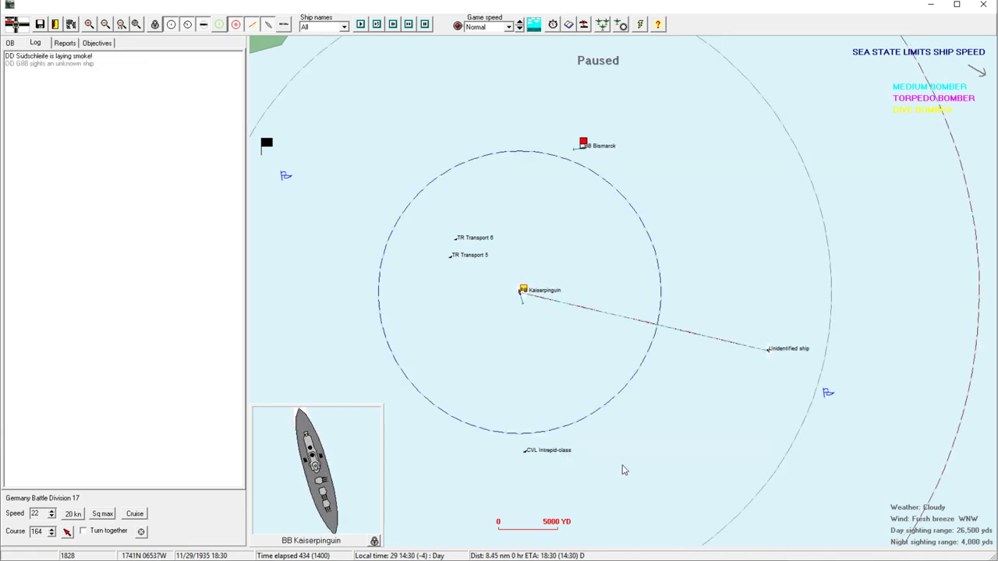
{"action": "left_click", "coordinate": [584, 145]}
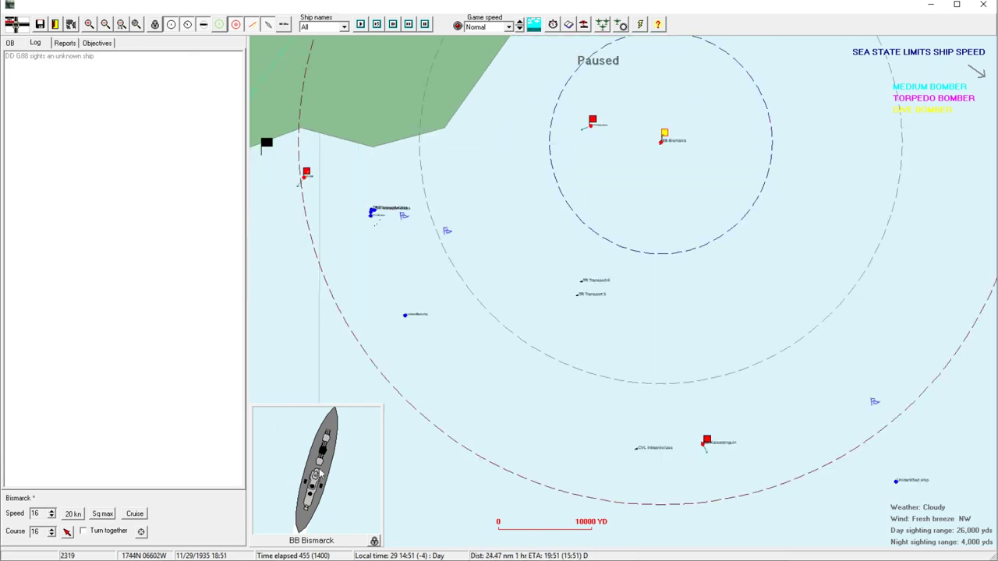
Review the Bismarck's detailed status sheet and dismiss it.
{"action": "double_click", "coordinate": [320, 468]}
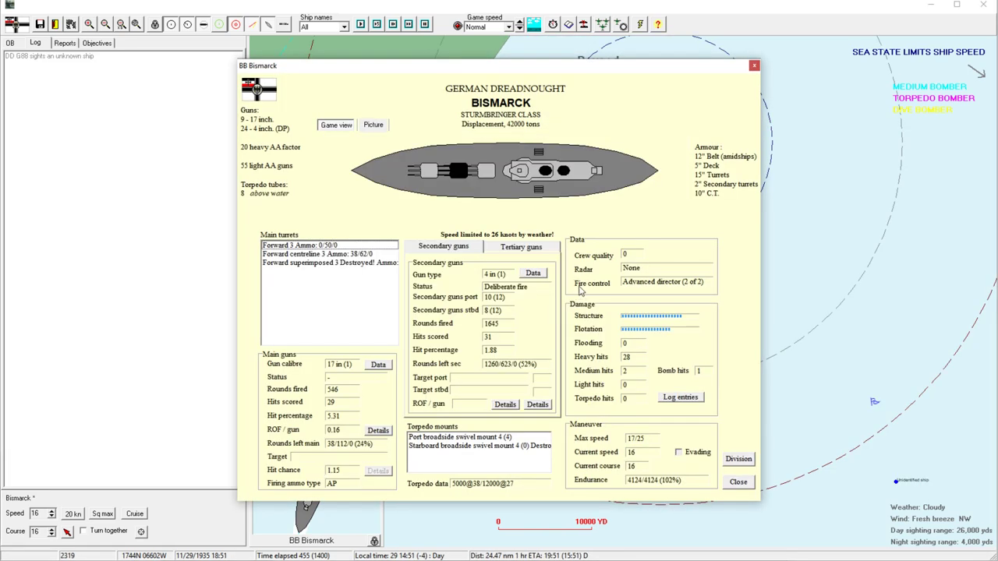
{"action": "left_click", "coordinate": [737, 480]}
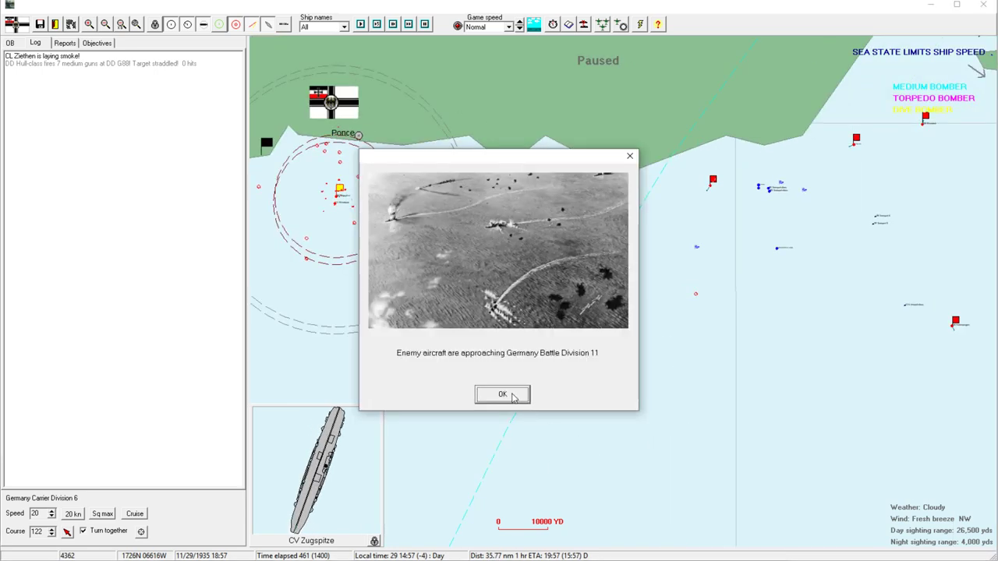
Acknowledge the enemy aircraft warning and follow the dive bomber attack on Stählernes Ungetüm.
{"action": "left_click", "coordinate": [502, 393]}
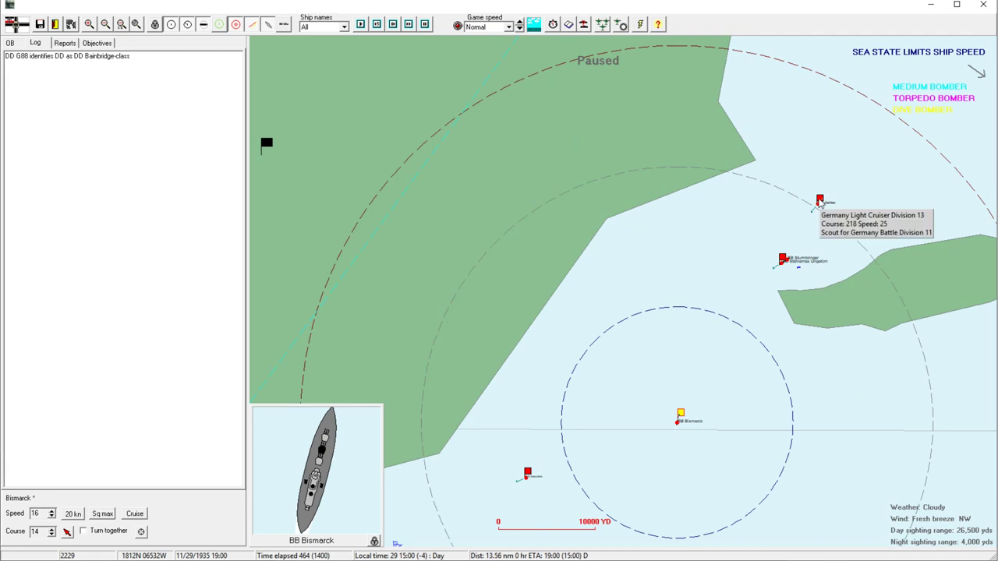
{"action": "left_click", "coordinate": [820, 201]}
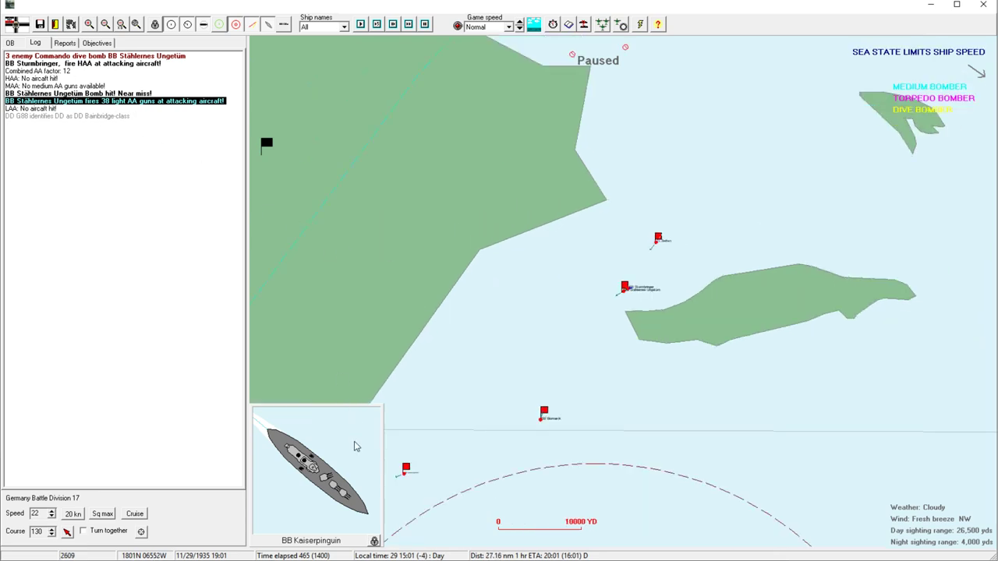
Select Light Cruiser Division 13 and bring up CL Ziethen's status sheet.
{"action": "left_click", "coordinate": [312, 468]}
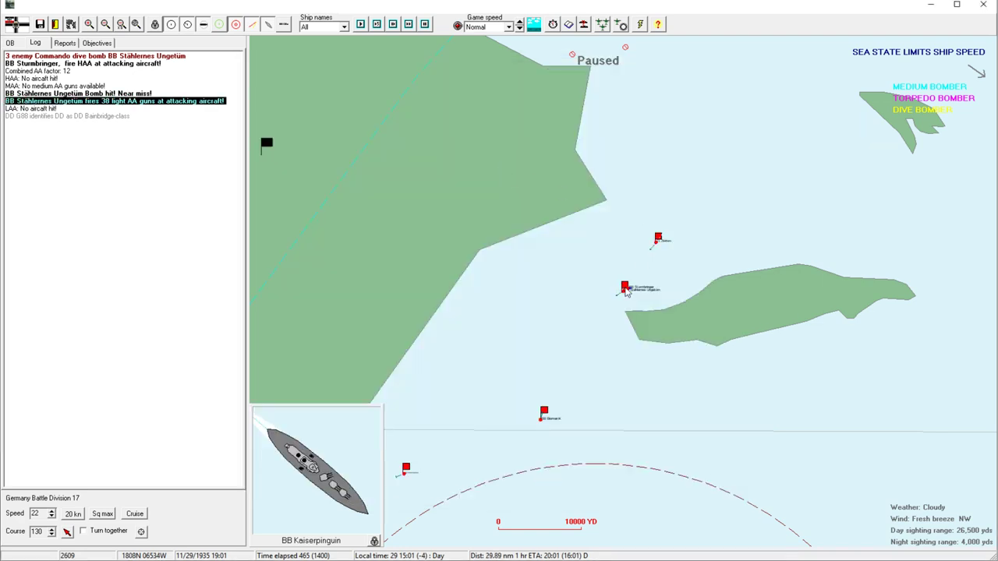
{"action": "left_click", "coordinate": [624, 287]}
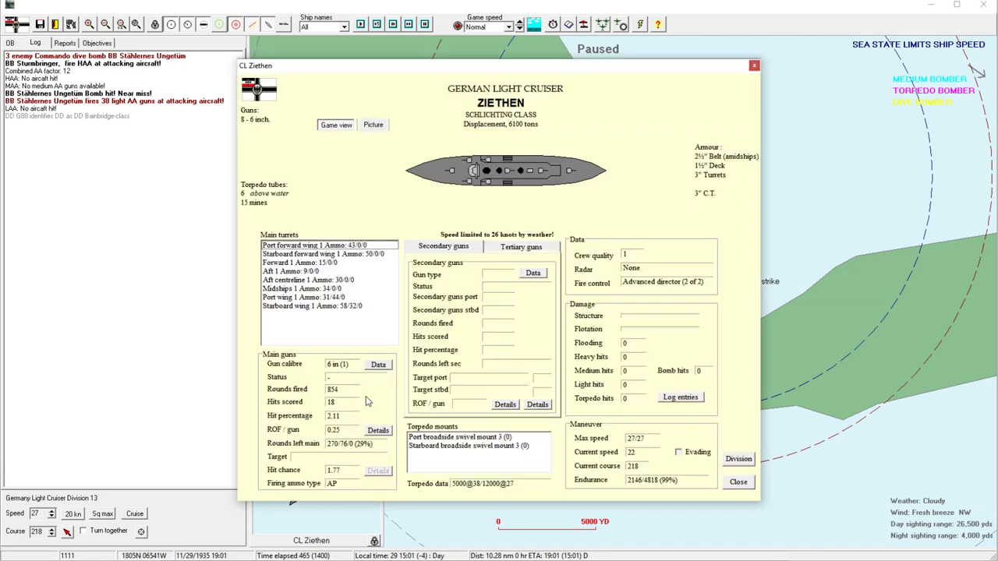
{"action": "mouse_move", "coordinate": [352, 415]}
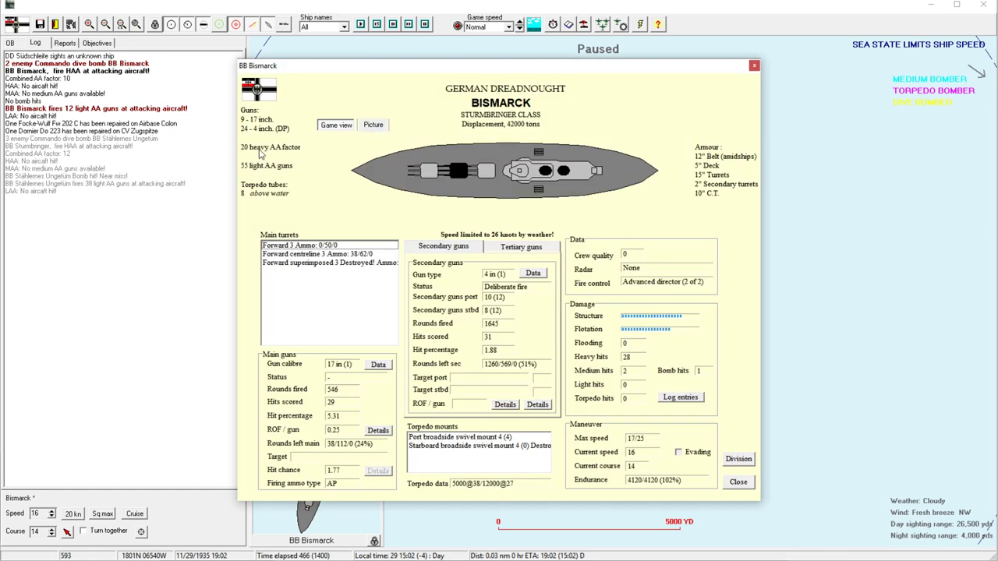
Dismiss the Bismarck's status sheet before planning Carrier Division 6's strike.
{"action": "left_click", "coordinate": [736, 482]}
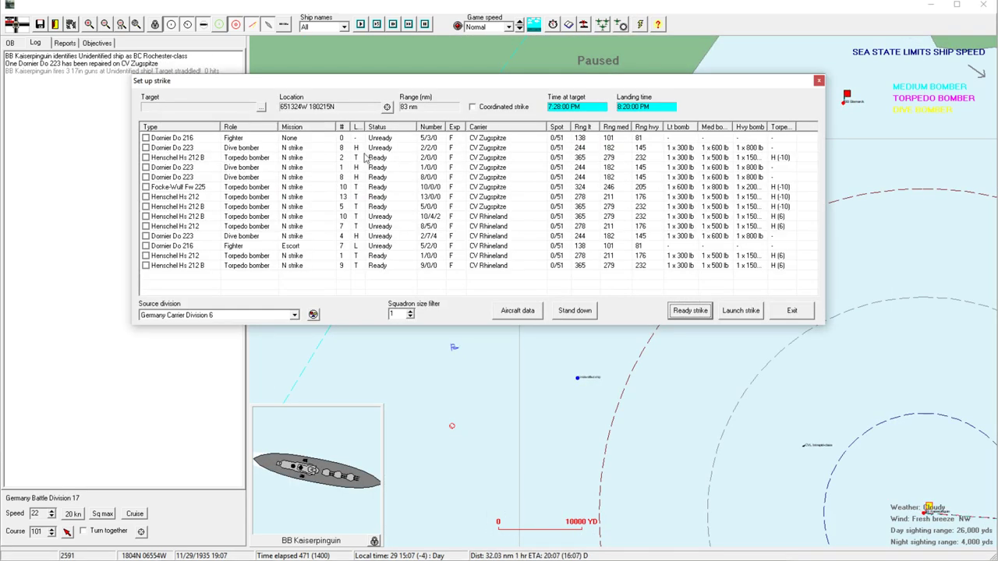
Tick the dive and torpedo bomber squadrons, launch the strike and accept the dusk-landing warning.
{"action": "left_click", "coordinate": [145, 158]}
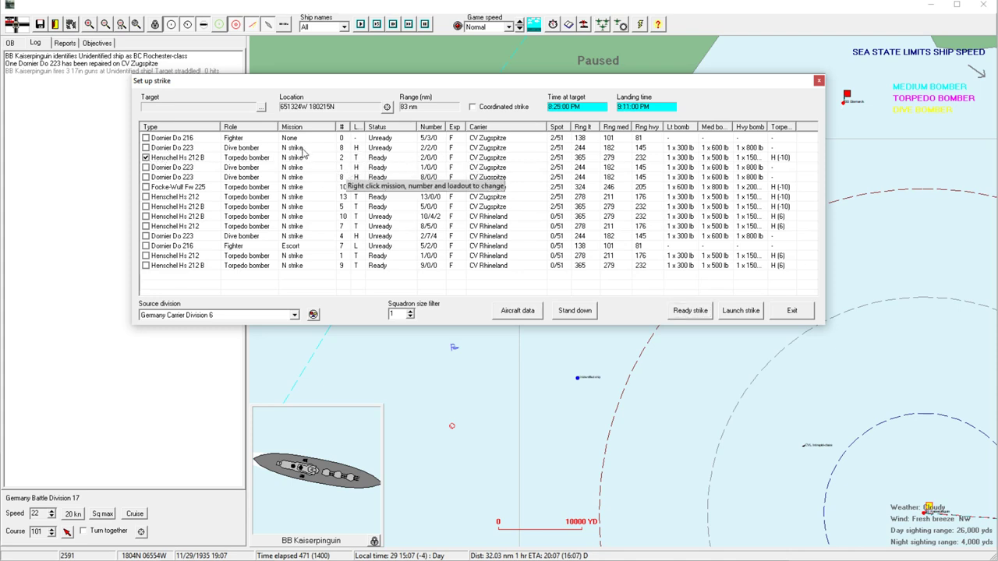
{"action": "mouse_move", "coordinate": [356, 181]}
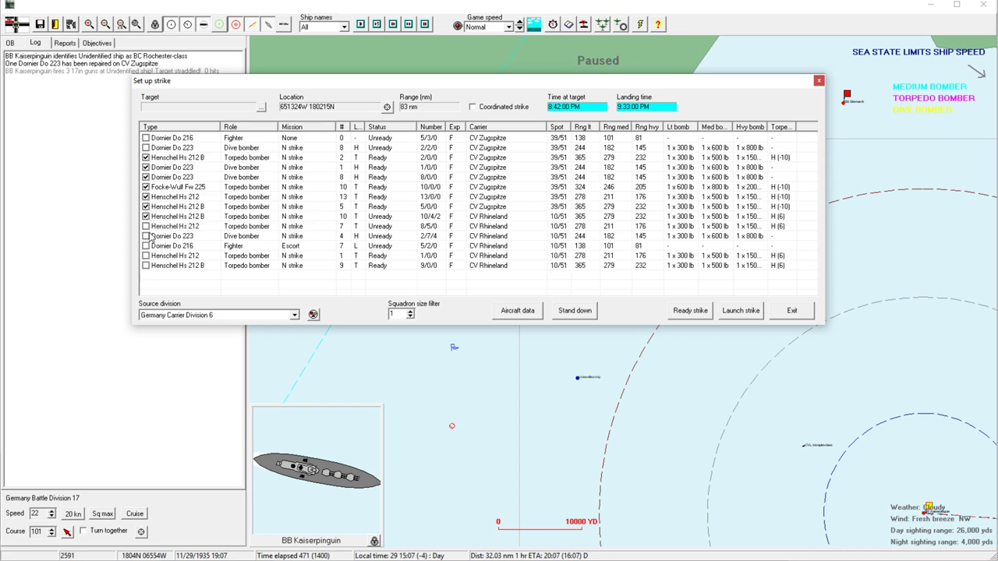
{"action": "left_click", "coordinate": [171, 236]}
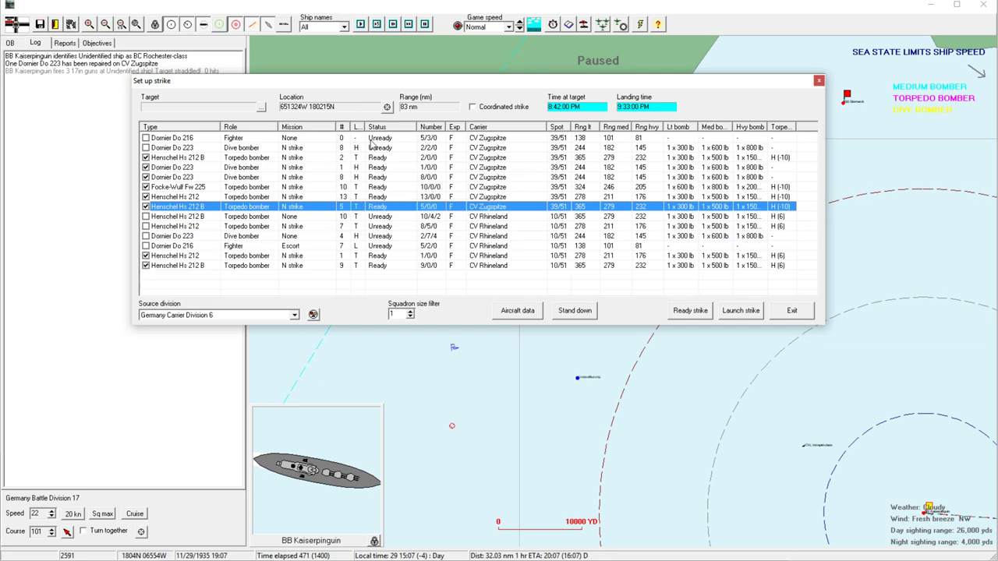
{"action": "left_click", "coordinate": [790, 310]}
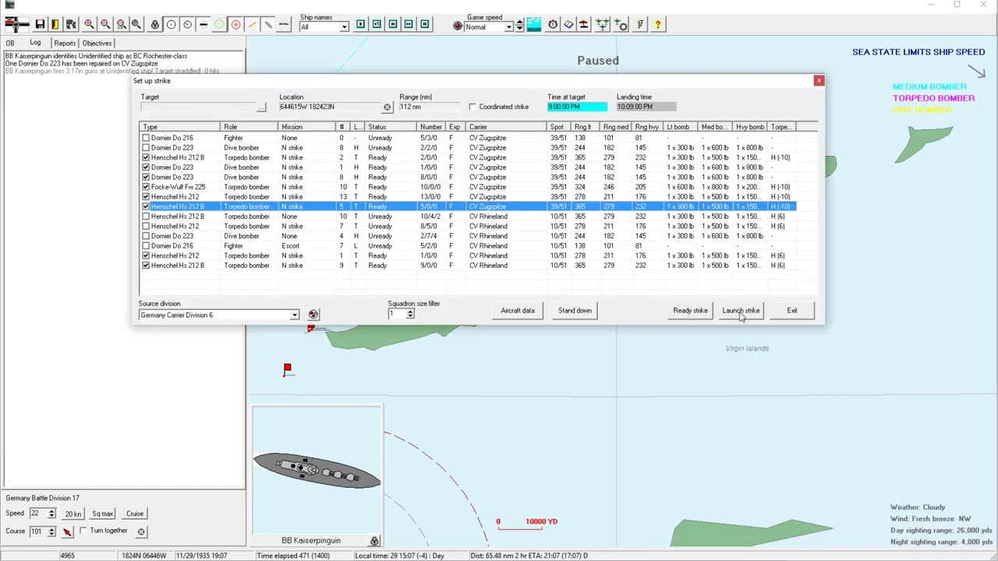
{"action": "left_click", "coordinate": [739, 310]}
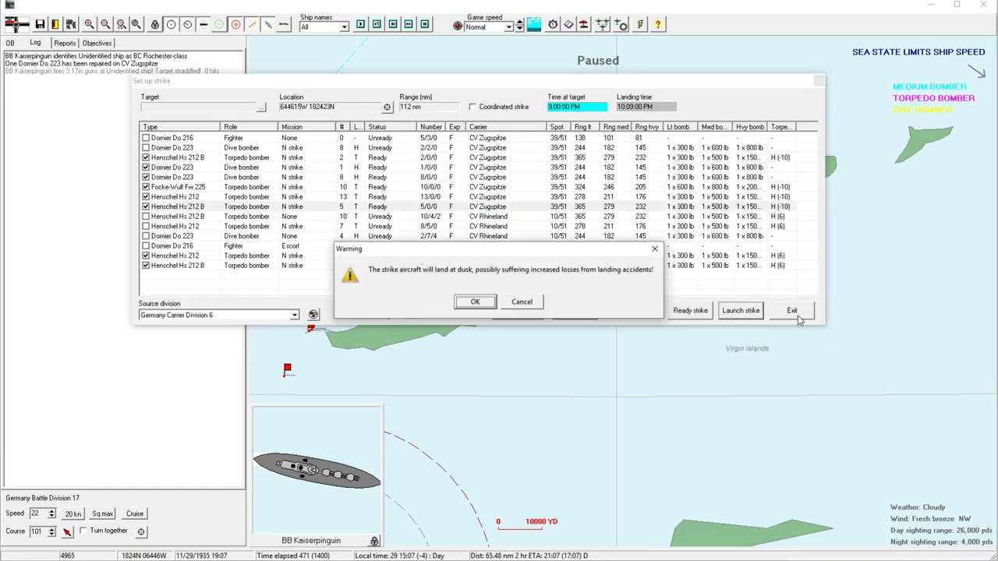
{"action": "left_click", "coordinate": [474, 303]}
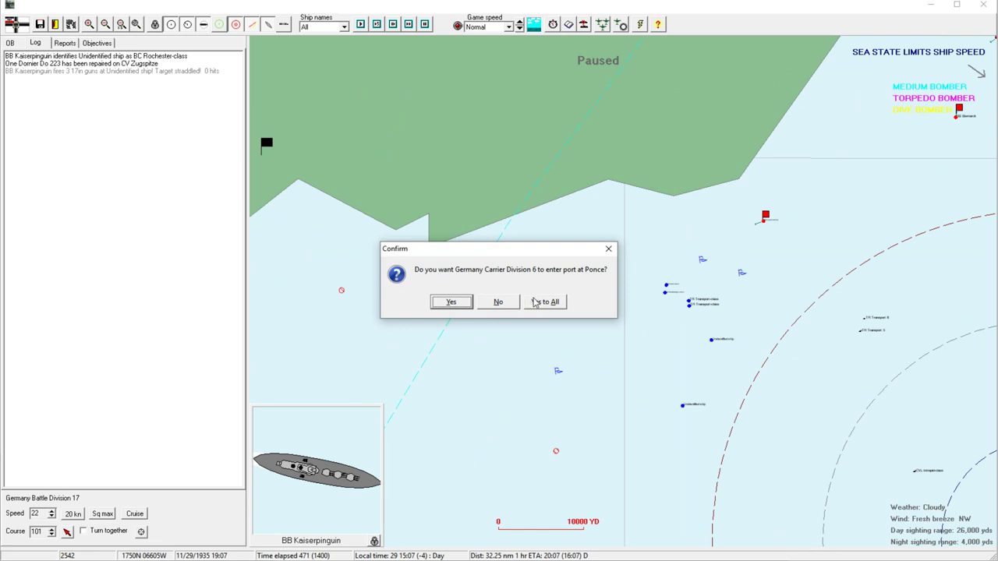
Answer the prompt on whether Carrier Division 6 enters port at Ponce.
{"action": "left_click", "coordinate": [450, 303]}
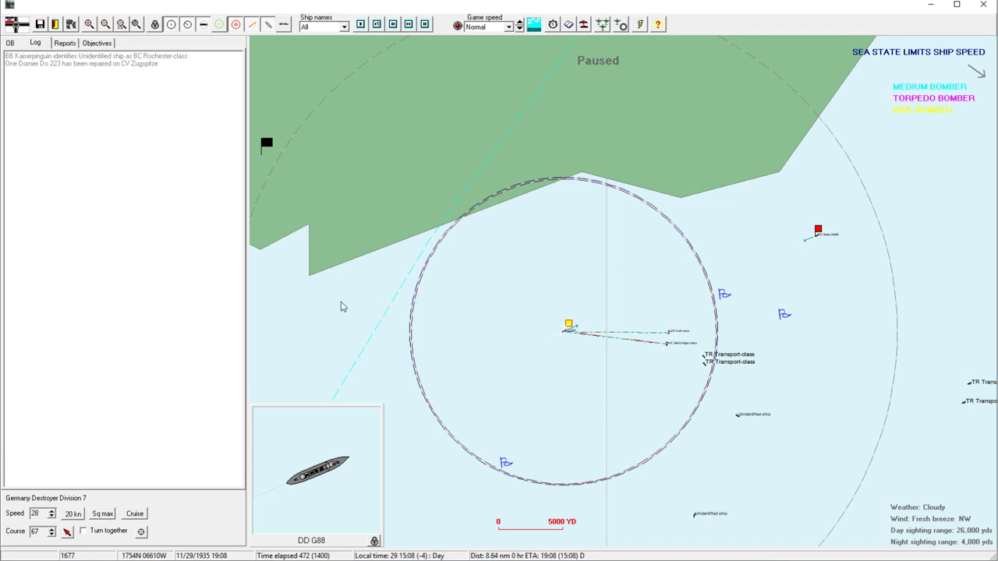
{"action": "mouse_move", "coordinate": [315, 302]}
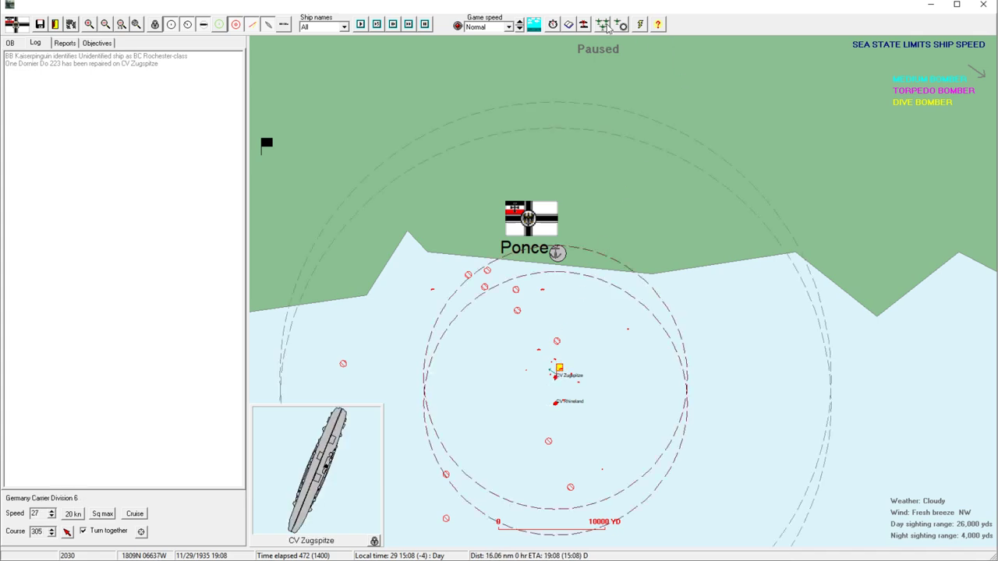
{"action": "left_click", "coordinate": [602, 25]}
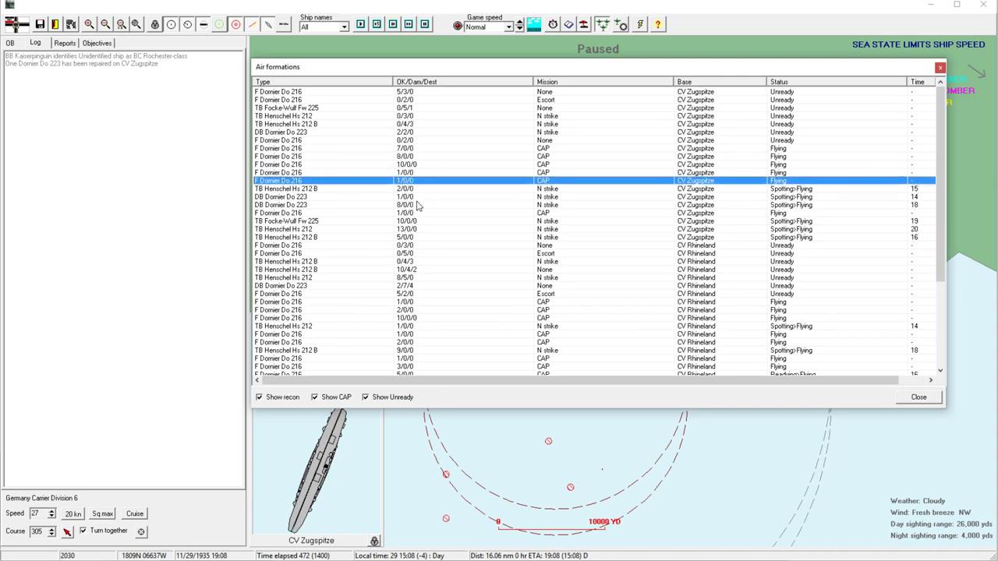
{"action": "mouse_move", "coordinate": [909, 93]}
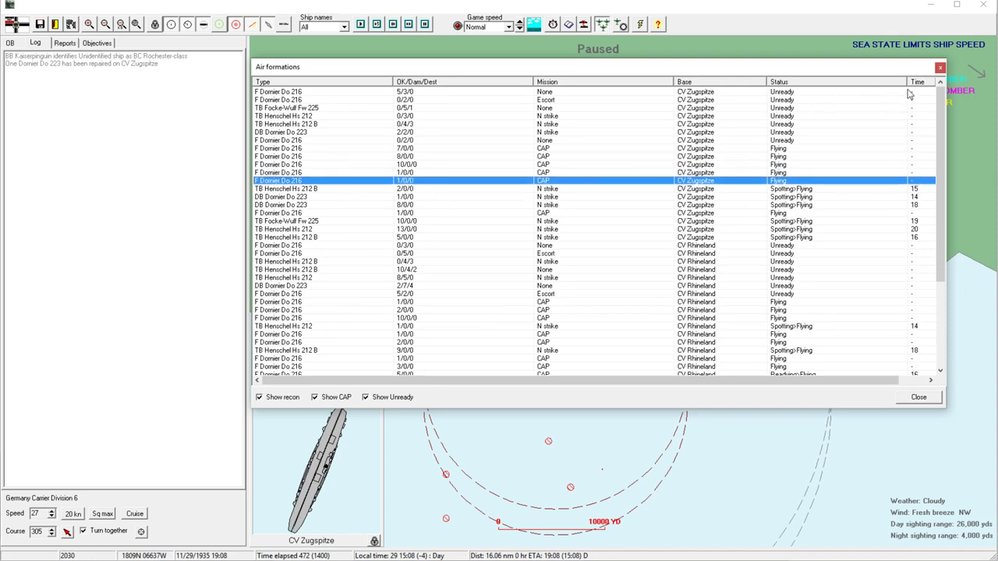
{"action": "left_click", "coordinate": [918, 397]}
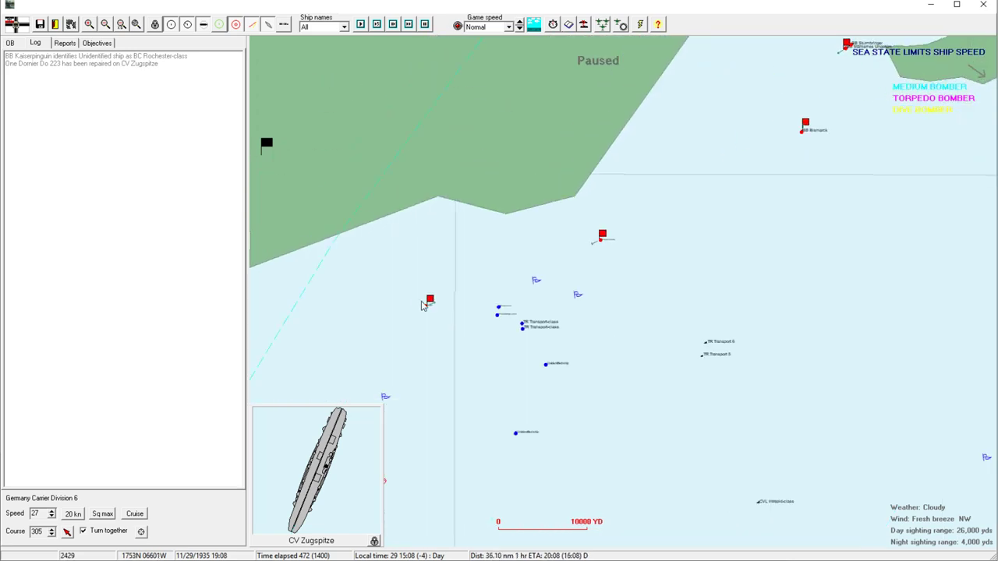
Zoom the battle map out to show the coastline and the islands to the east.
{"action": "left_click", "coordinate": [430, 300]}
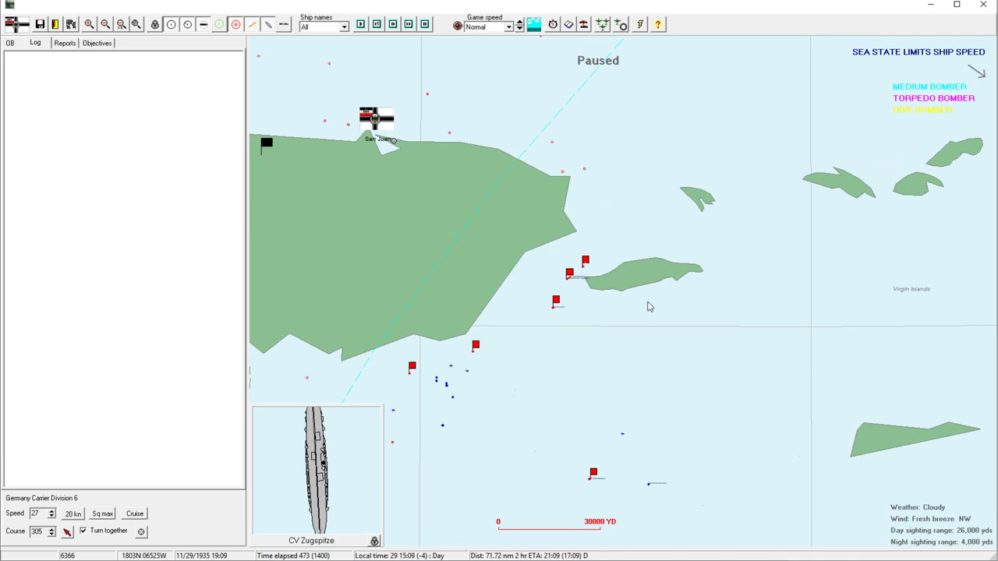
{"action": "mouse_move", "coordinate": [624, 277]}
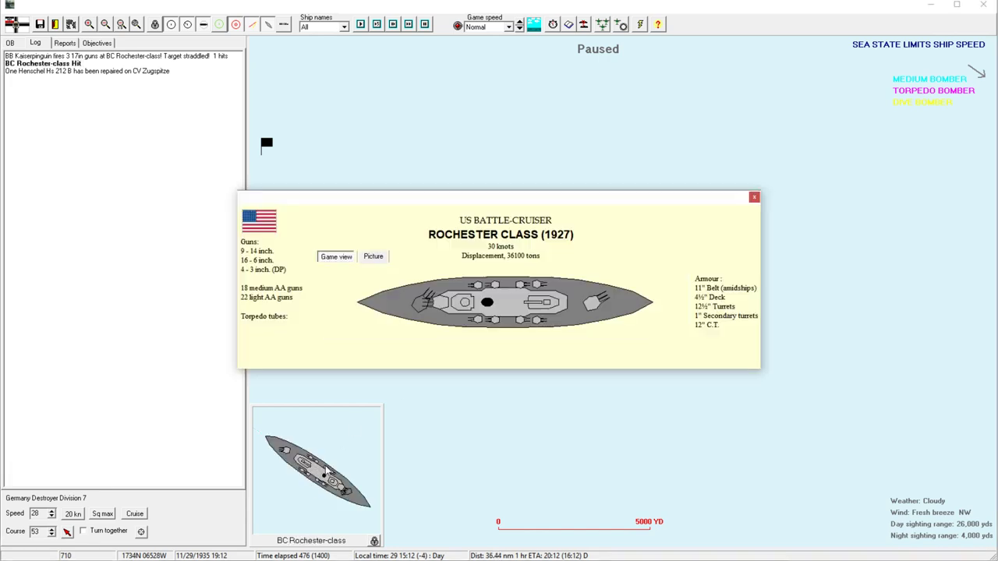
Dismiss the Rochester-class card and keep Destroyer Division 7's current orders.
{"action": "left_click", "coordinate": [753, 196]}
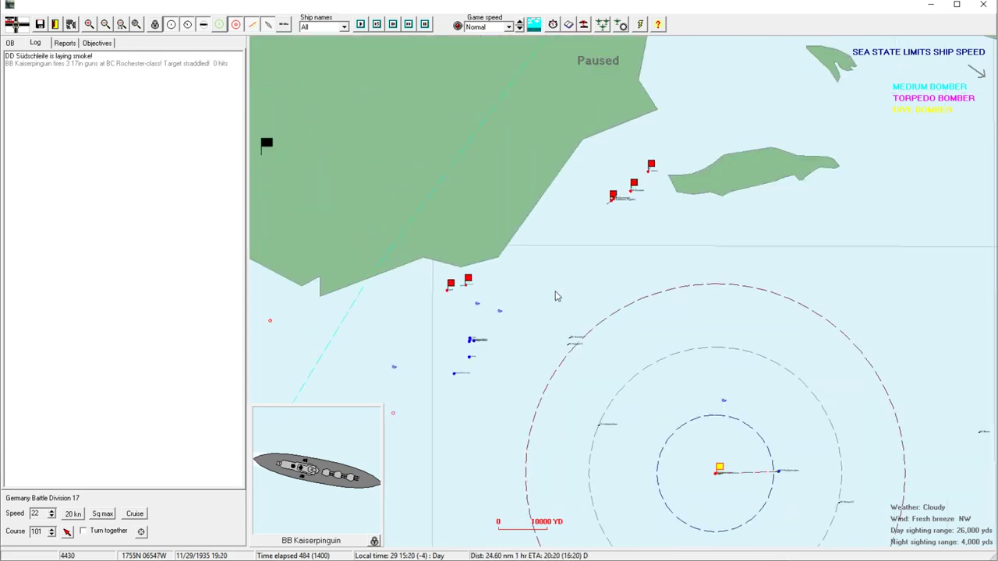
{"action": "left_click", "coordinate": [468, 282]}
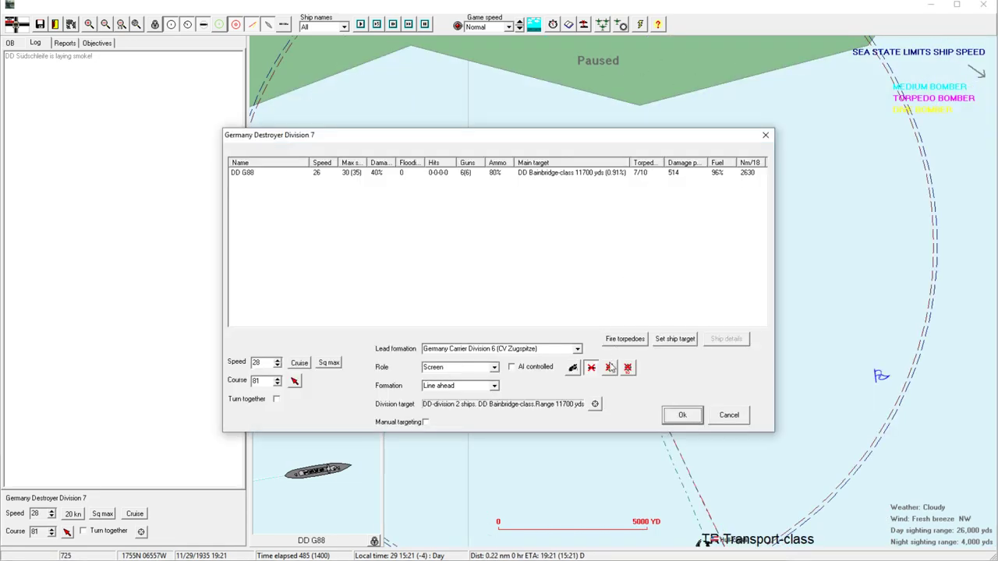
{"action": "left_click", "coordinate": [683, 415]}
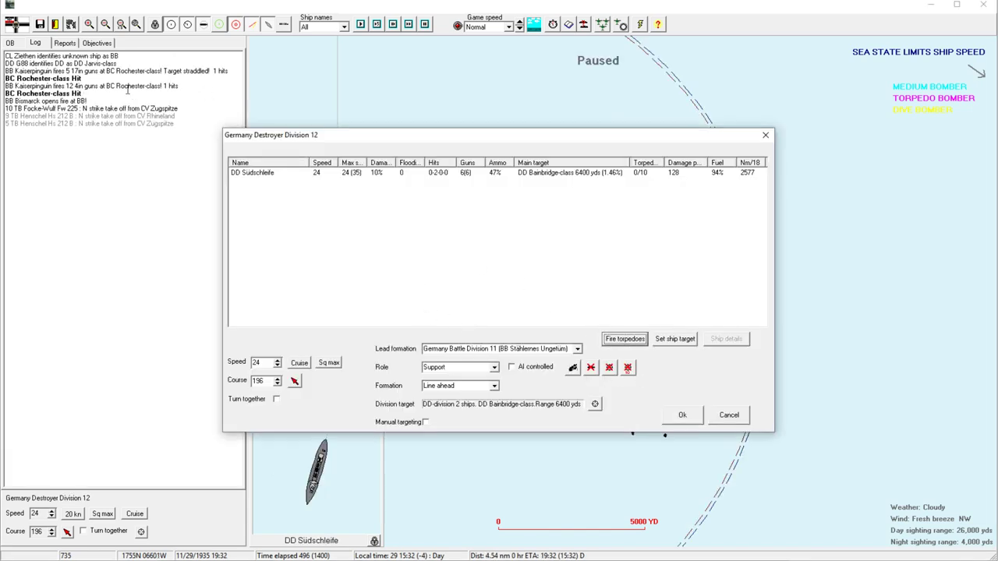
Select Destroyer Division 12's ship and keep its current orders.
{"action": "left_click", "coordinate": [624, 339]}
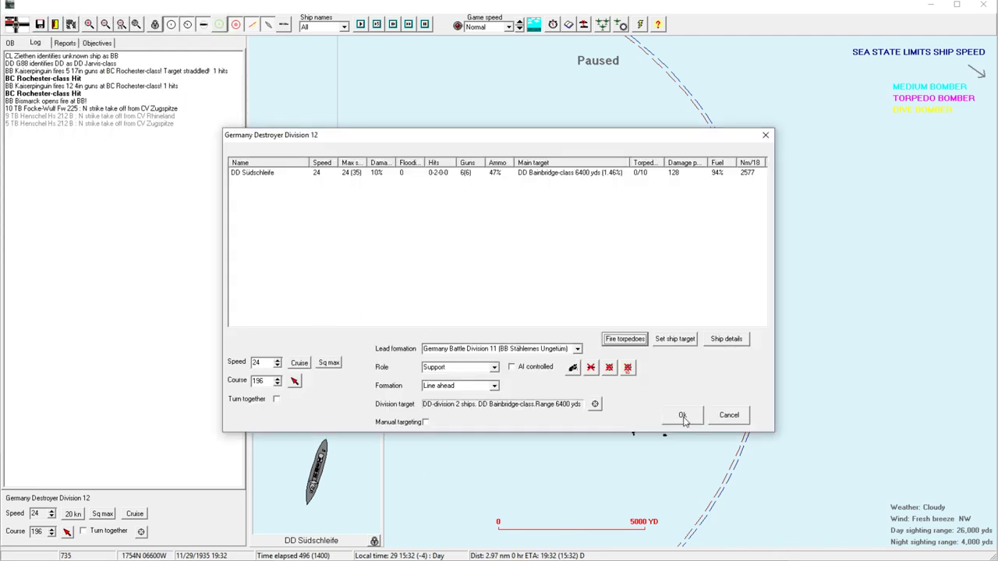
{"action": "left_click", "coordinate": [683, 415]}
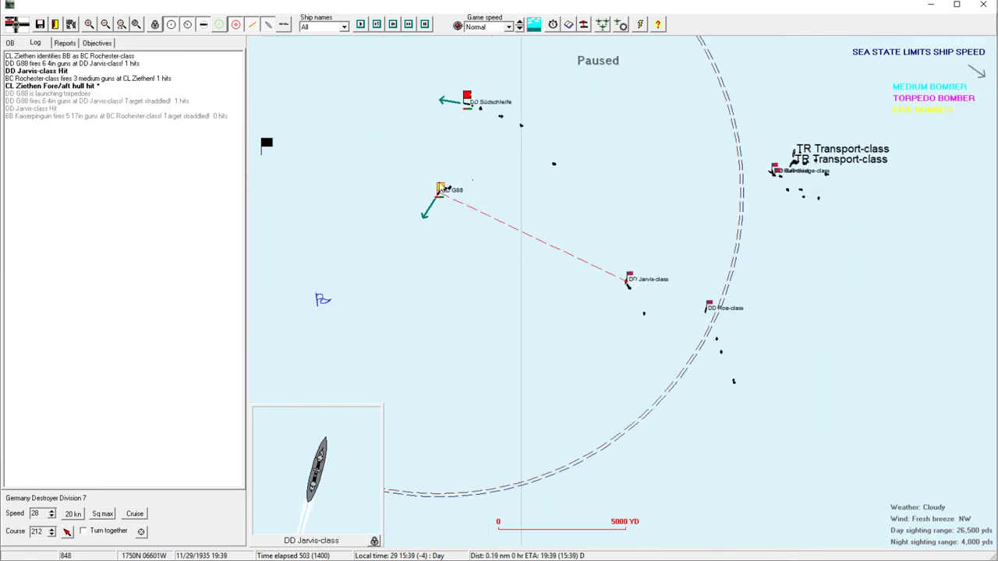
Resume the night action, then review and dismiss BB Kaiserpinguin's detail sheet.
{"action": "left_click", "coordinate": [440, 190]}
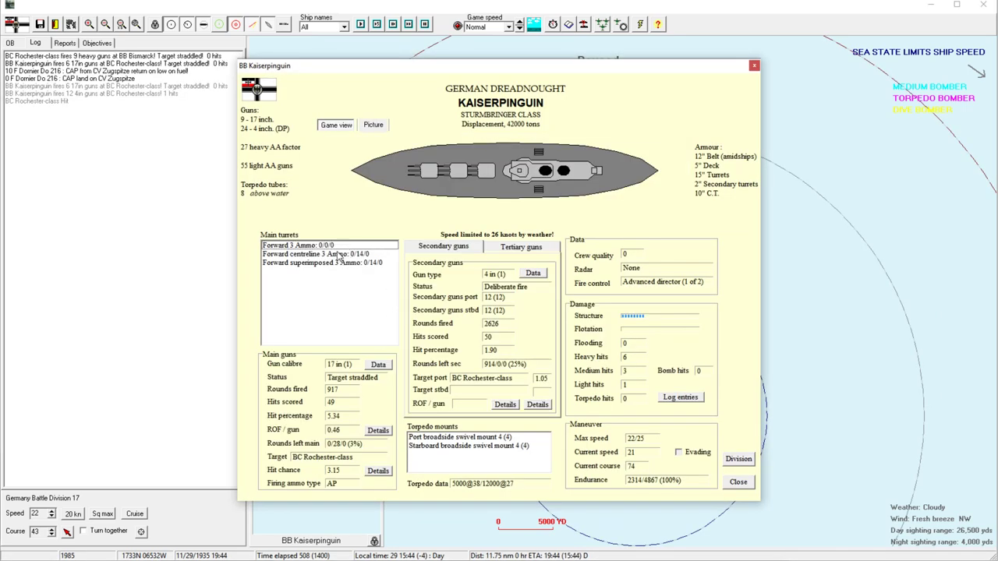
{"action": "left_click", "coordinate": [737, 481]}
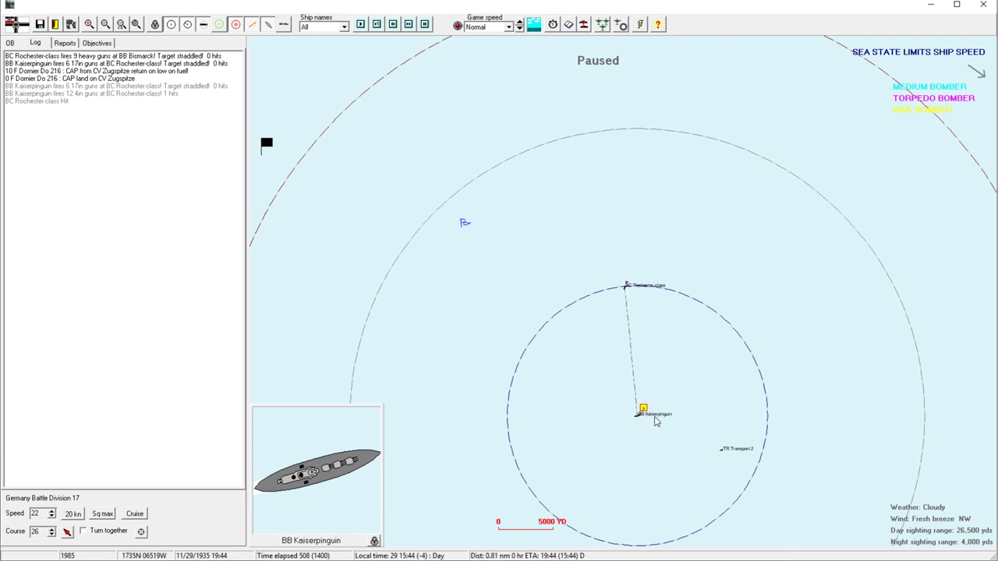
Keep Battle Division 17's current orders and centre the map on Carrier Division 6 near Ponce.
{"action": "left_click", "coordinate": [643, 408]}
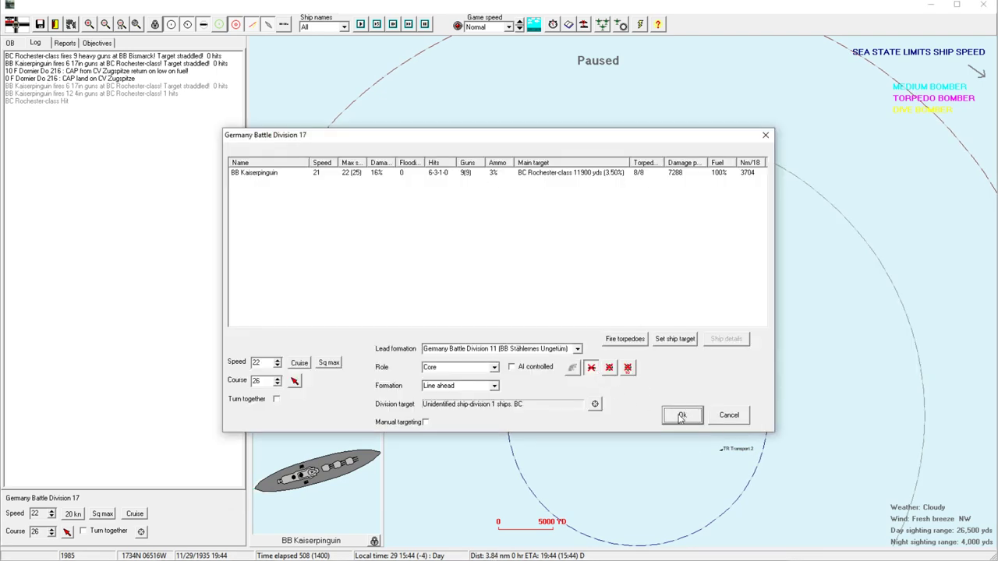
{"action": "left_click", "coordinate": [681, 415]}
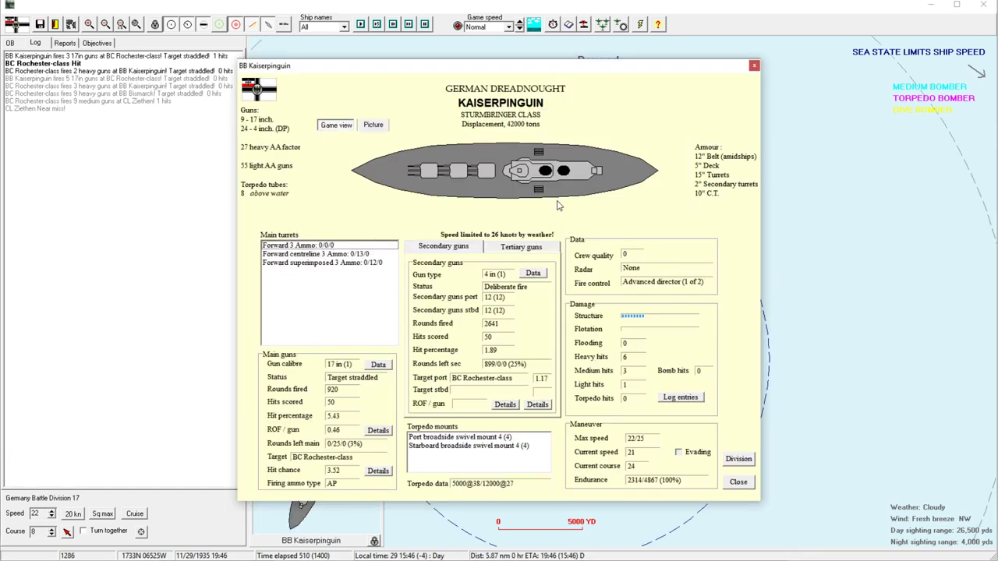
{"action": "left_click", "coordinate": [738, 480]}
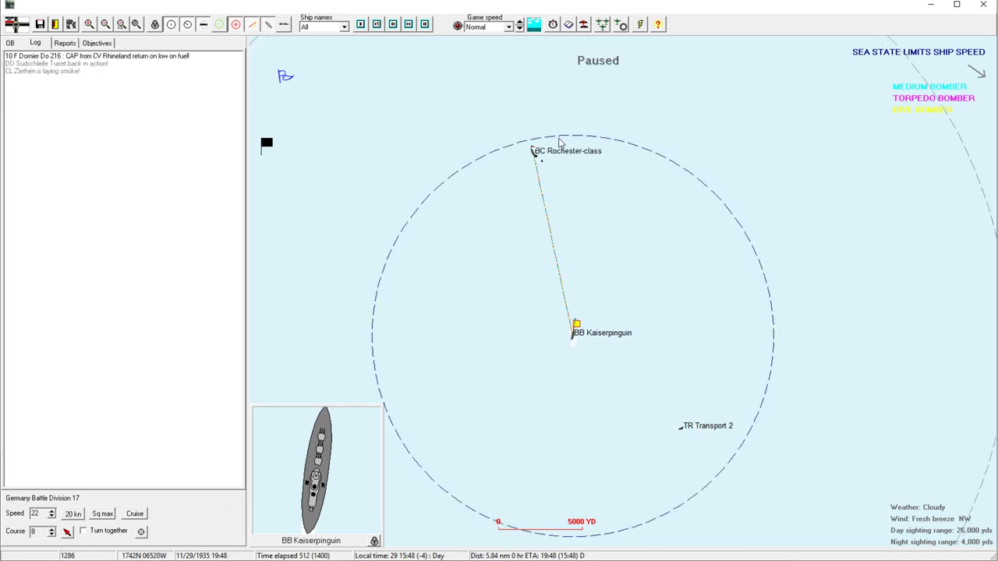
{"action": "left_click", "coordinate": [105, 25]}
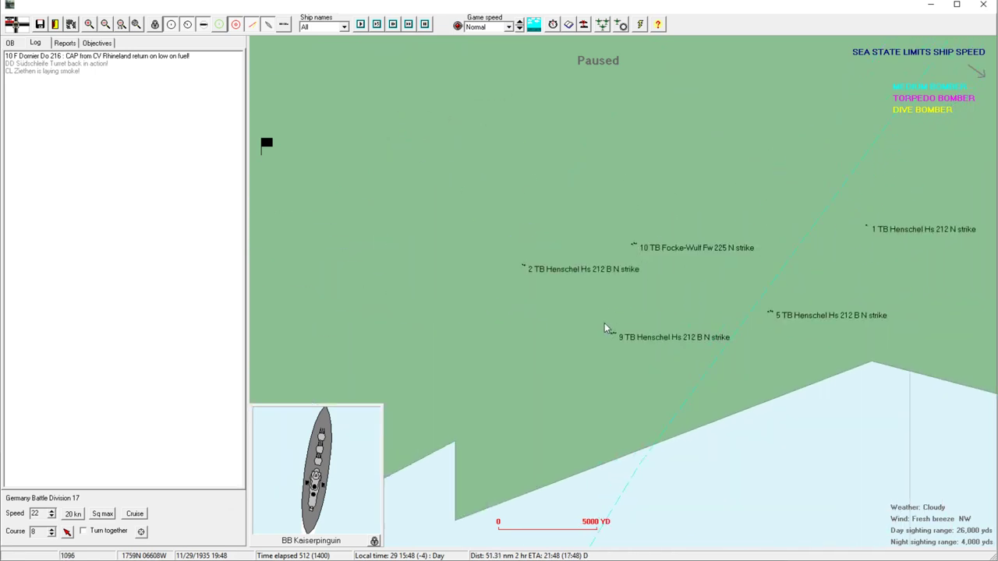
{"action": "left_click", "coordinate": [104, 25]}
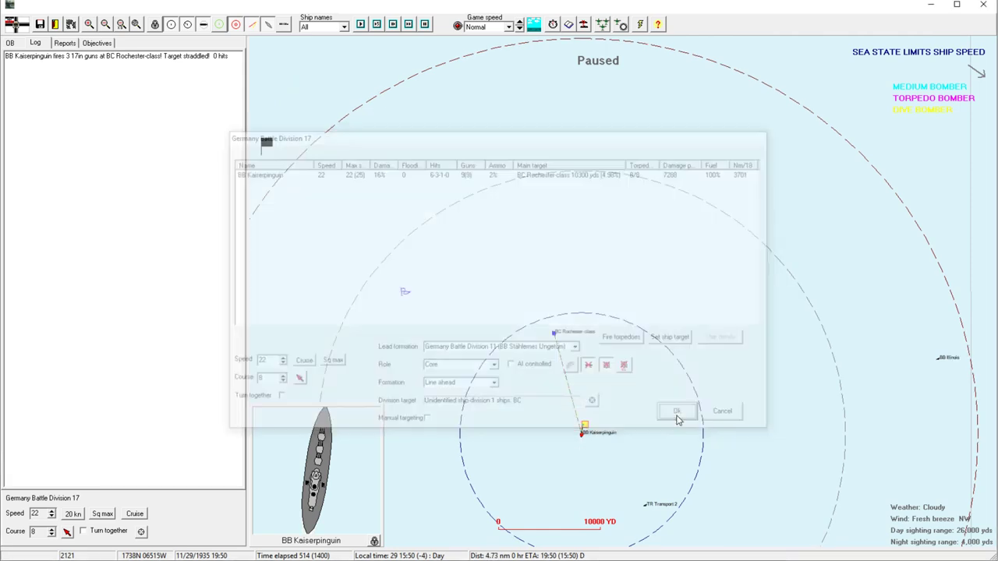
{"action": "left_click", "coordinate": [675, 411]}
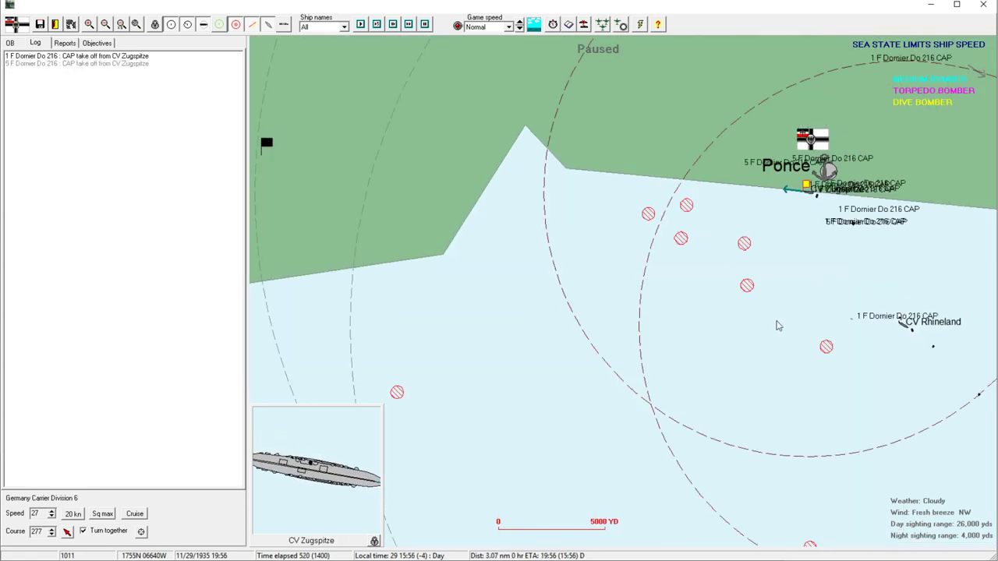
Accept Battle Division 17's orders and resume until the Ponce port prompt for Carrier Division 6.
{"action": "left_click", "coordinate": [104, 25]}
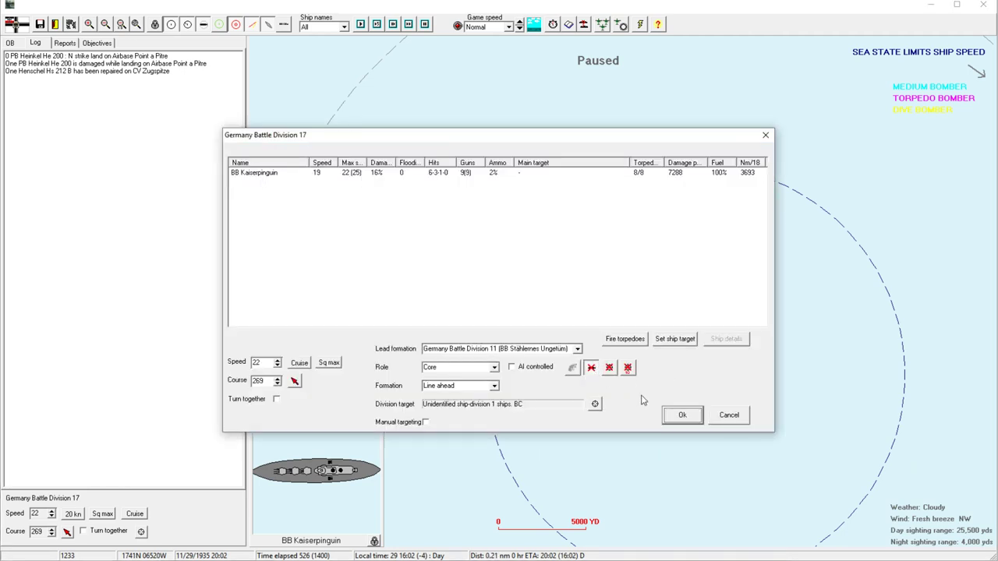
{"action": "left_click", "coordinate": [681, 415]}
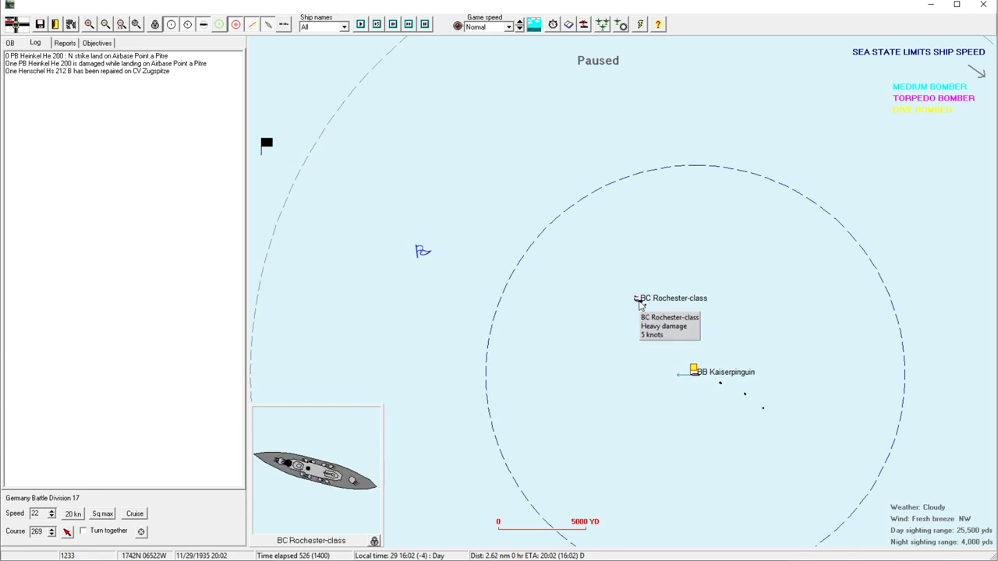
{"action": "mouse_move", "coordinate": [699, 388]}
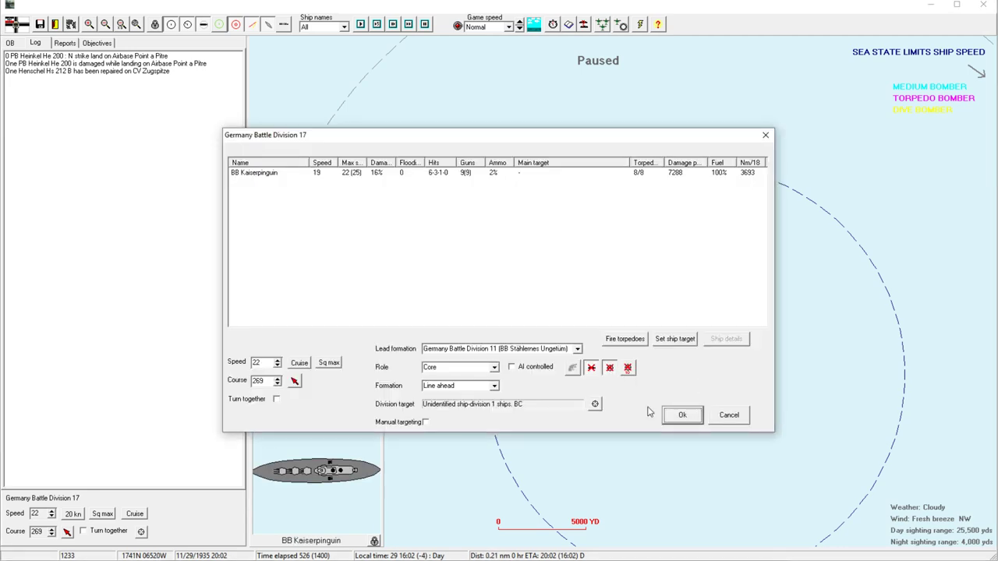
{"action": "left_click", "coordinate": [681, 415]}
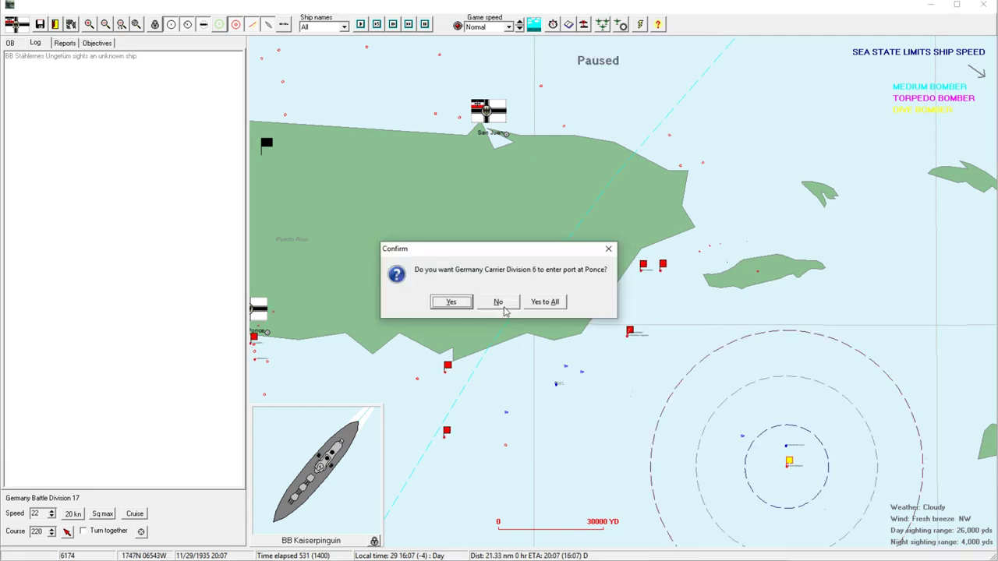
Decline Ponce for Carrier Division 6, keep Battle Division 11's orders and acknowledge the Fw 225, Do 223 and Hs 212 B strike reports.
{"action": "left_click", "coordinate": [497, 302]}
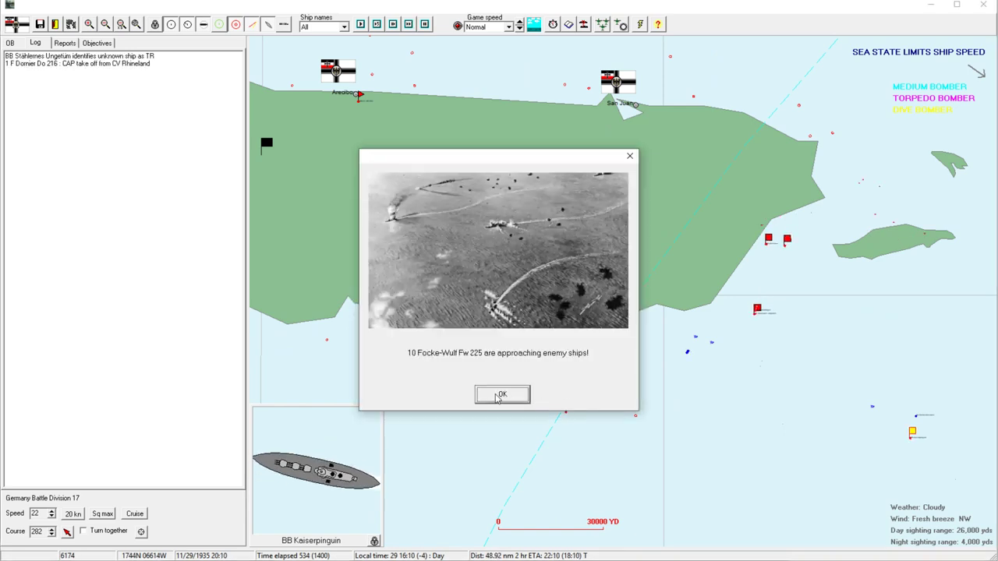
{"action": "left_click", "coordinate": [502, 393]}
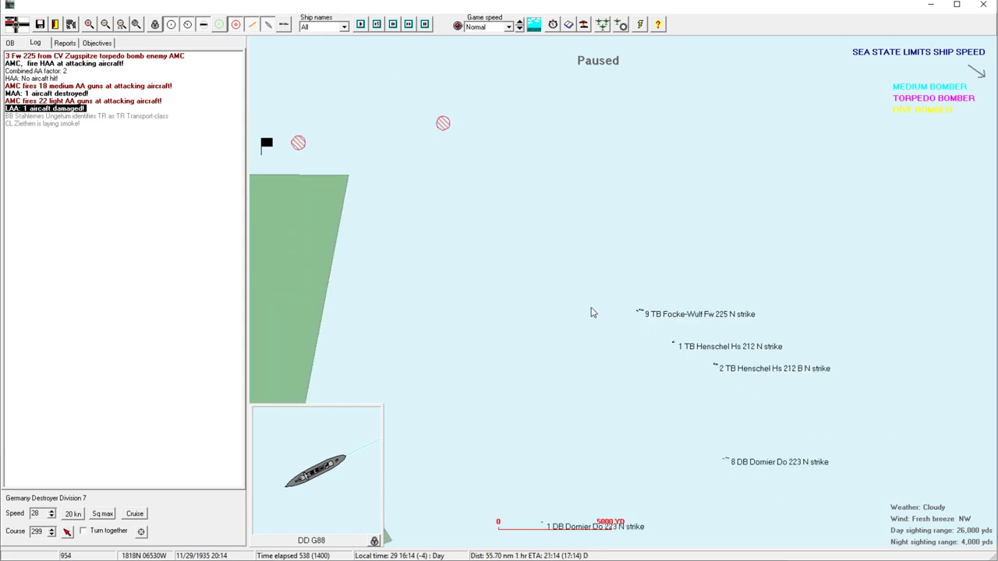
{"action": "left_click", "coordinate": [94, 56]}
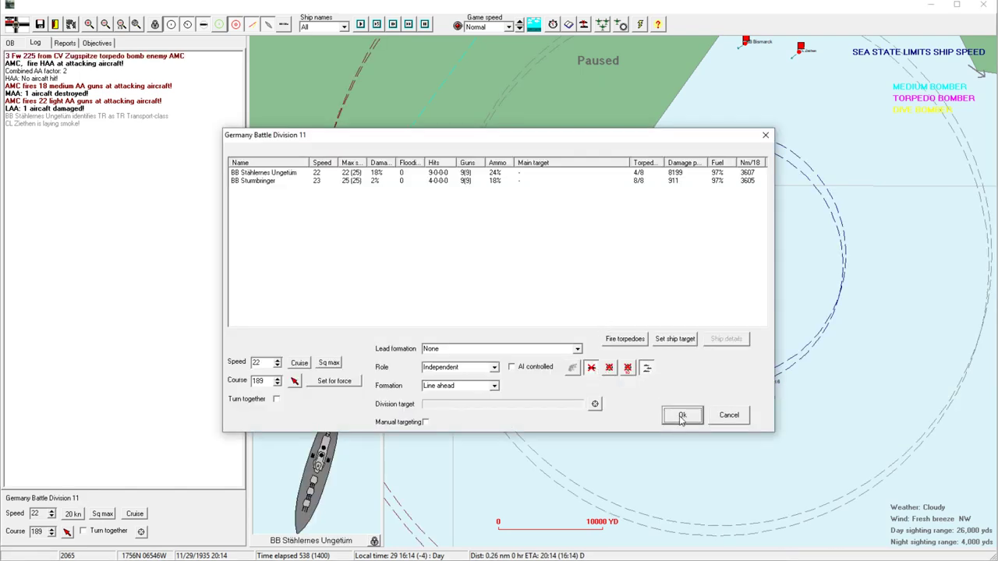
{"action": "left_click", "coordinate": [683, 415]}
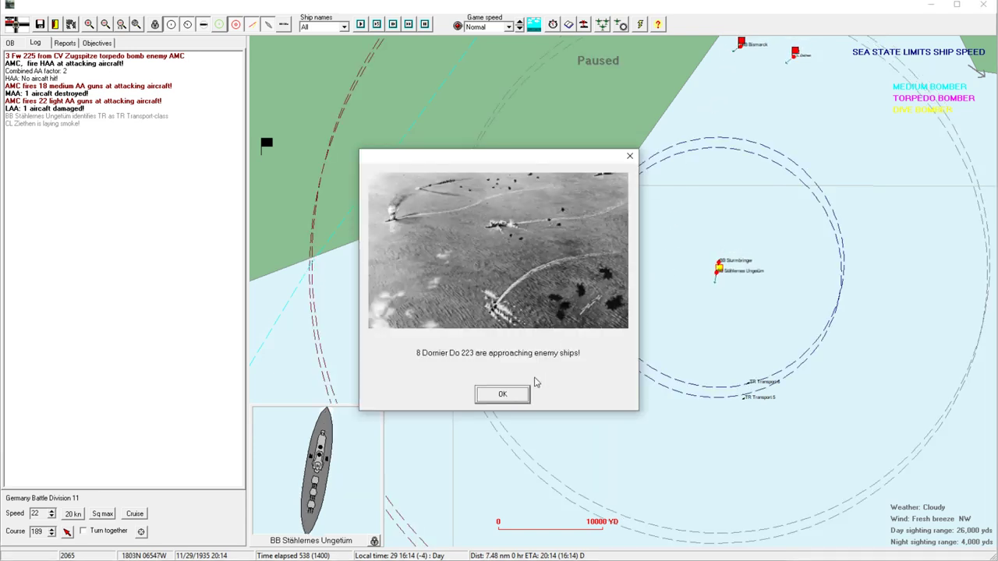
{"action": "left_click", "coordinate": [503, 393]}
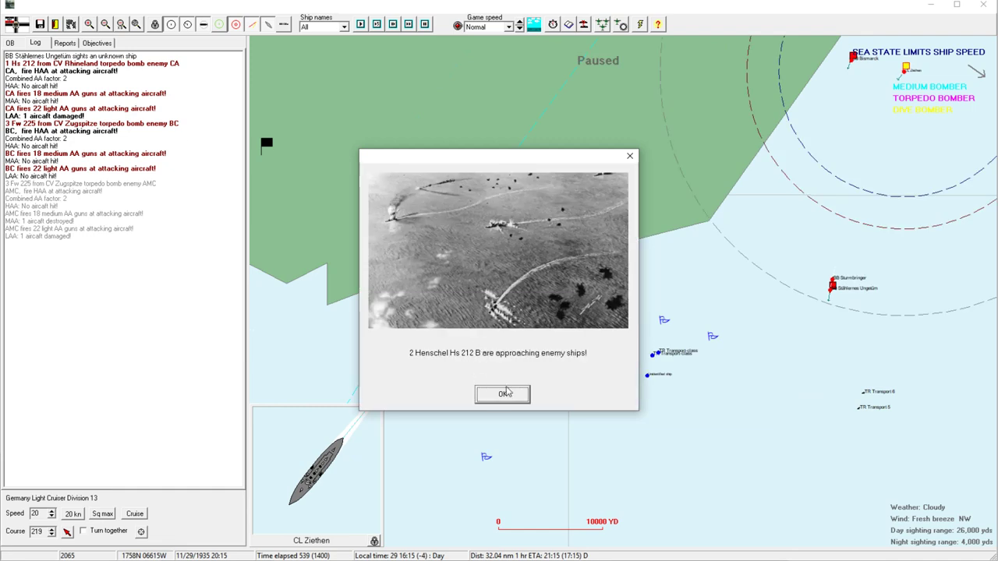
{"action": "left_click", "coordinate": [502, 393]}
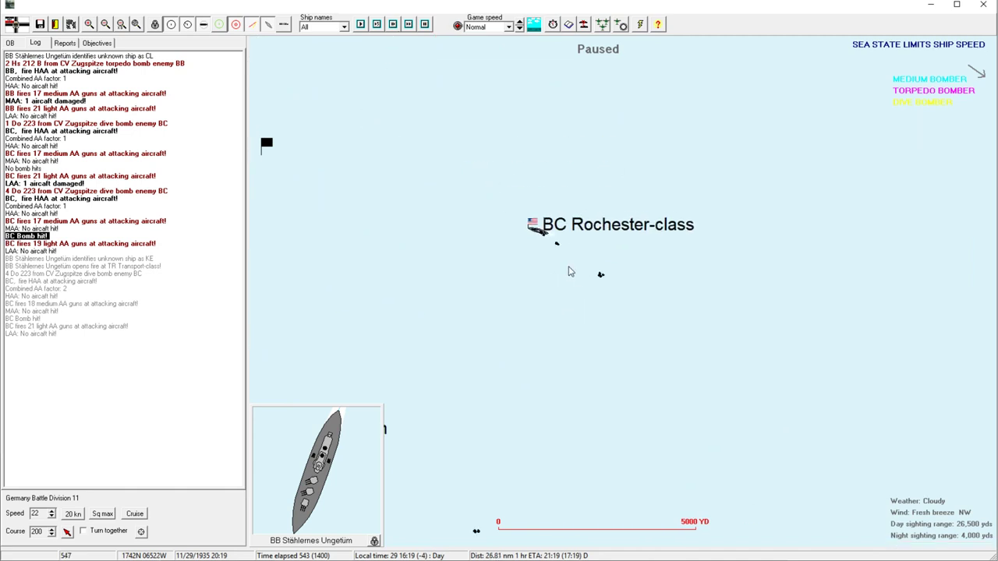
Review and dismiss the enemy Rochester-class battle-cruiser's specification card.
{"action": "left_click", "coordinate": [612, 225]}
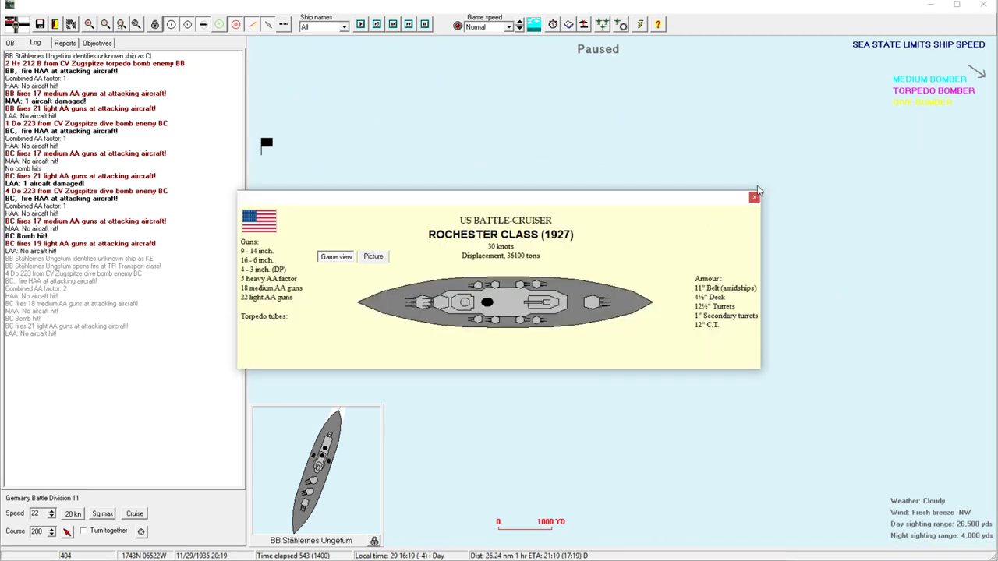
{"action": "left_click", "coordinate": [755, 196]}
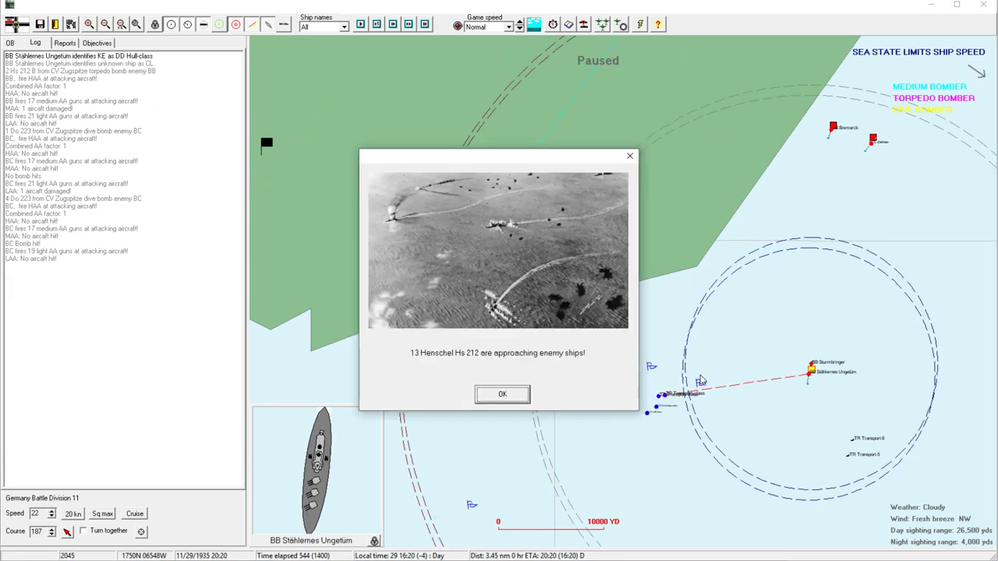
Acknowledge the Hs 212 strike, submarine sighting, enemy aircraft and torpedo hit reports, resuming between them.
{"action": "left_click", "coordinate": [502, 393]}
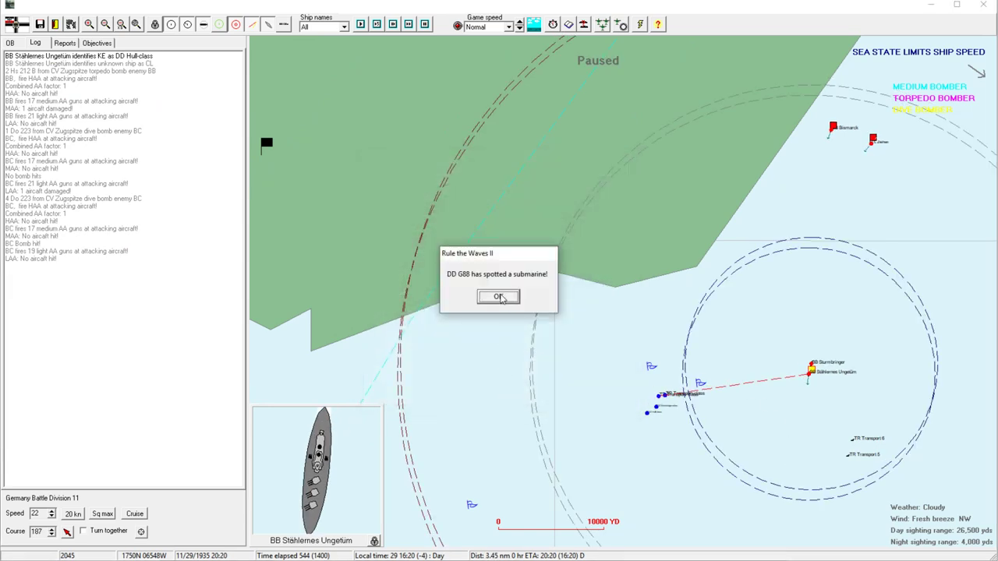
{"action": "left_click", "coordinate": [499, 296]}
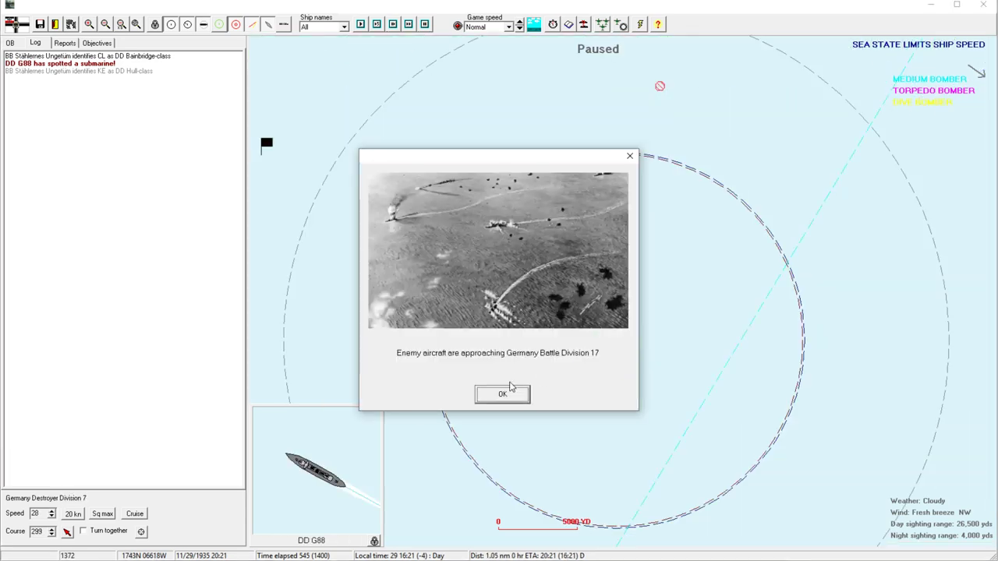
{"action": "left_click", "coordinate": [502, 393]}
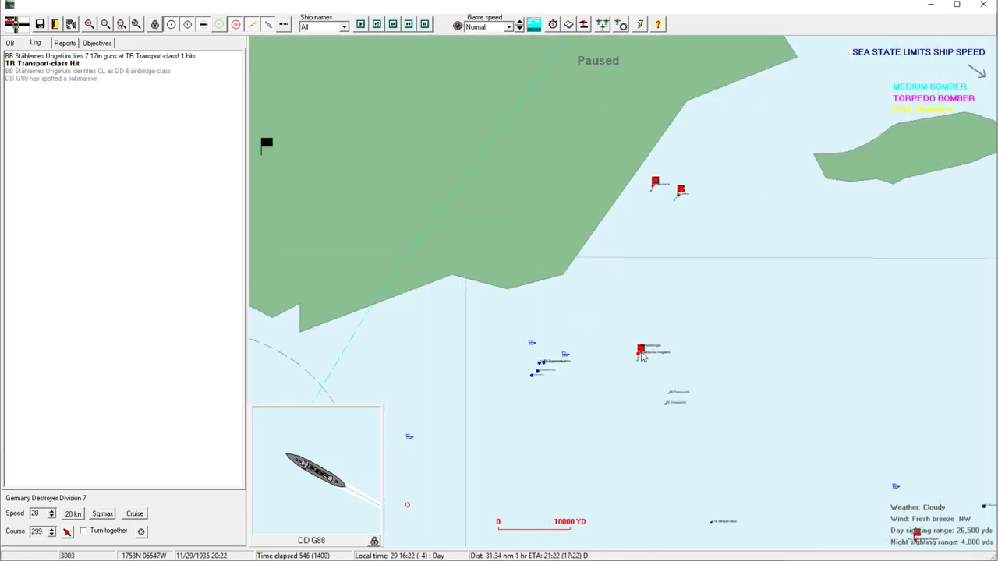
{"action": "left_click", "coordinate": [639, 351]}
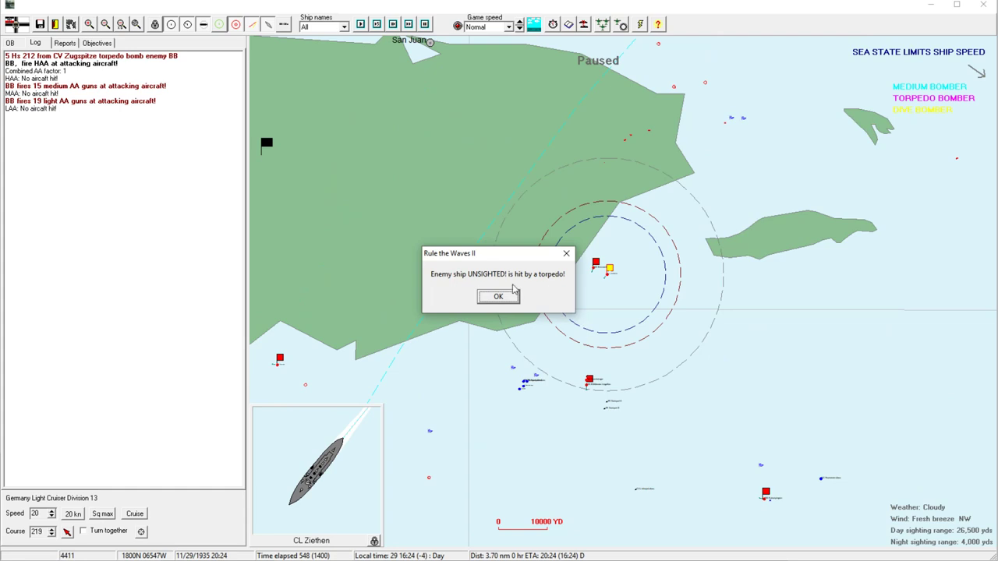
{"action": "left_click", "coordinate": [499, 296]}
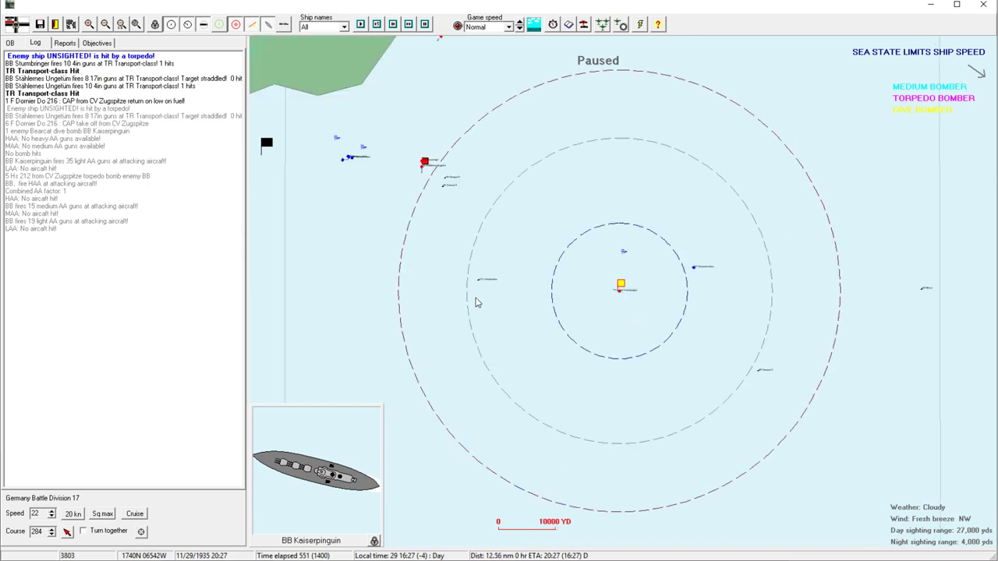
{"action": "left_click", "coordinate": [106, 25]}
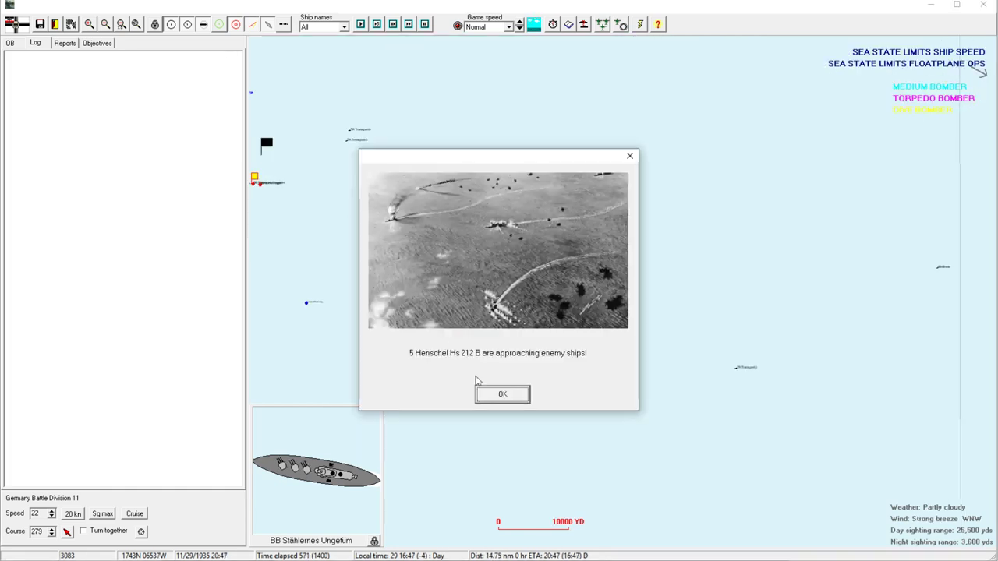
Acknowledge the Hs 212 B strike report and the low main-ammunition warning.
{"action": "left_click", "coordinate": [502, 393]}
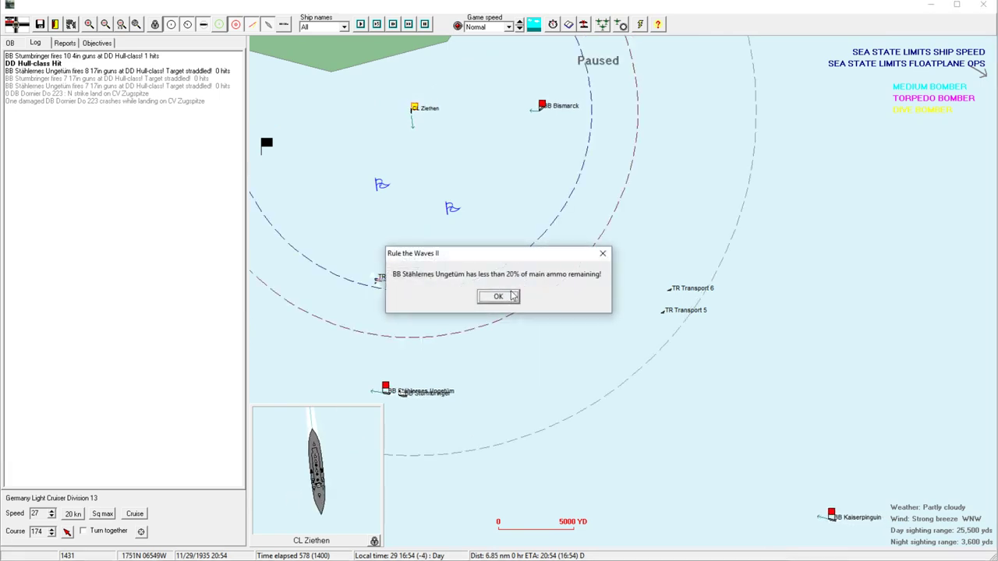
{"action": "left_click", "coordinate": [499, 296]}
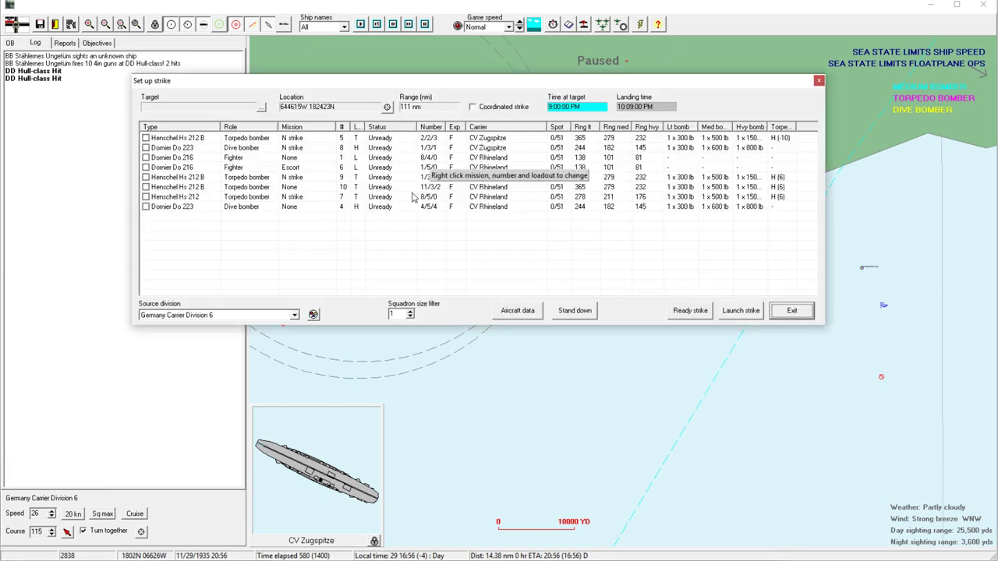
Set the number of Dornier Do 216 fighters flying escort in the strike.
{"action": "left_click", "coordinate": [262, 157]}
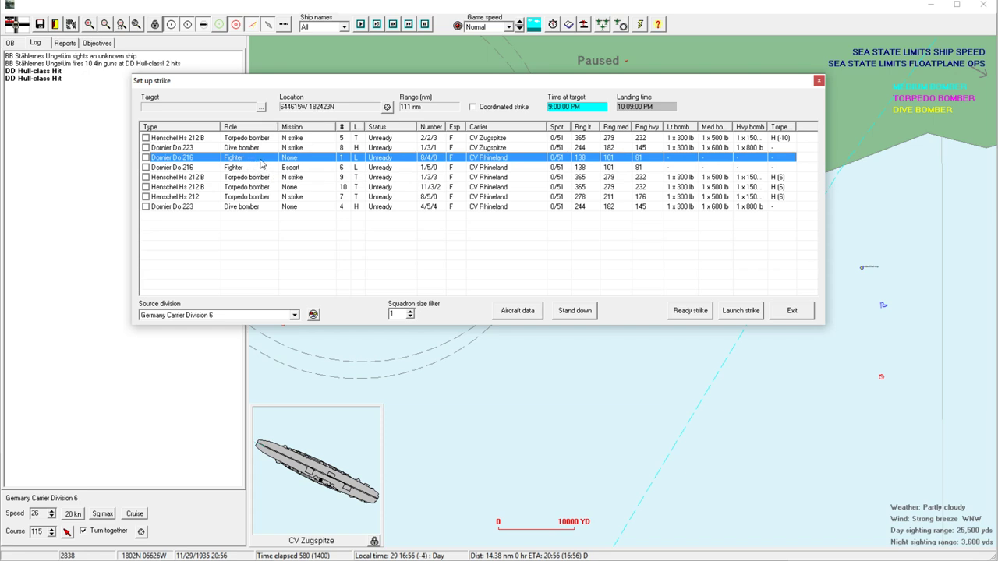
{"action": "left_click", "coordinate": [341, 156]}
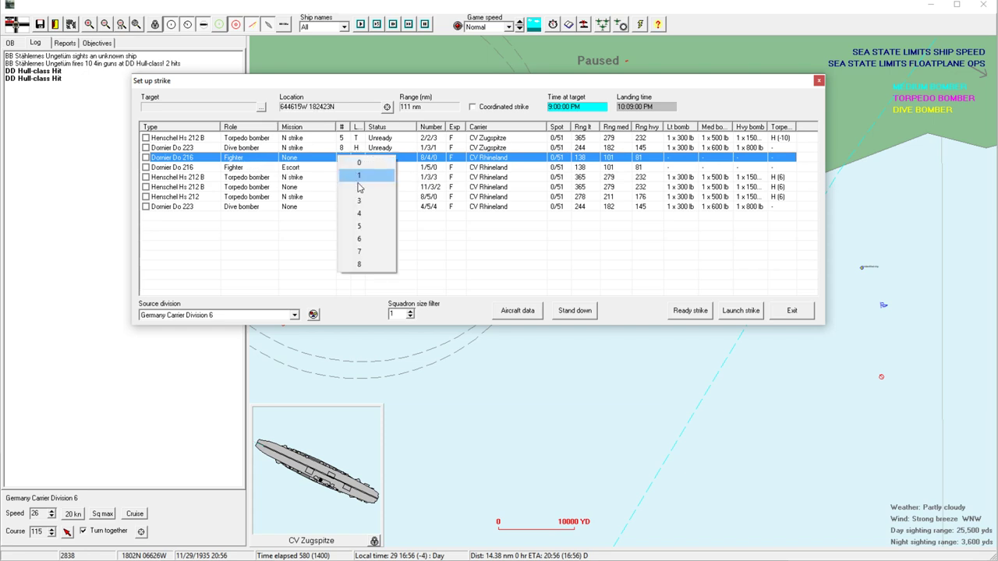
{"action": "left_click", "coordinate": [359, 178]}
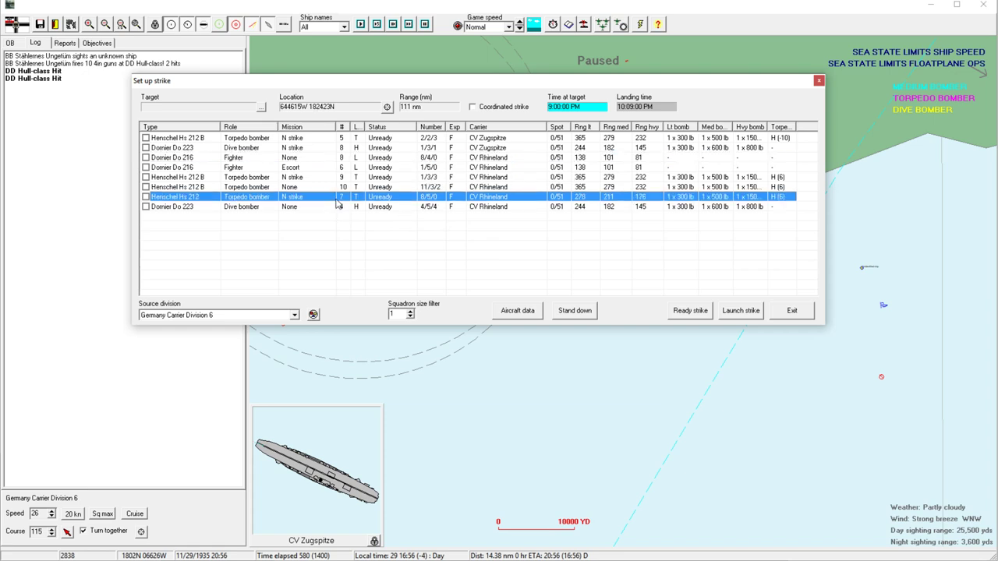
{"action": "mouse_move", "coordinate": [320, 196]}
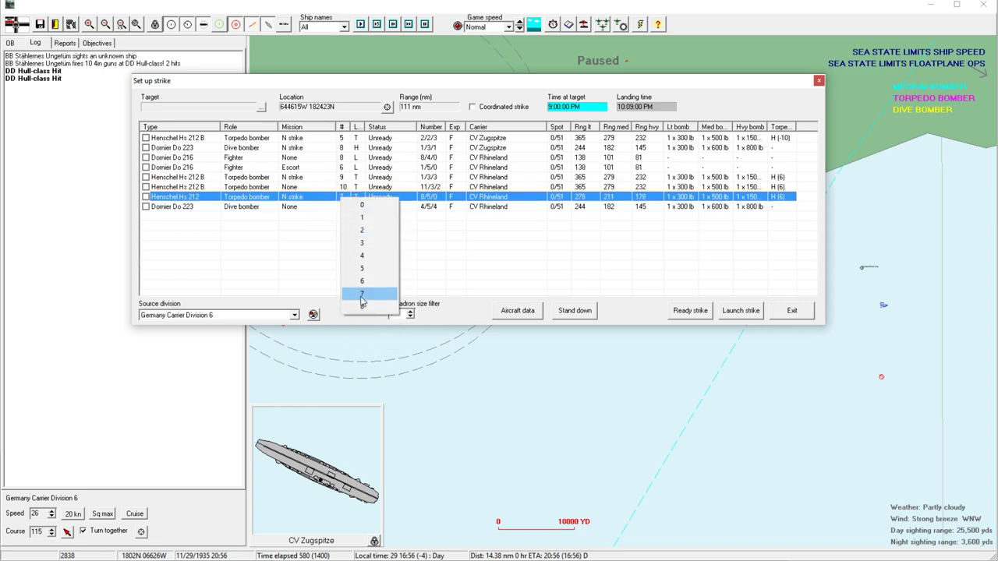
Commit seven Henschel Hs 212 torpedo bombers and launch the carrier strike.
{"action": "left_click", "coordinate": [362, 293]}
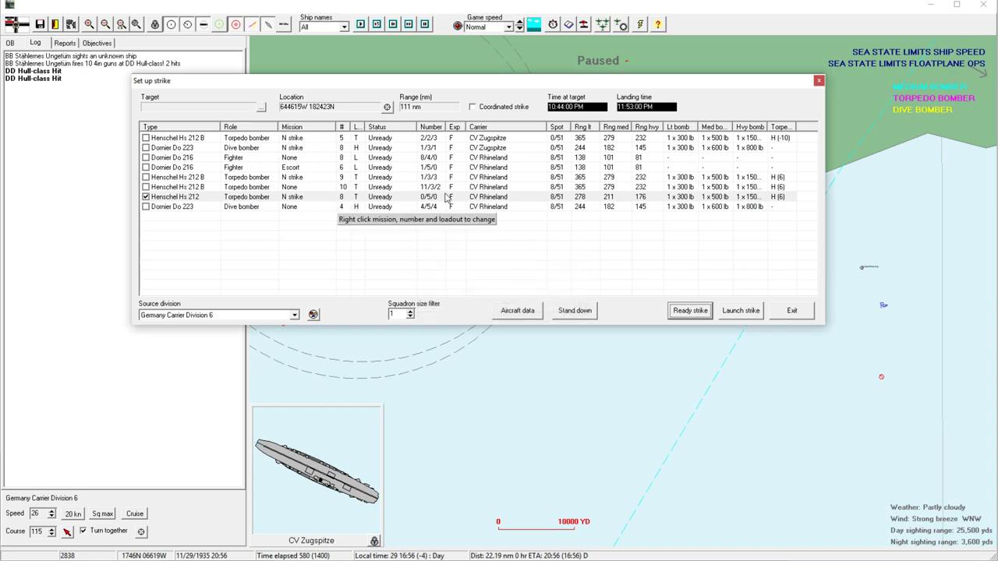
{"action": "left_click", "coordinate": [791, 310]}
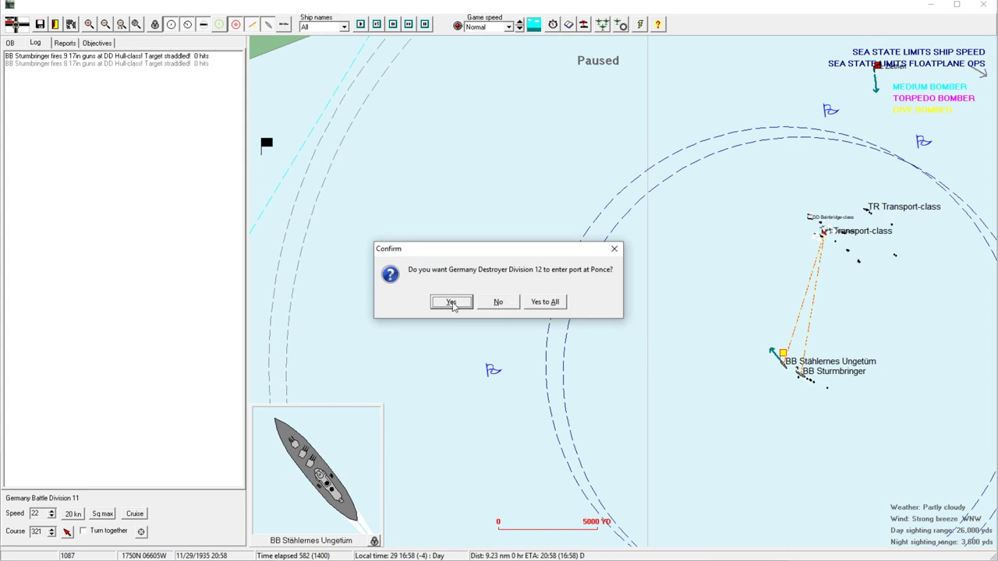
Let Destroyer Division 12 enter port at Ponce.
{"action": "left_click", "coordinate": [451, 303]}
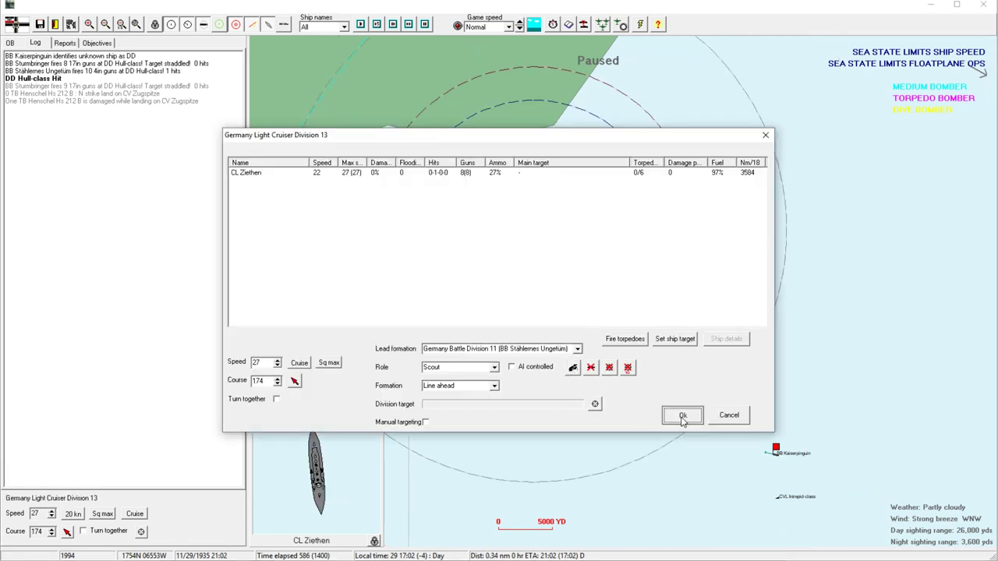
Confirm Light Cruiser Division 13's scouting orders for Ziethen.
{"action": "left_click", "coordinate": [683, 415]}
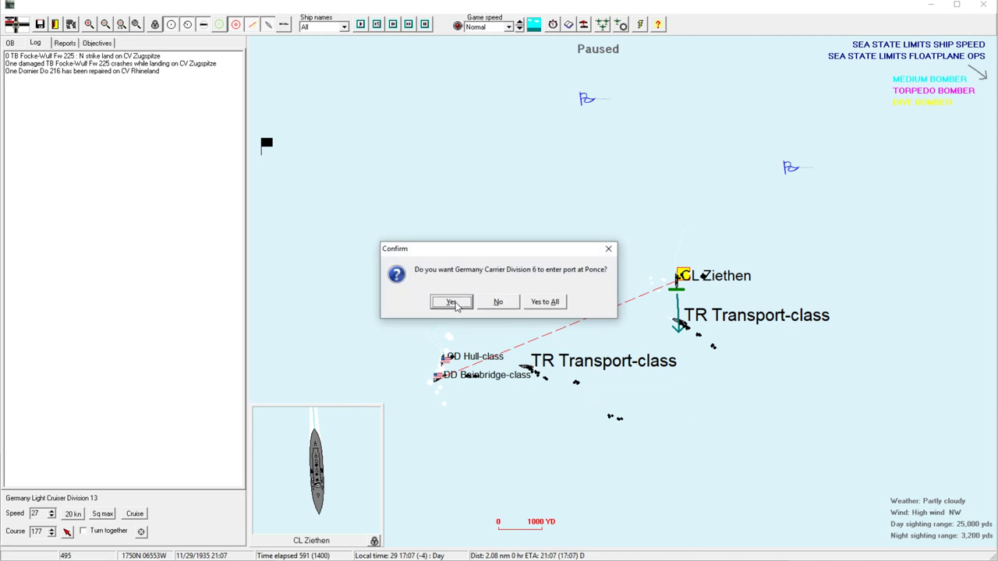
Send Carrier Division 6 into Ponce and acknowledge the approaching-bombers notice.
{"action": "left_click", "coordinate": [451, 302]}
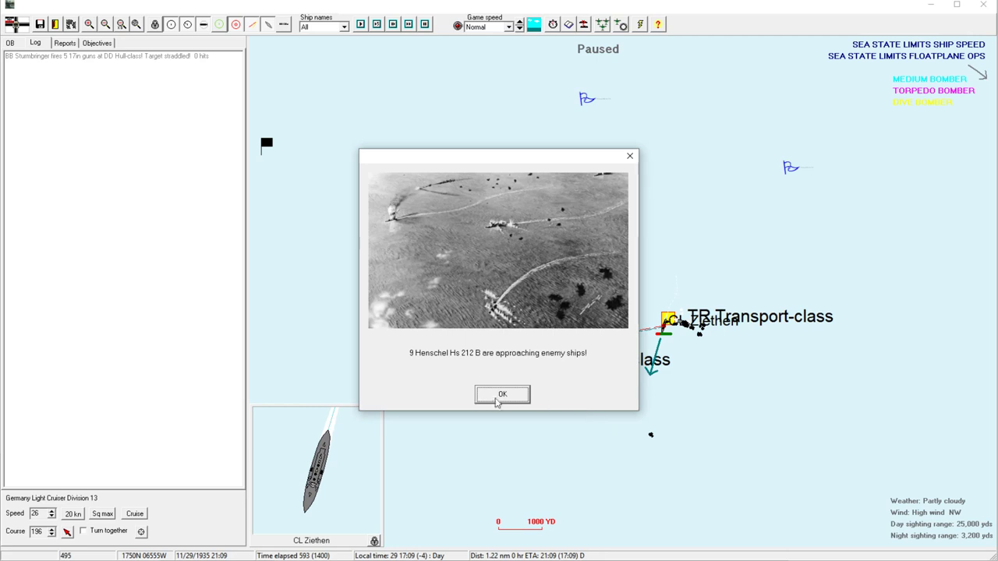
{"action": "left_click", "coordinate": [502, 393]}
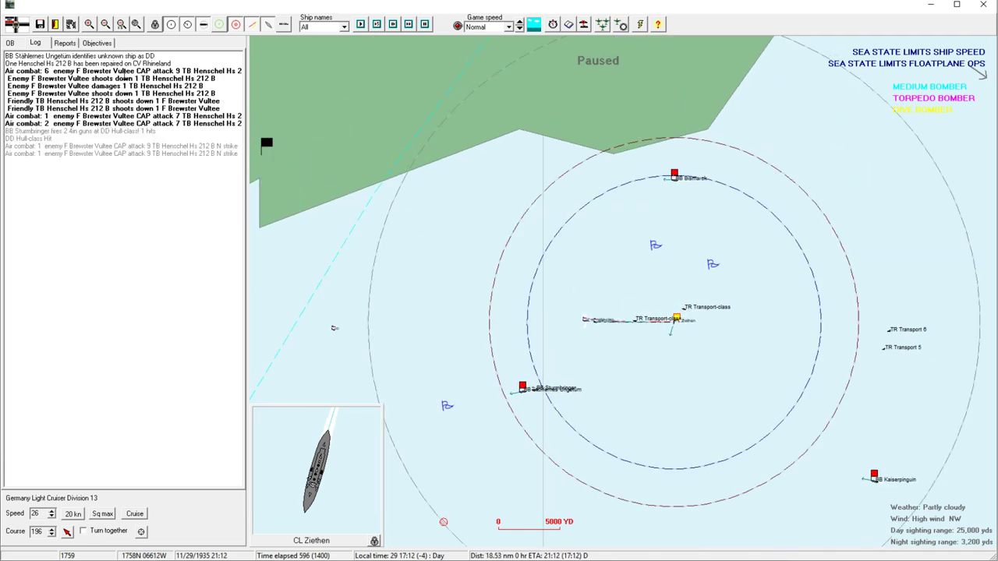
Resume the battle past the enemy torpedo hit until Ziethen's low-ammo warning appears.
{"action": "left_click", "coordinate": [113, 94]}
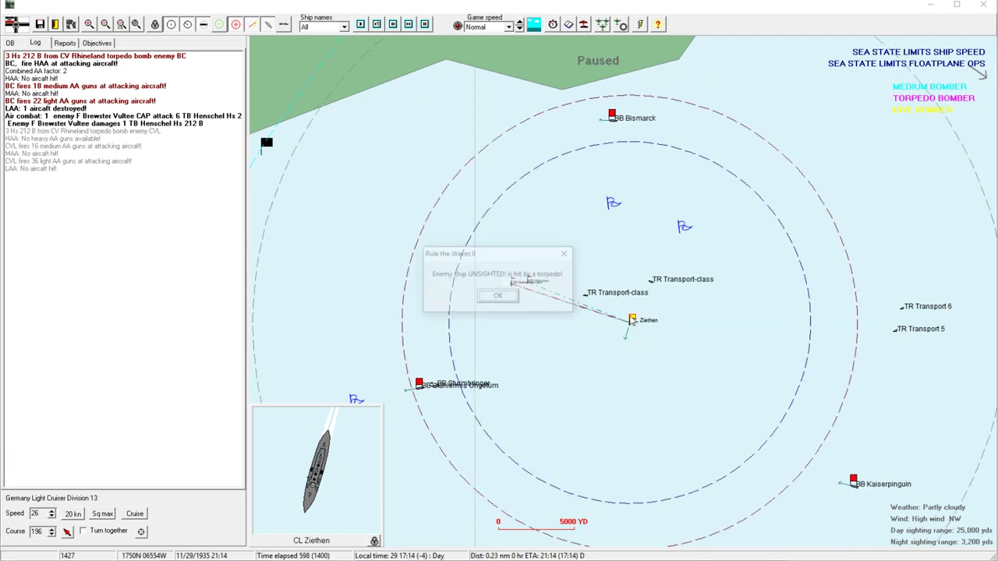
{"action": "left_click", "coordinate": [497, 297]}
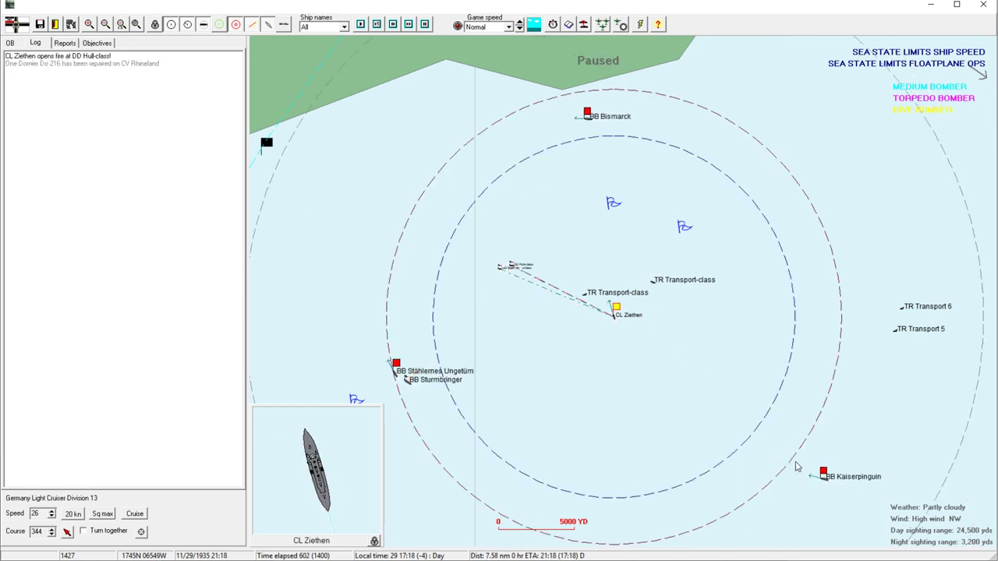
{"action": "left_click", "coordinate": [104, 25]}
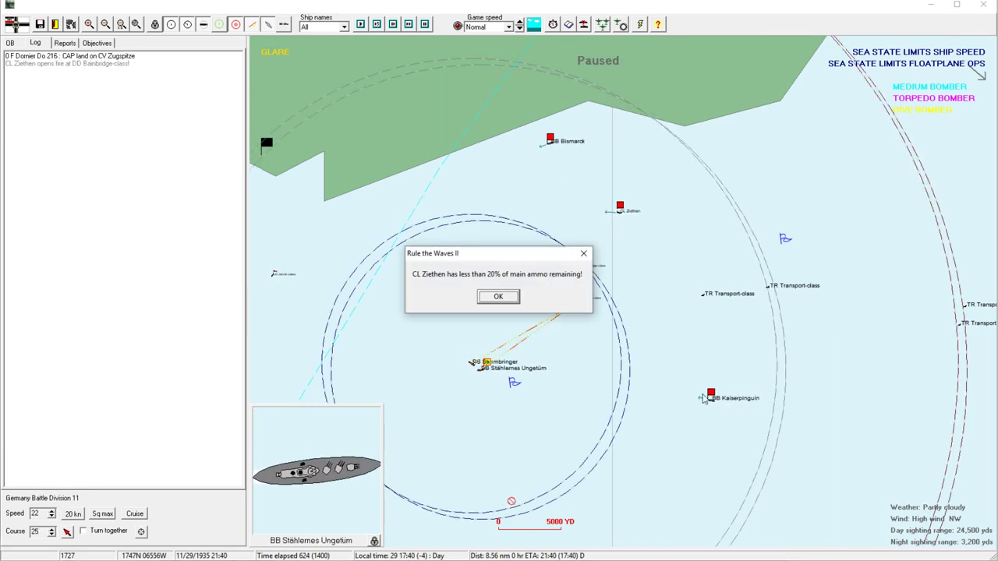
Acknowledge Ziethen's low ammunition warning and bring up its detailed ship sheet.
{"action": "left_click", "coordinate": [499, 296]}
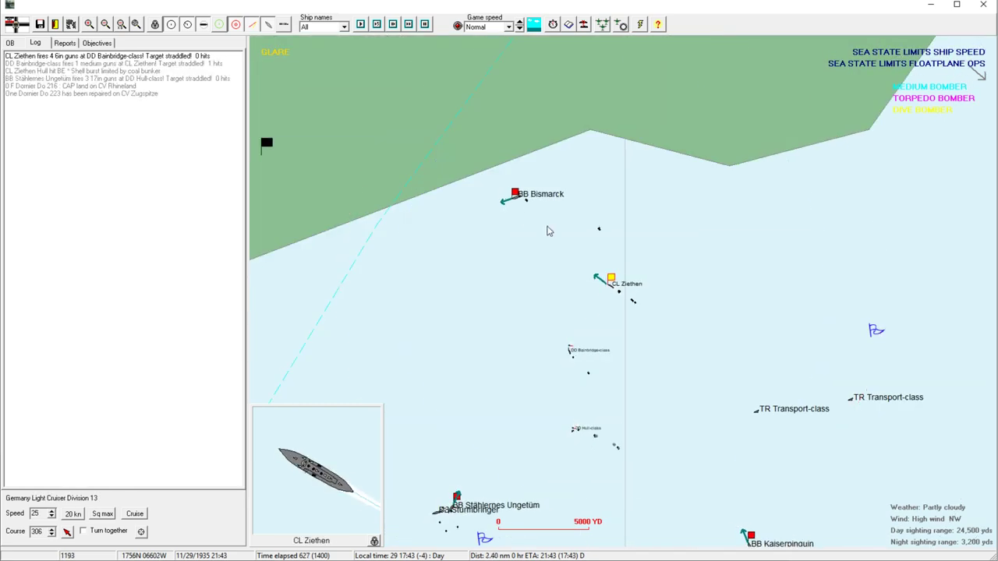
{"action": "left_click", "coordinate": [552, 25]}
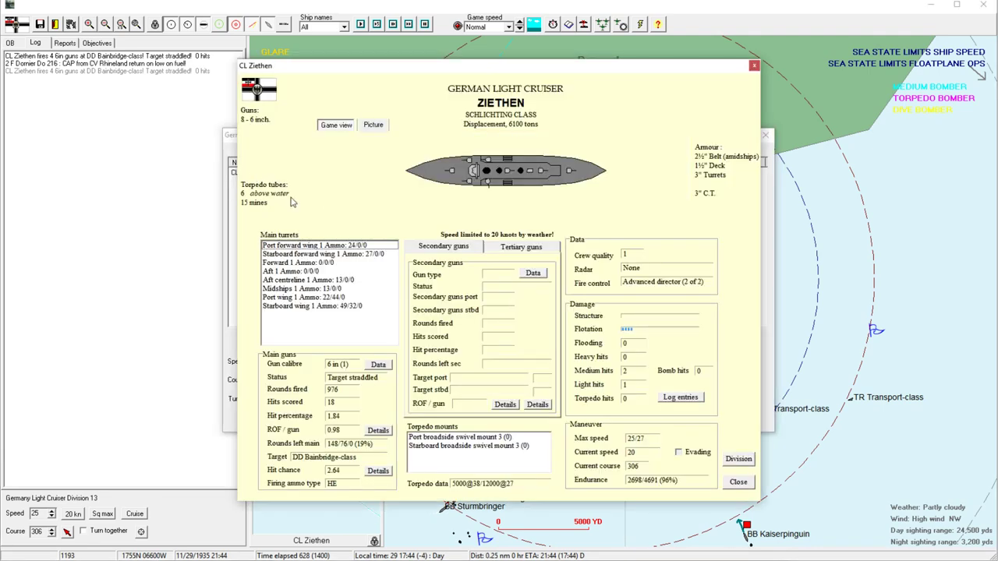
Read the remaining ammunition of Ziethen's Midships 1 and neighbouring main turrets.
{"action": "left_click", "coordinate": [312, 288]}
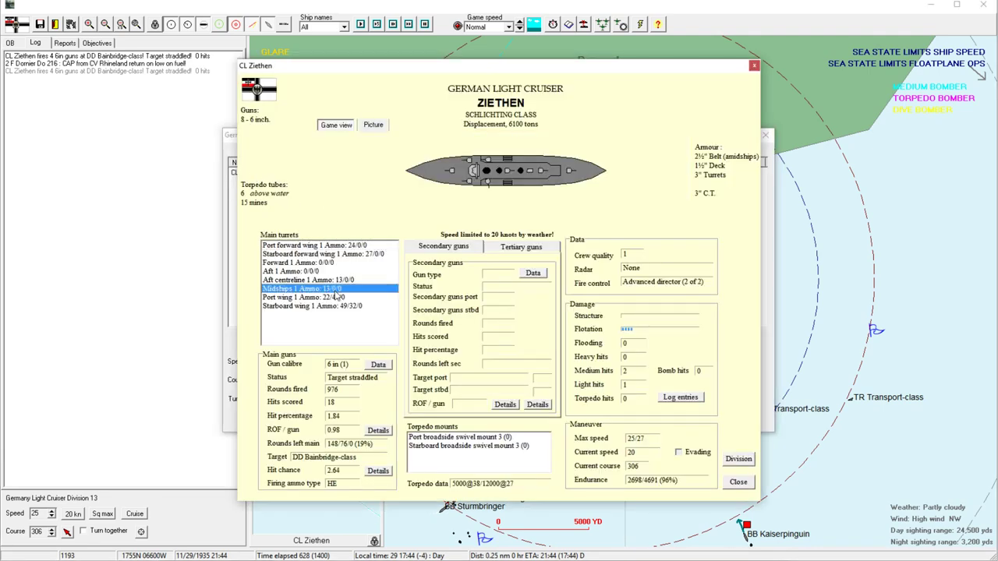
{"action": "mouse_move", "coordinate": [330, 297]}
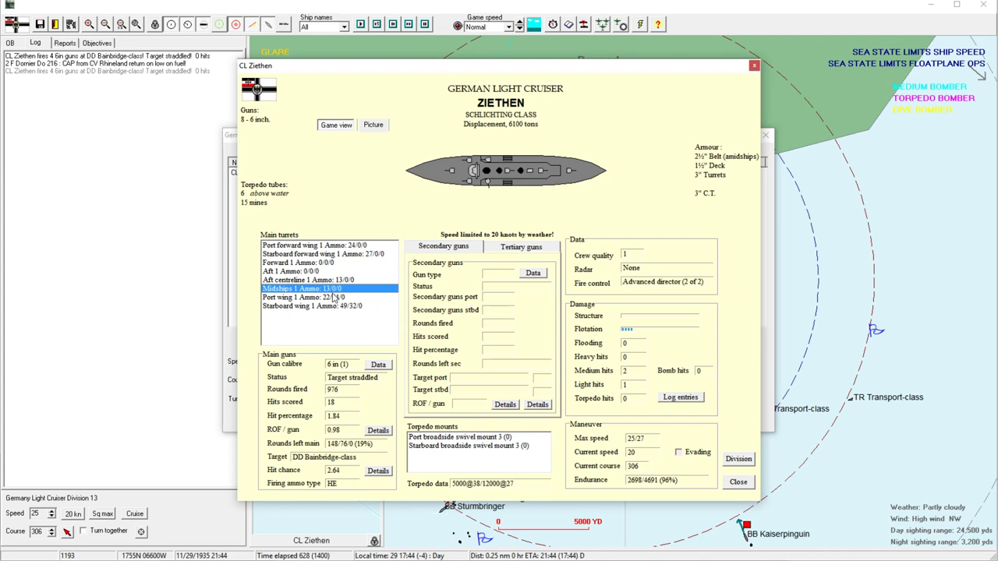
{"action": "left_click", "coordinate": [312, 296]}
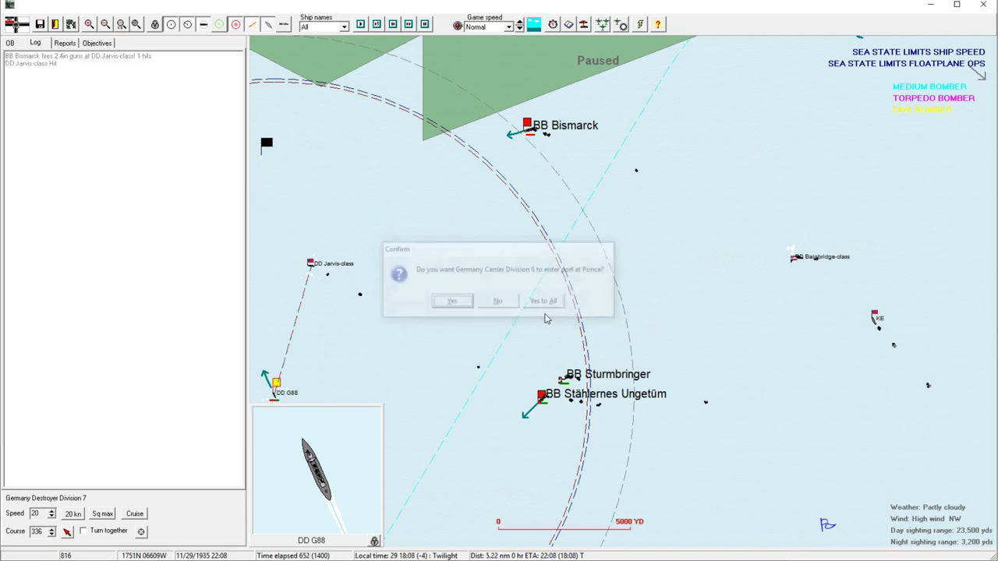
Answer the prompt about Carrier Division 6 entering port at Ponce.
{"action": "left_click", "coordinate": [452, 301]}
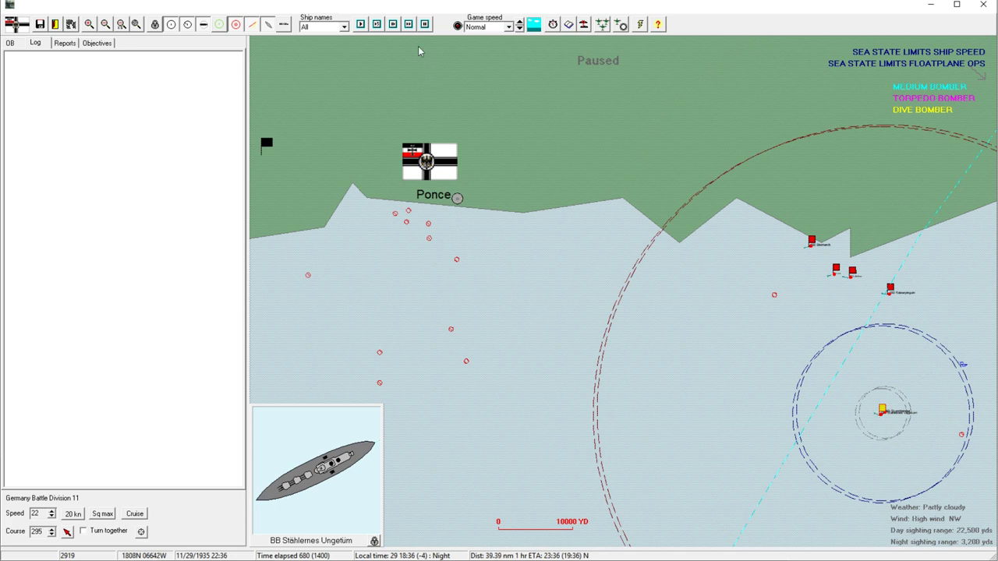
Set the game speed to Fast for the night battle.
{"action": "left_click", "coordinate": [521, 22]}
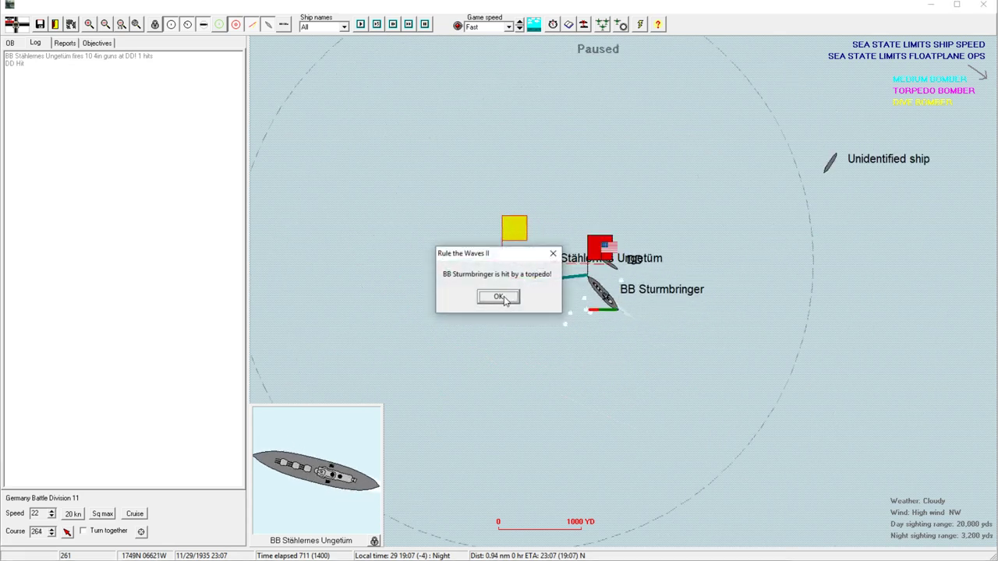
Acknowledge torpedo hits on Sturmbringer and Stählernes Ungetüm, then set Sturmbringer to cruising speed.
{"action": "left_click", "coordinate": [499, 296]}
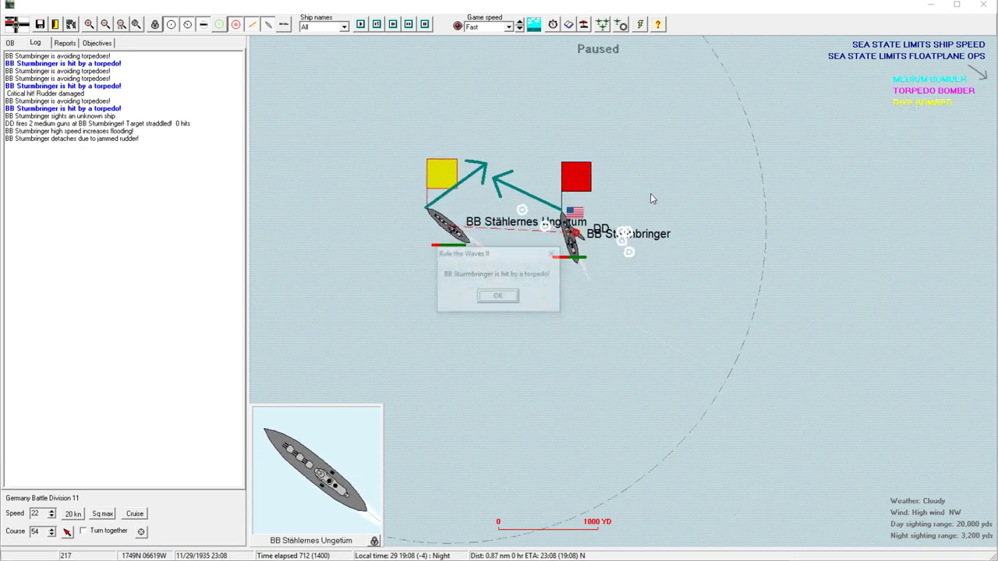
{"action": "left_click", "coordinate": [498, 296]}
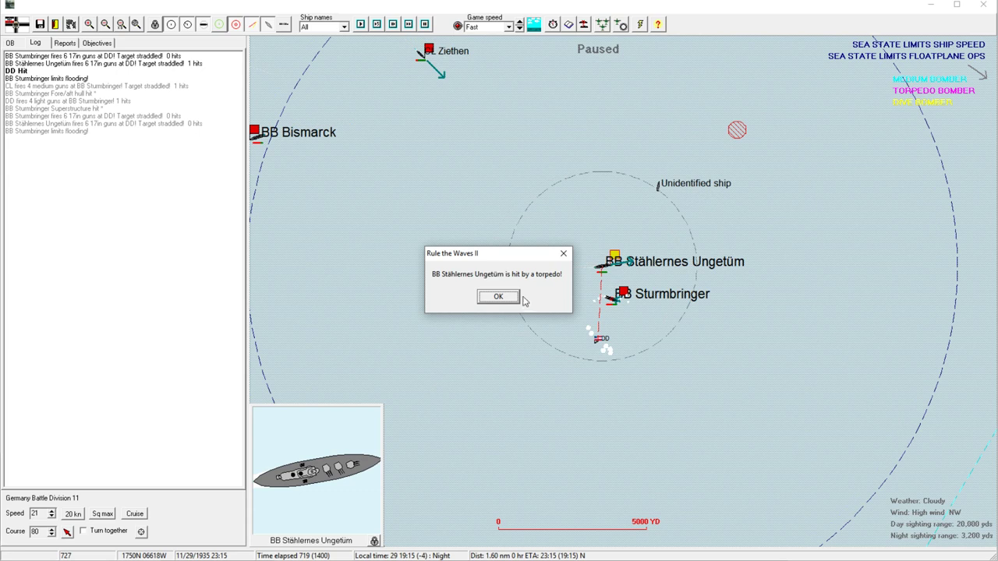
{"action": "left_click", "coordinate": [499, 296]}
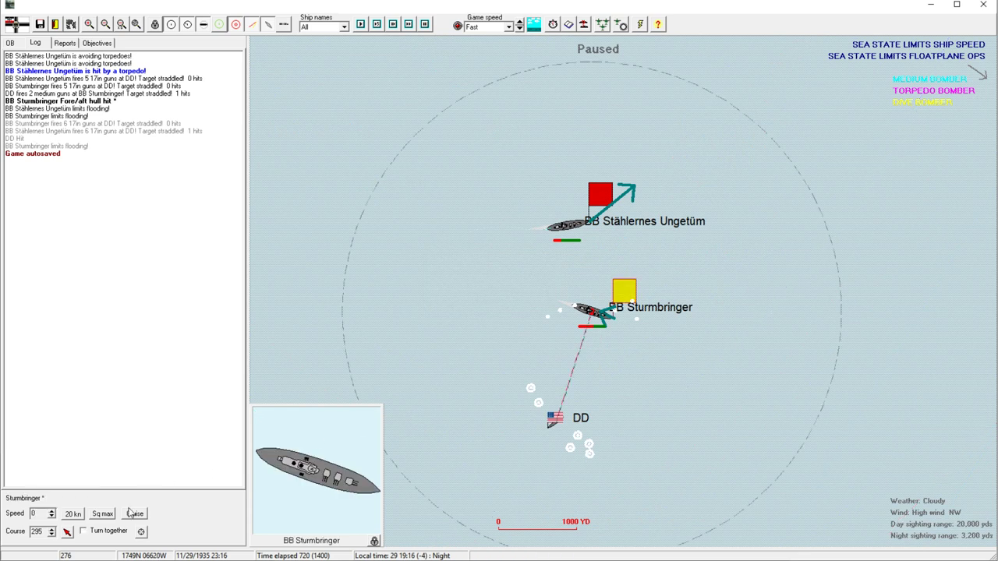
{"action": "left_click", "coordinate": [50, 512]}
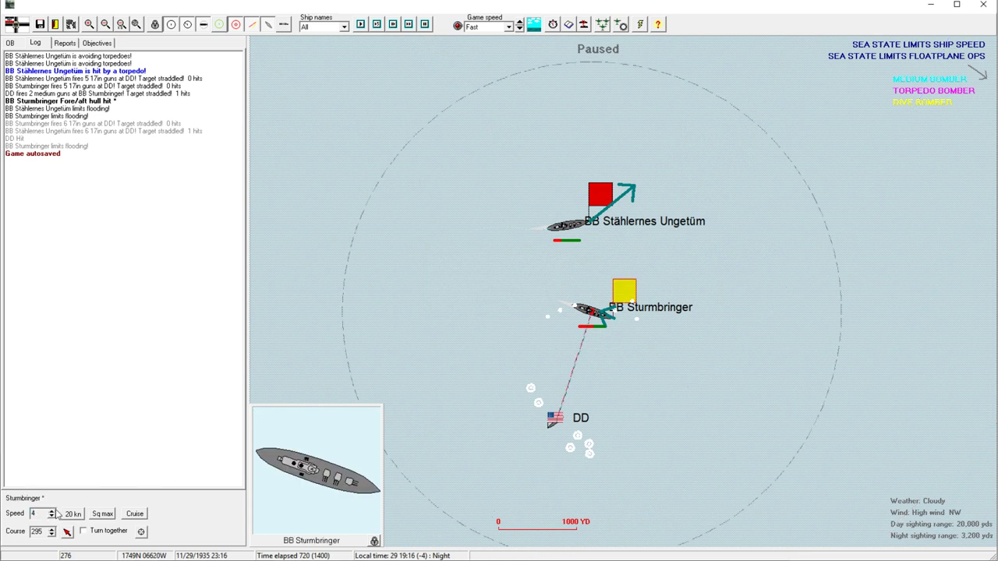
Review BB Sturmbringer's damage and gunnery sheet, then close it.
{"action": "left_click", "coordinate": [600, 305]}
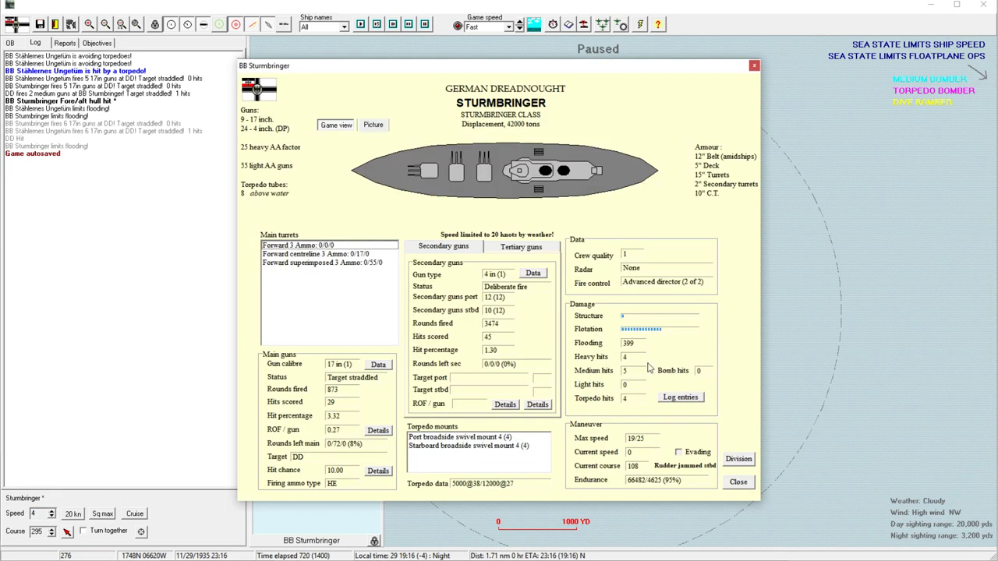
{"action": "left_click", "coordinate": [736, 480]}
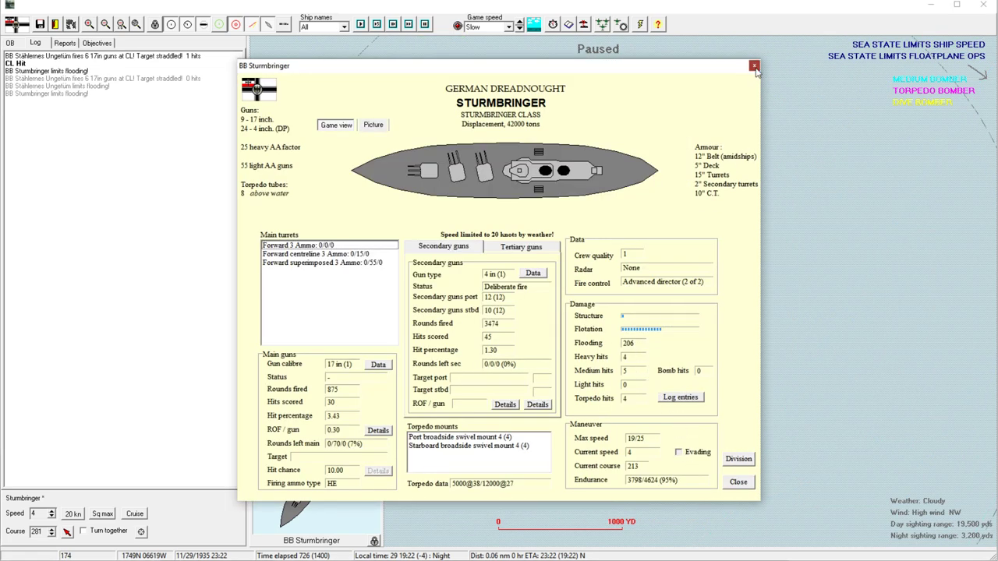
{"action": "left_click", "coordinate": [755, 66]}
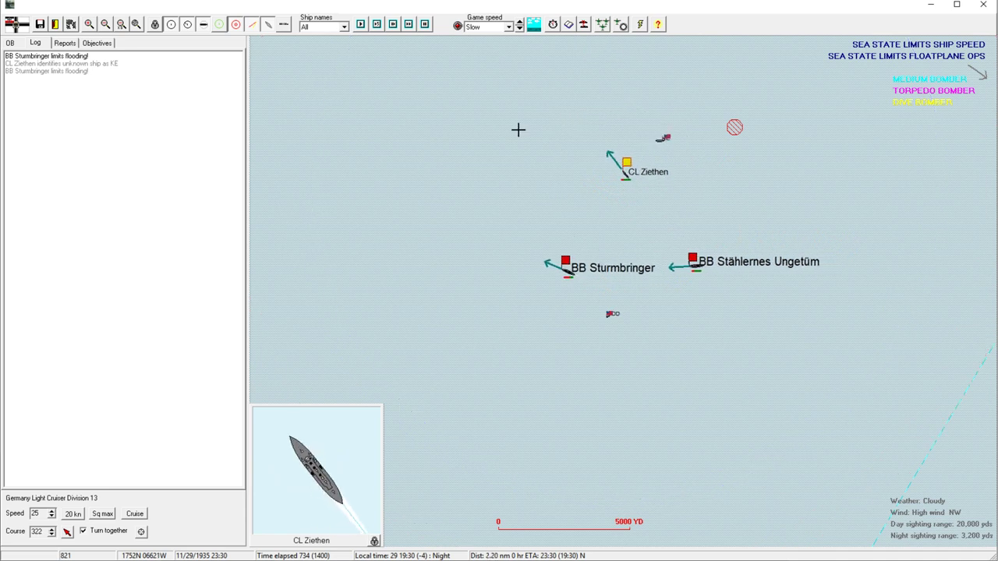
Recheck BB Sturmbringer's damage figures on its details sheet.
{"action": "left_click", "coordinate": [564, 265]}
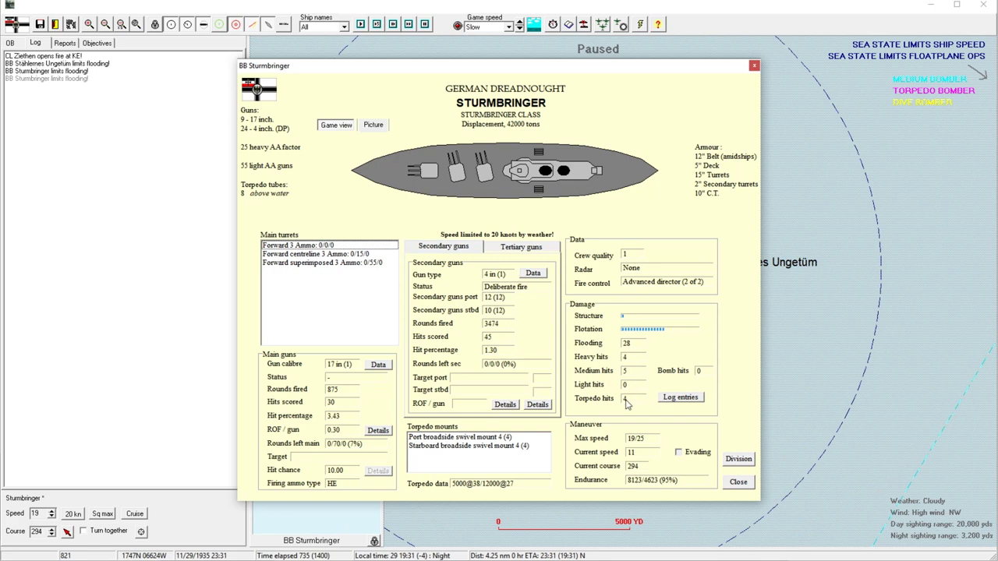
{"action": "left_click", "coordinate": [737, 482]}
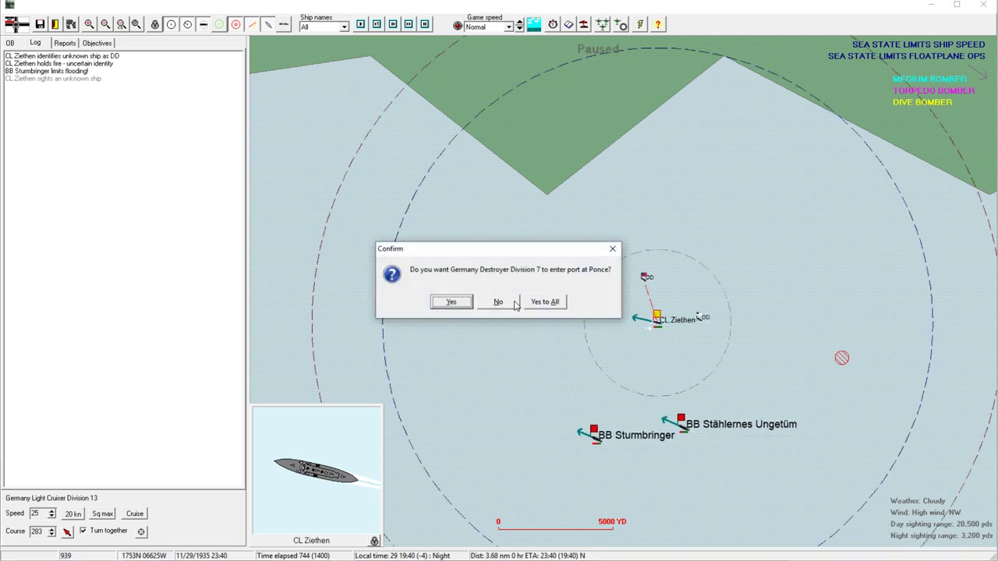
Answer the Ponce port prompt for Destroyer Division 7 and review CL Ziethen's sheet.
{"action": "left_click", "coordinate": [498, 303]}
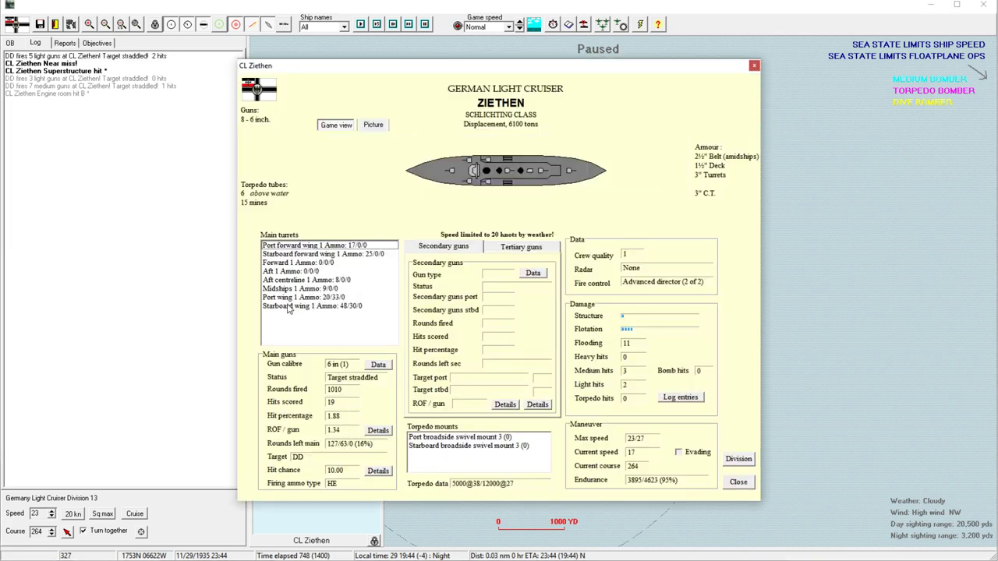
{"action": "left_click", "coordinate": [312, 305]}
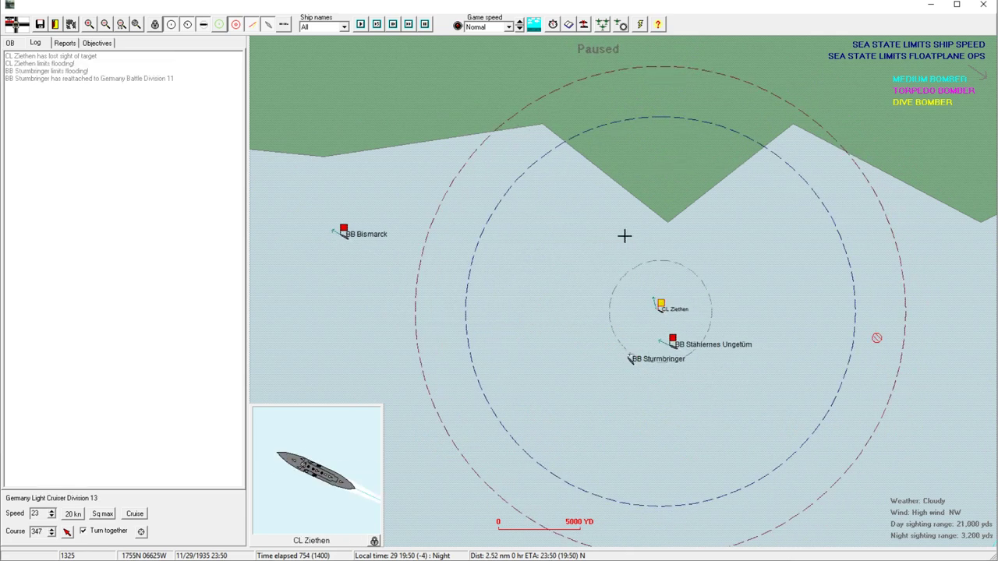
Send Sturmbringer home, show the battle log and set game speed to Fast.
{"action": "left_click", "coordinate": [673, 340]}
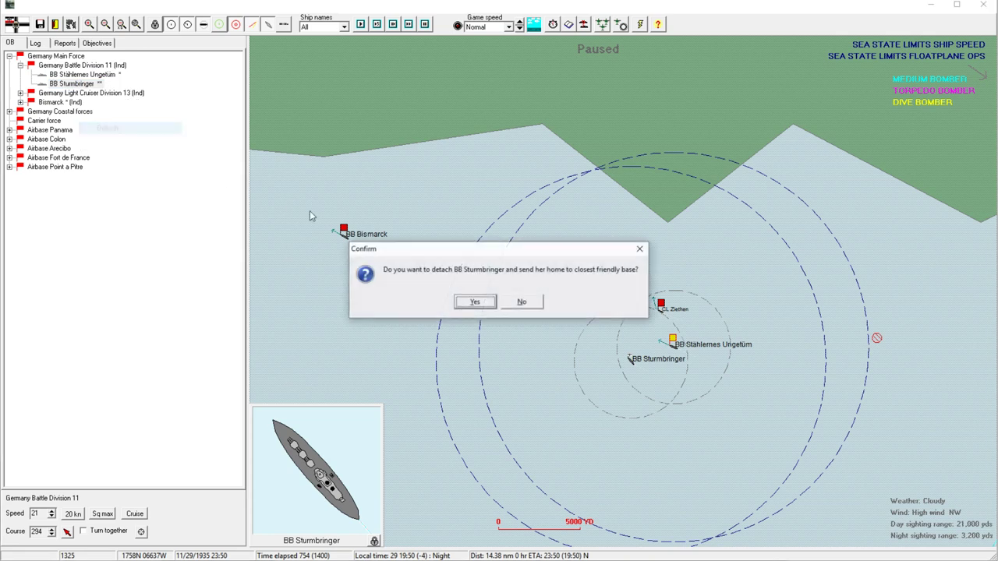
{"action": "left_click", "coordinate": [474, 302]}
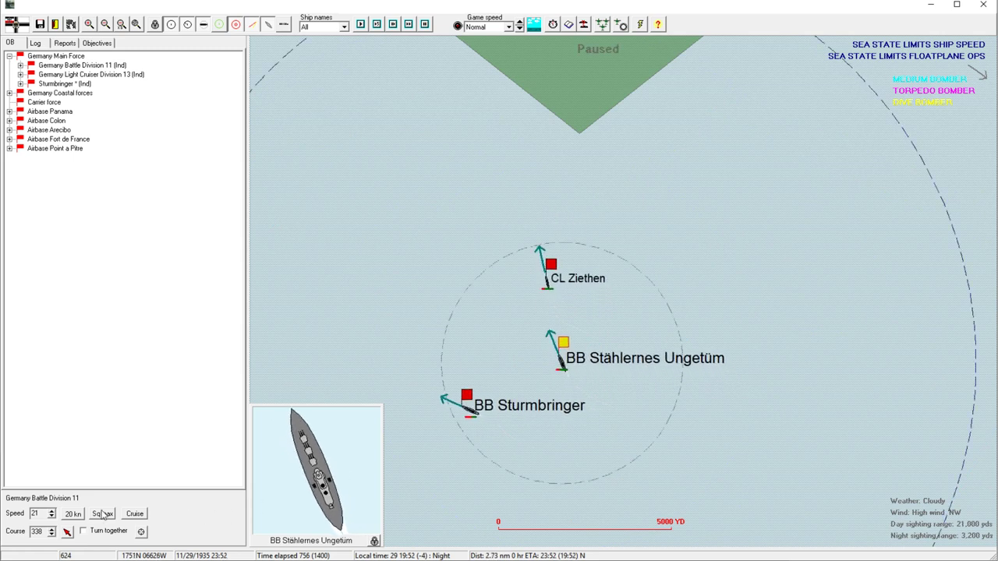
{"action": "left_click", "coordinate": [552, 262]}
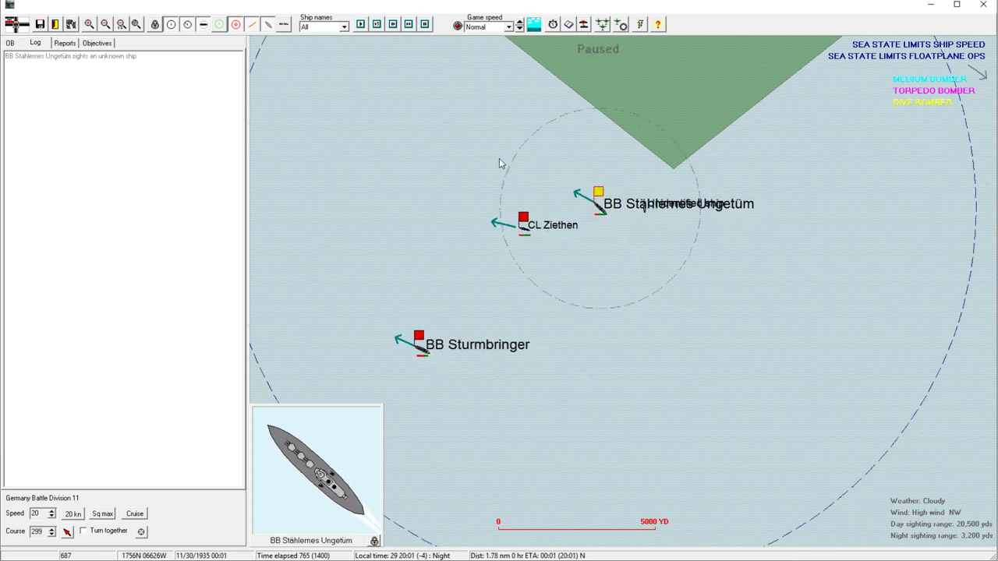
{"action": "left_click", "coordinate": [524, 218]}
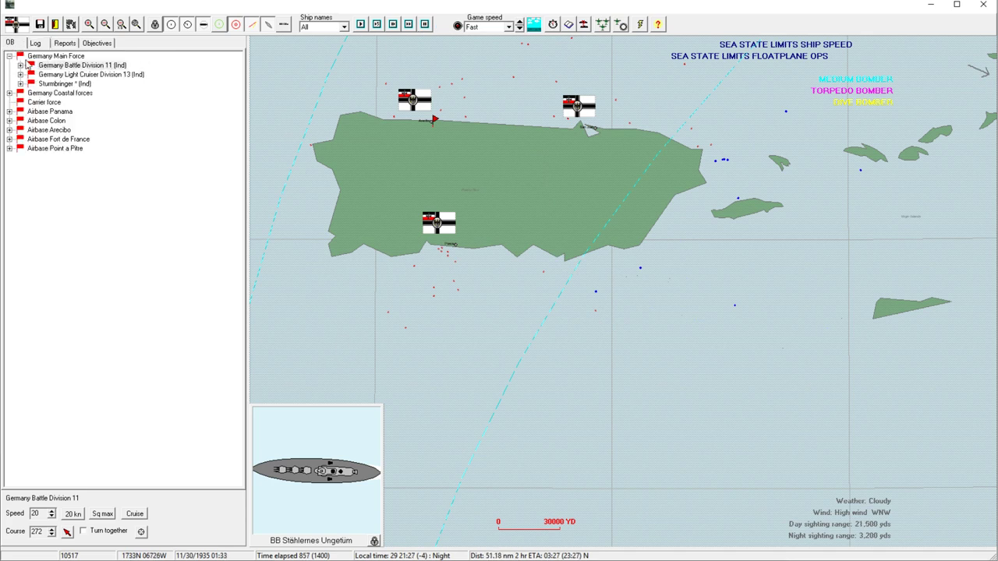
Zoom over Puerto Rico's coast and raise game speed to Ultra fast.
{"action": "left_click", "coordinate": [20, 65]}
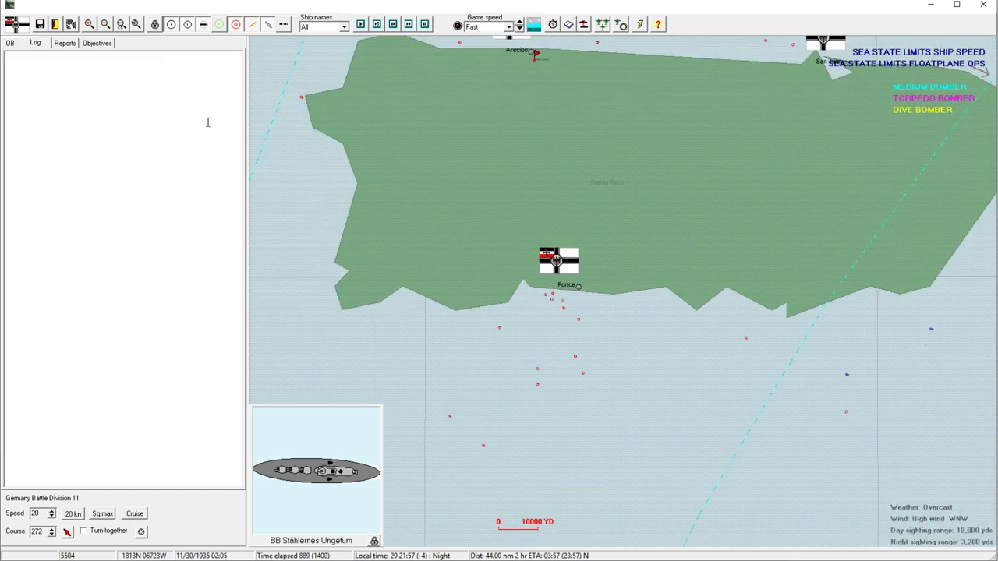
{"action": "left_click", "coordinate": [104, 25]}
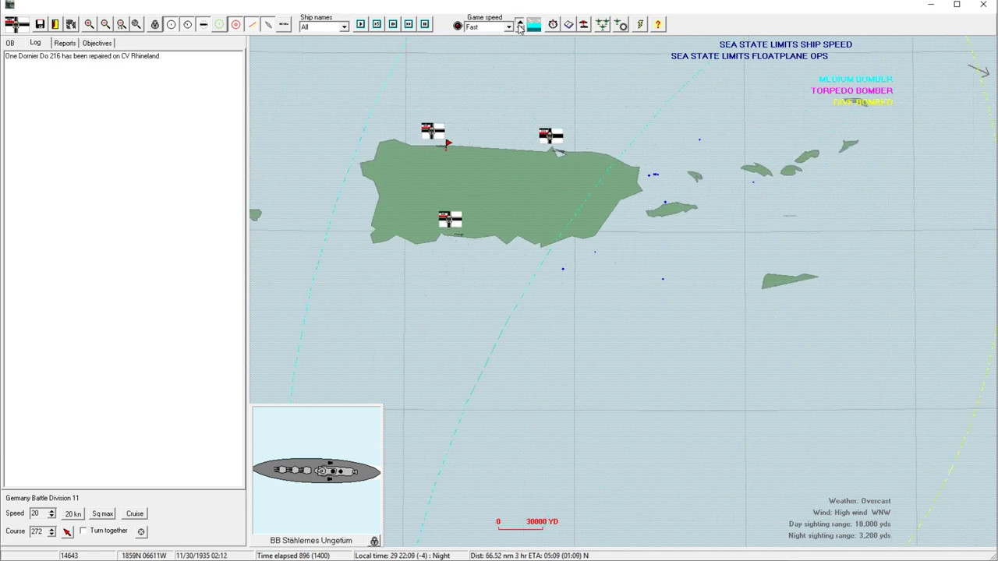
{"action": "left_click", "coordinate": [520, 22]}
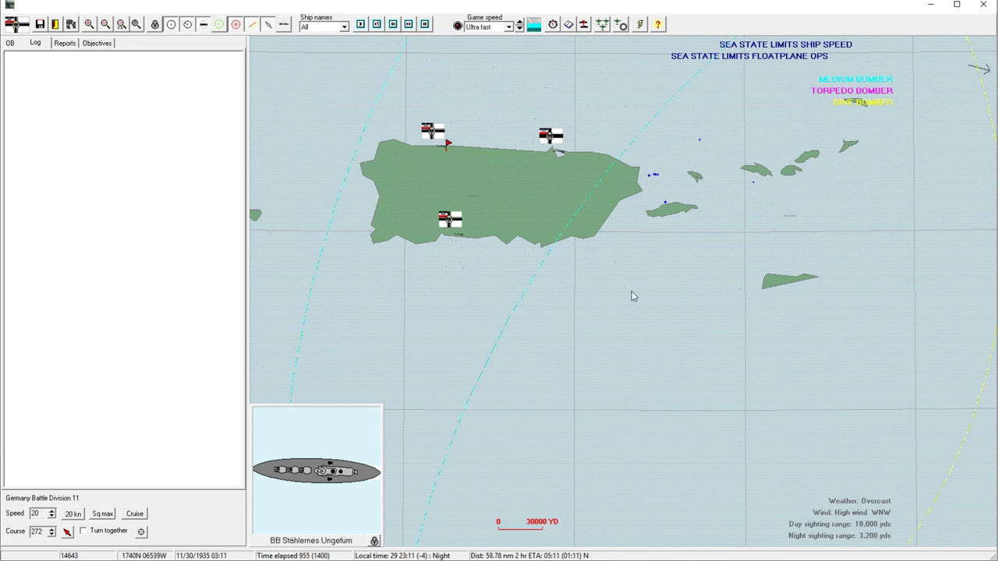
{"action": "mouse_move", "coordinate": [687, 390]}
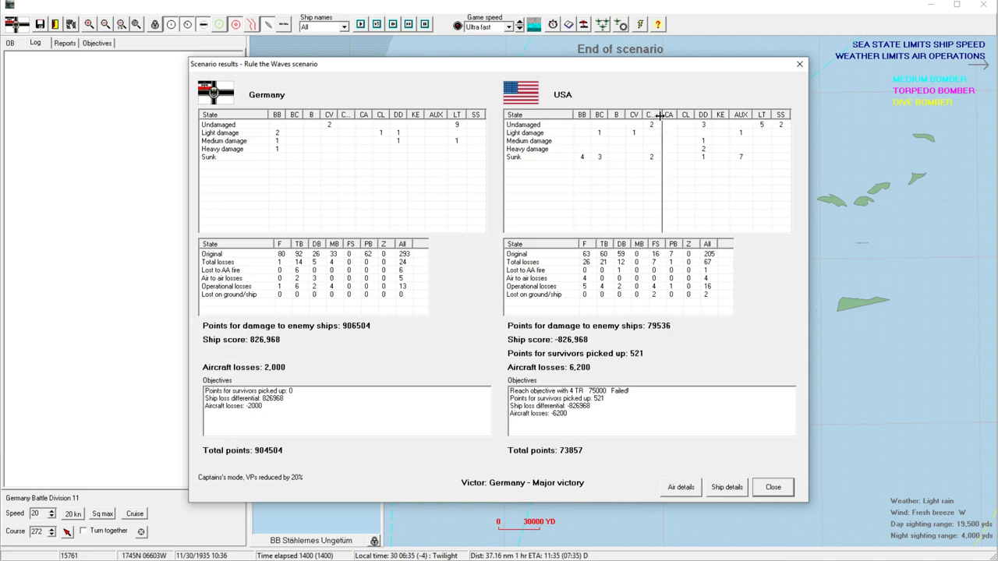
{"action": "scroll", "scroll_direction": "right", "scroll_amount": 3}
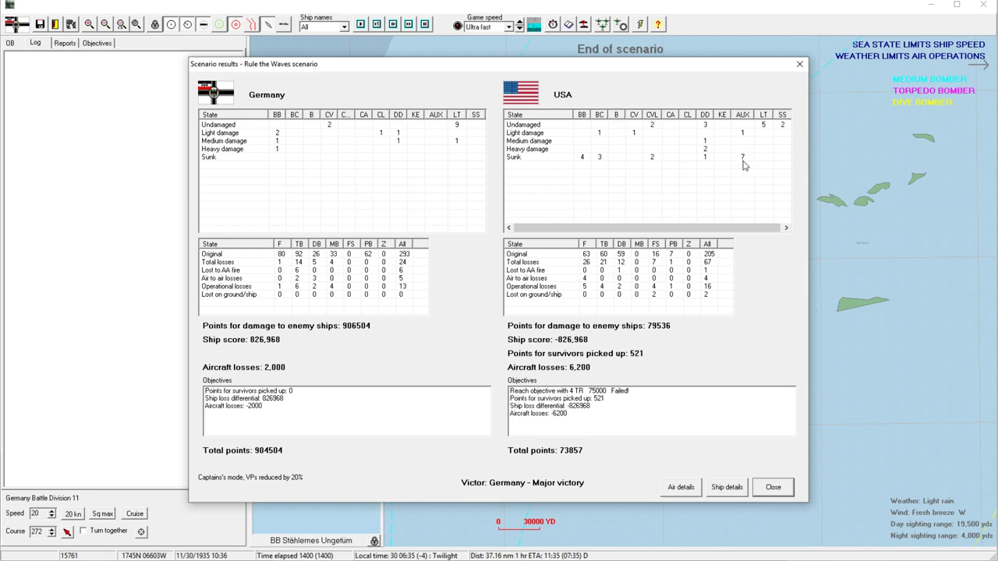
{"action": "mouse_move", "coordinate": [587, 170]}
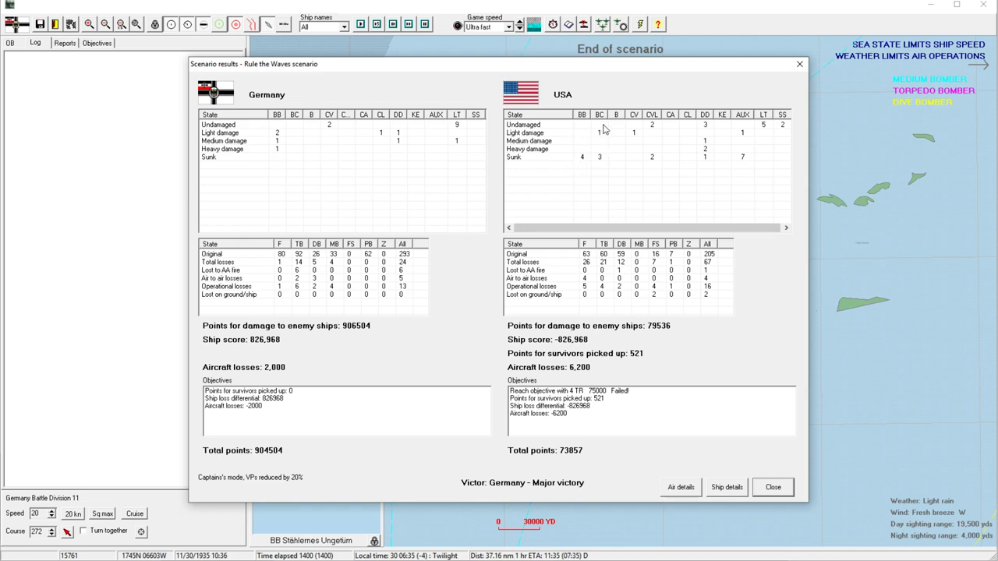
{"action": "mouse_move", "coordinate": [598, 156]}
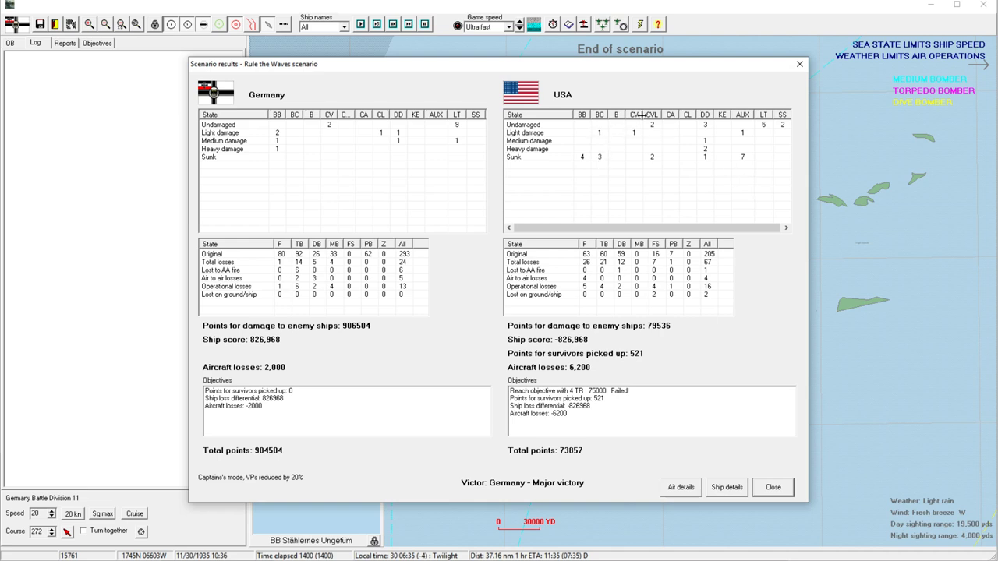
{"action": "mouse_move", "coordinate": [683, 468]}
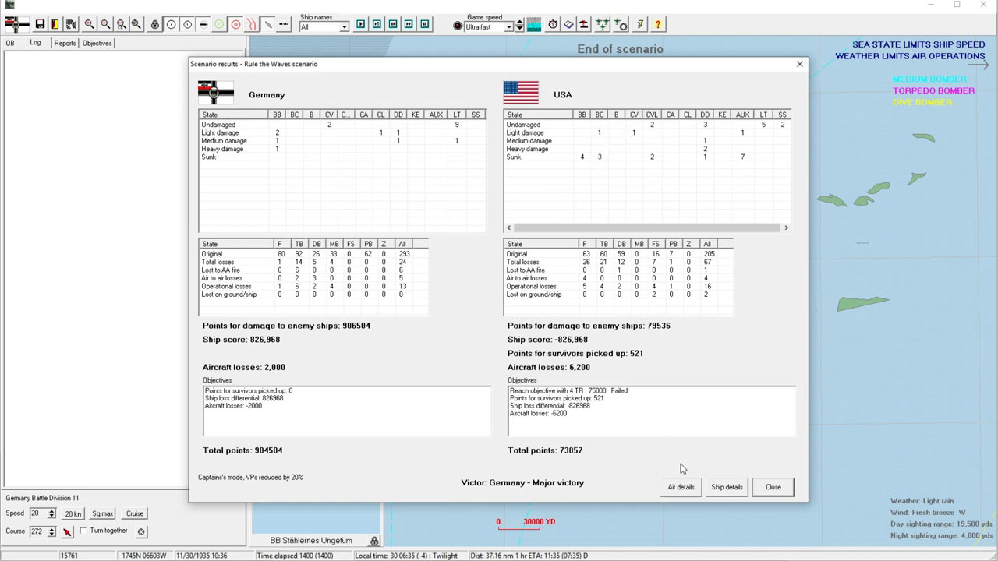
Bring up the per-ship battle statistics and browse the American ship entries.
{"action": "left_click", "coordinate": [727, 487]}
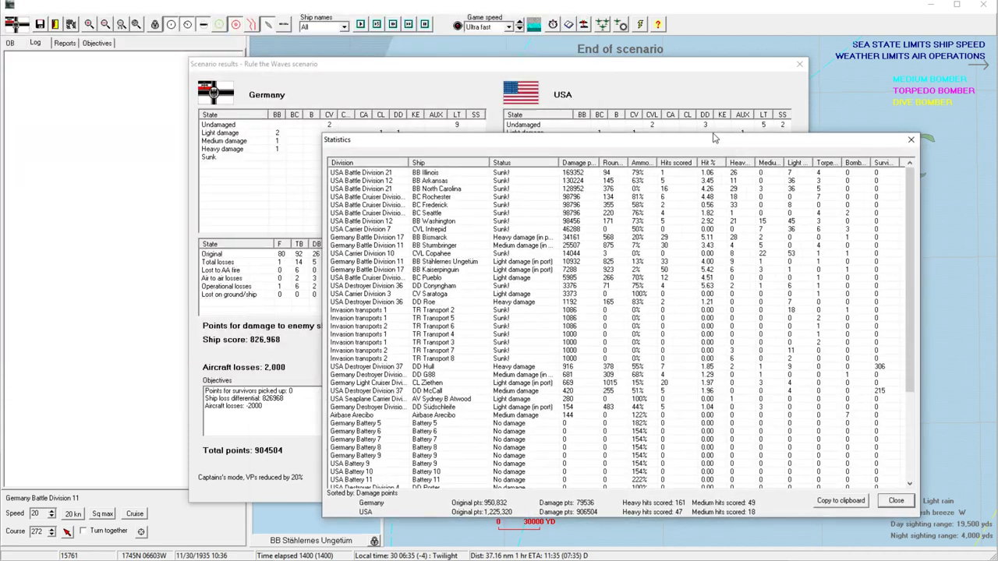
{"action": "mouse_move", "coordinate": [437, 265]}
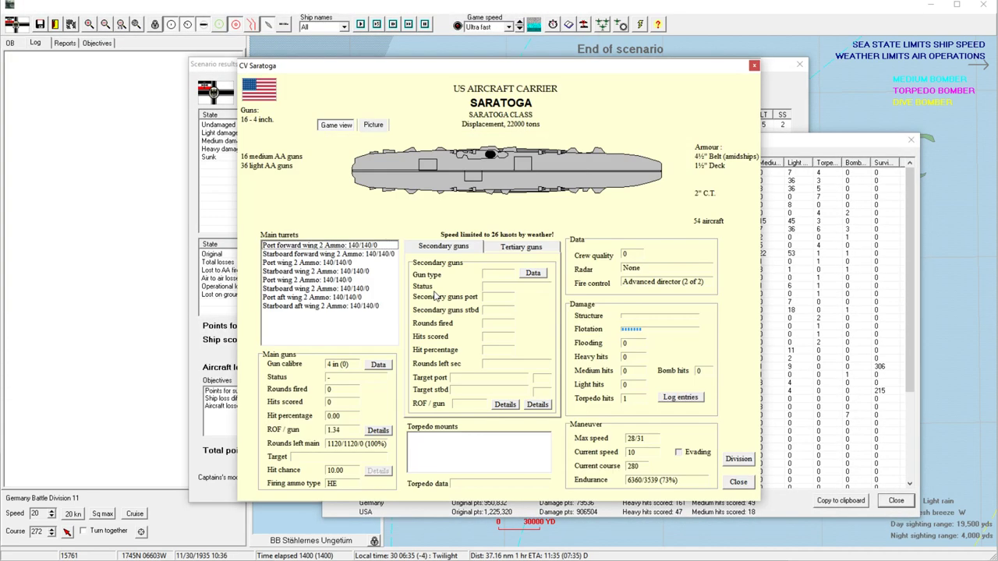
{"action": "mouse_move", "coordinate": [709, 203]}
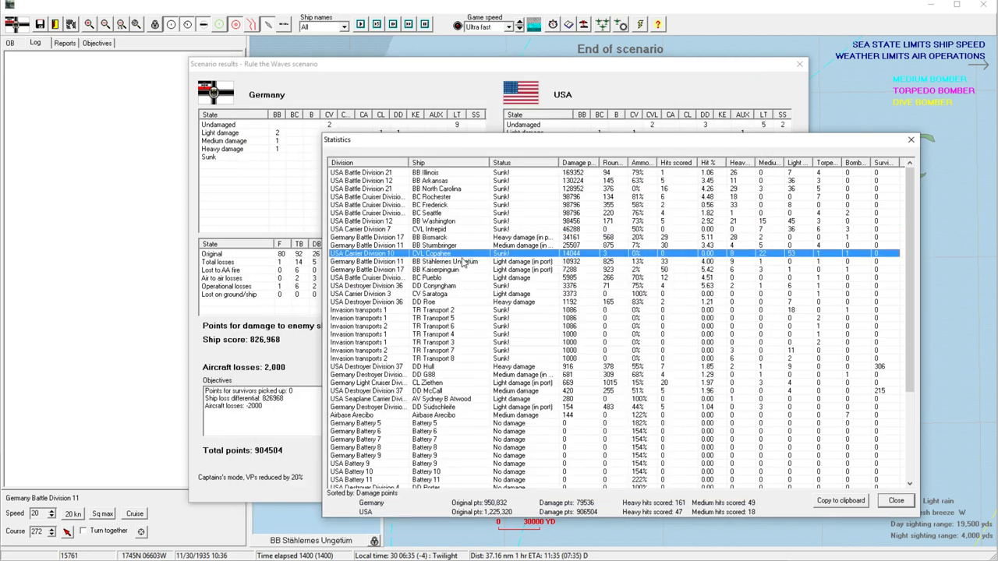
{"action": "left_click", "coordinate": [436, 221]}
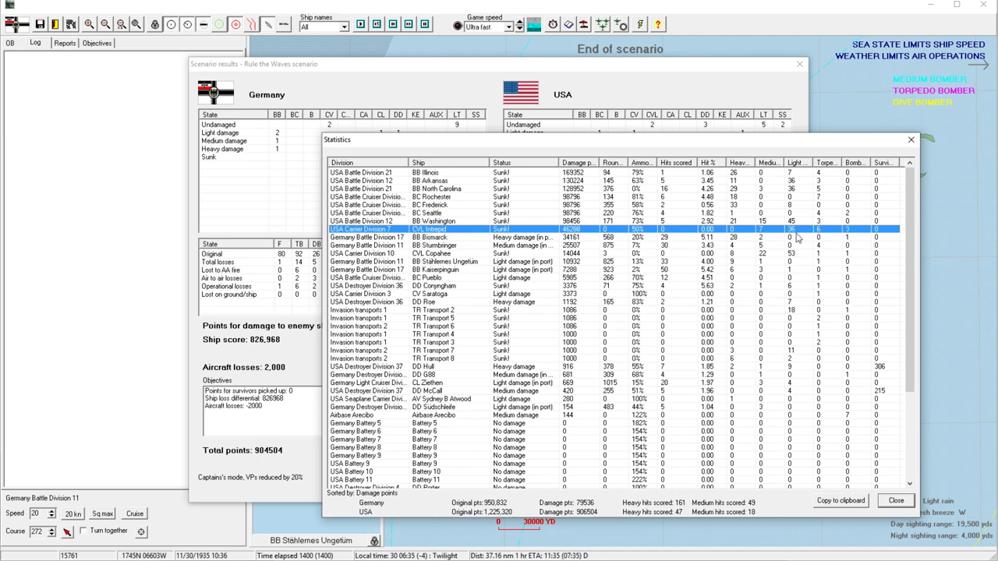
{"action": "left_click", "coordinate": [429, 252]}
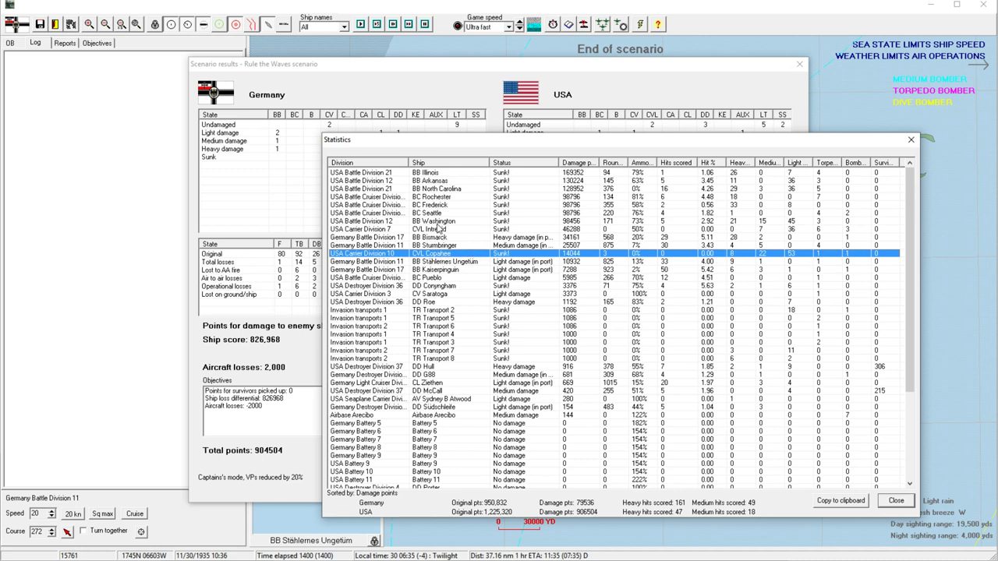
{"action": "left_click", "coordinate": [434, 221]}
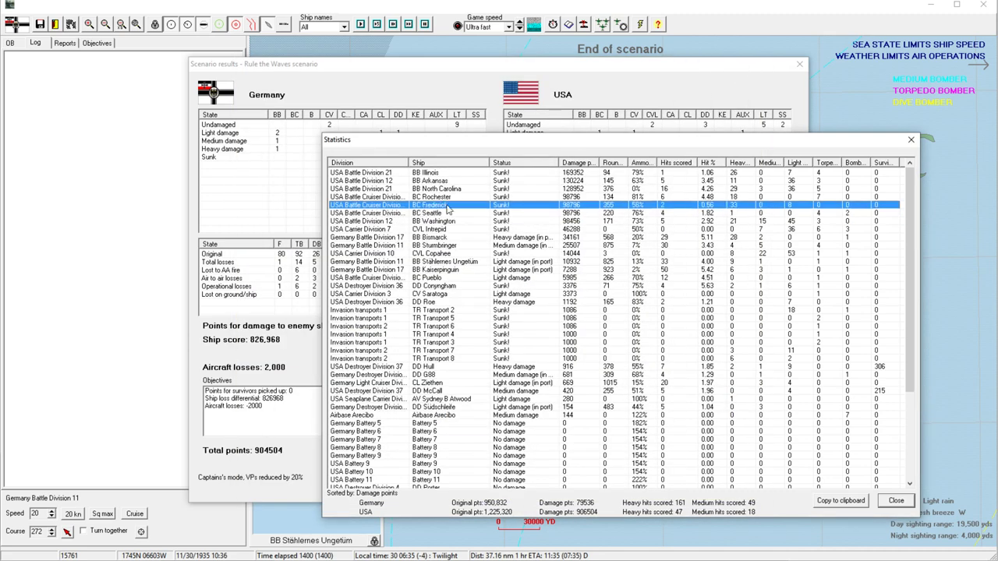
{"action": "left_click", "coordinate": [429, 197]}
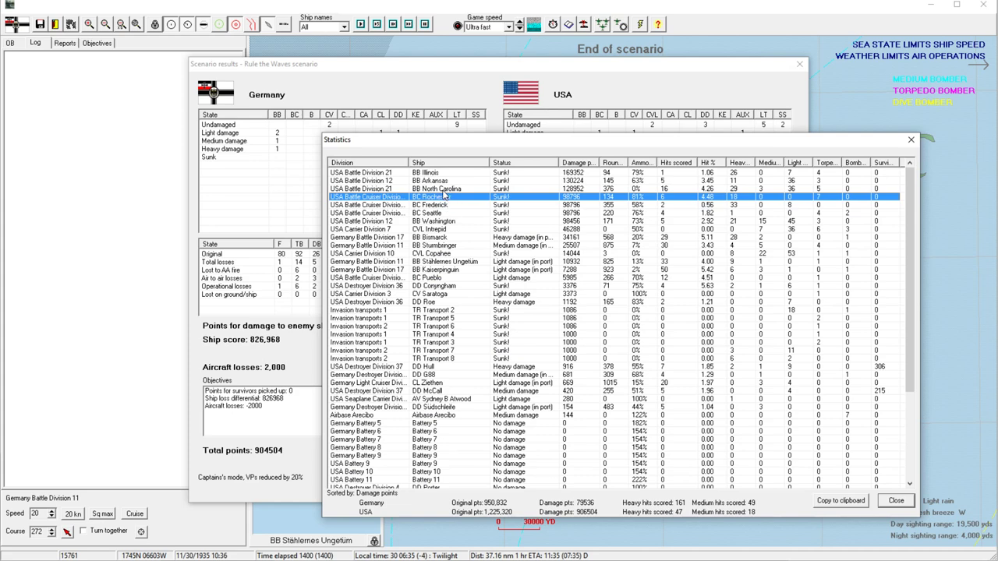
Review the info windows of the sunk US dreadnoughts, ending with Illinois.
{"action": "double_click", "coordinate": [433, 221]}
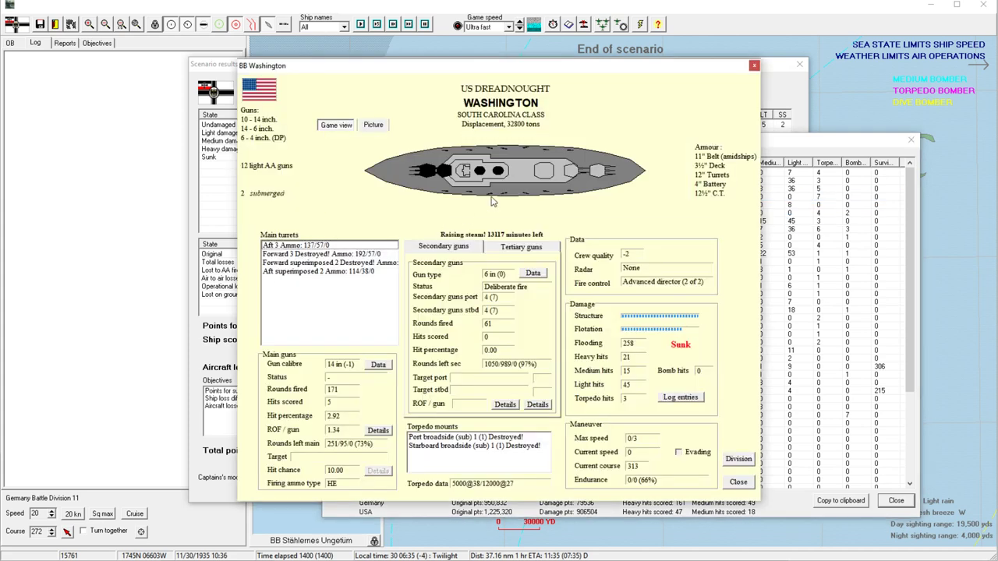
{"action": "mouse_move", "coordinate": [729, 60]}
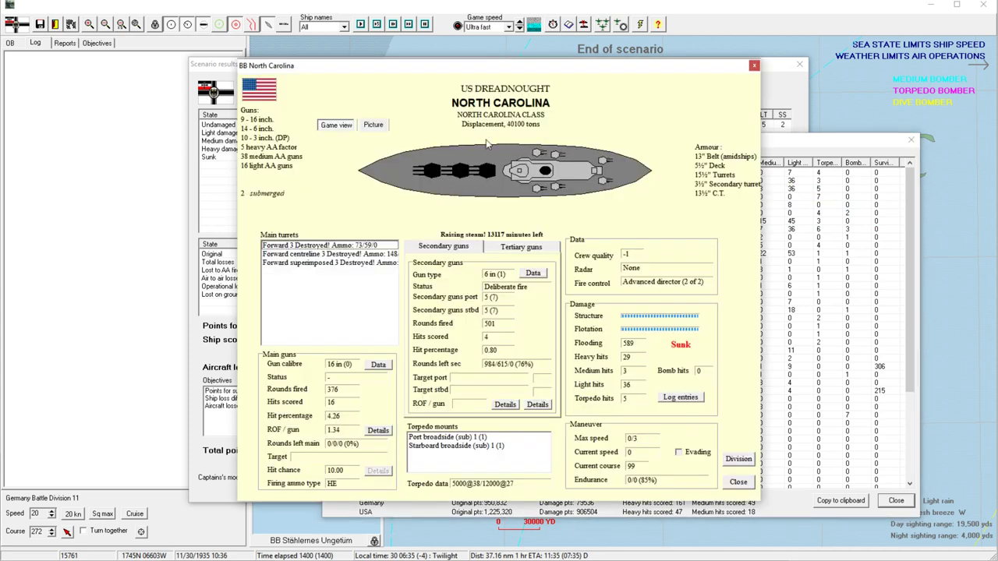
{"action": "mouse_move", "coordinate": [558, 197]}
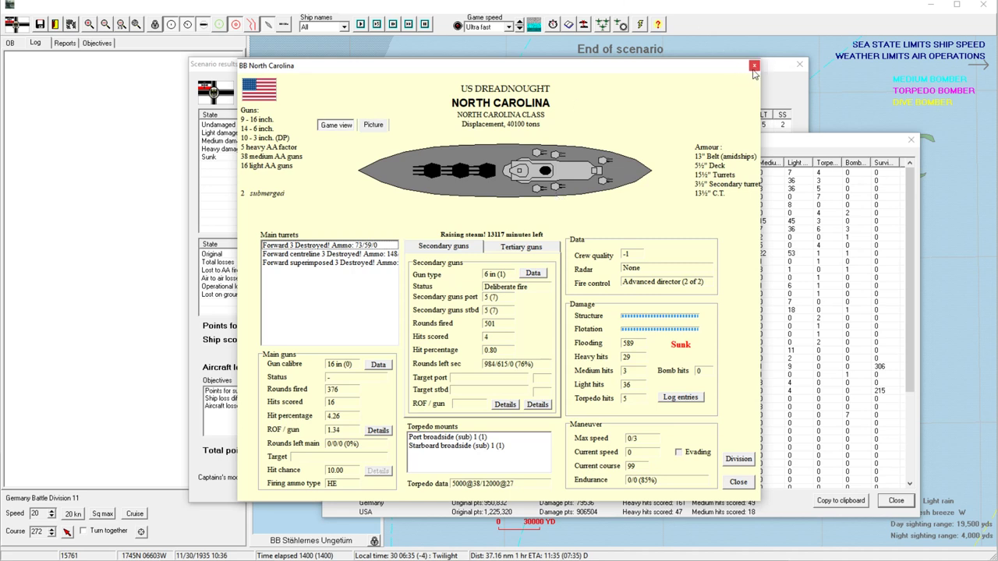
{"action": "mouse_move", "coordinate": [755, 65]}
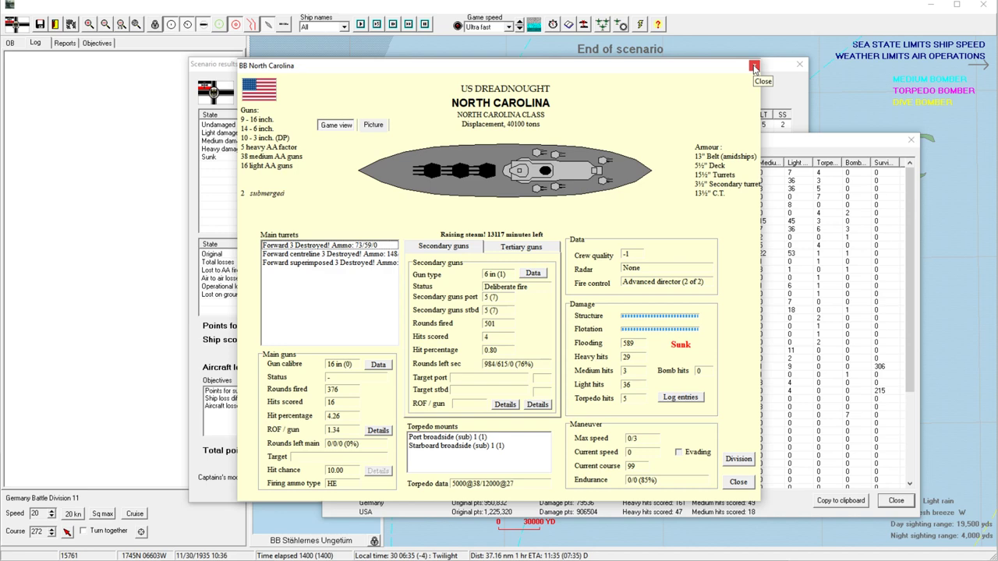
{"action": "left_click", "coordinate": [753, 65]}
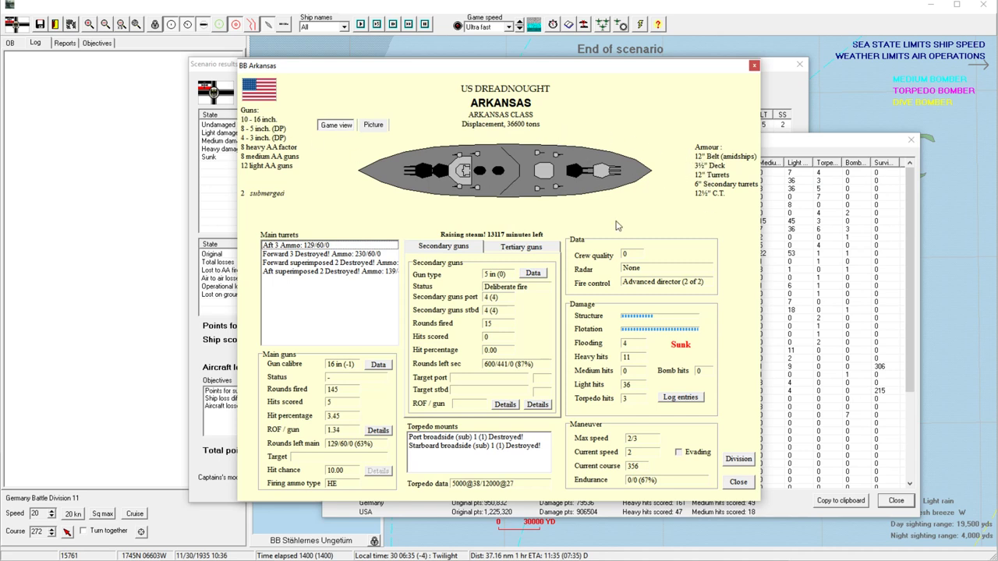
{"action": "mouse_move", "coordinate": [530, 190]}
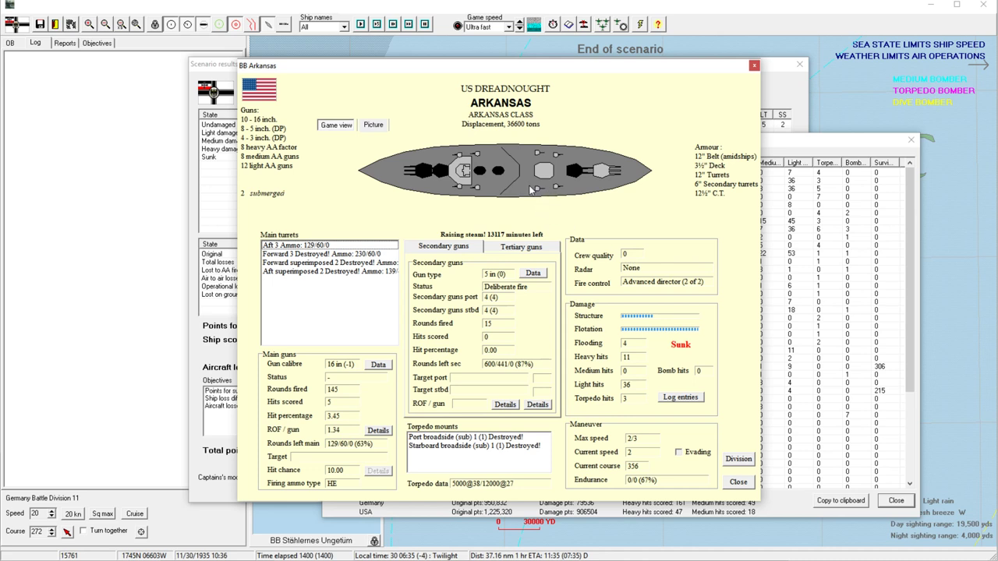
{"action": "mouse_move", "coordinate": [689, 93]}
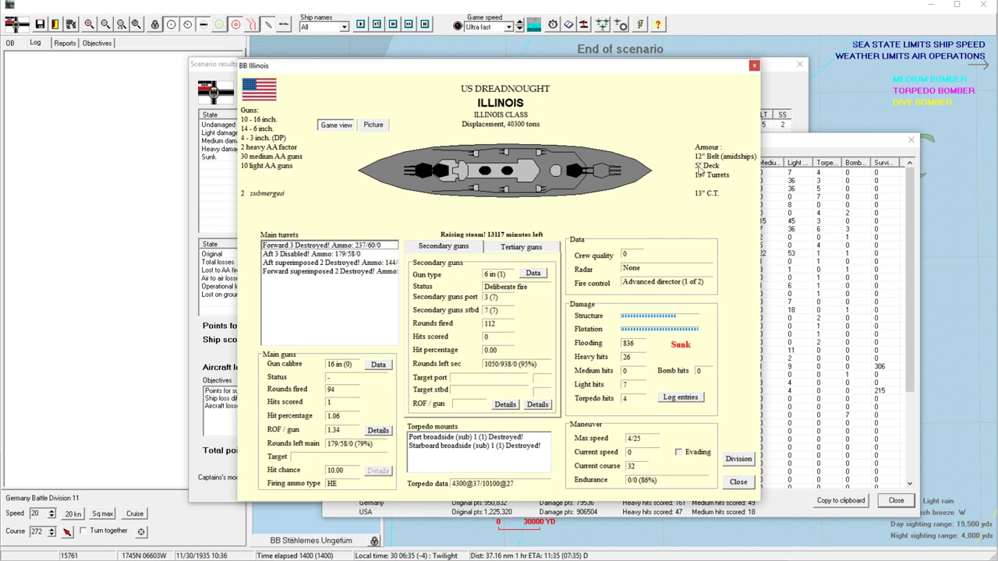
{"action": "mouse_move", "coordinate": [284, 178]}
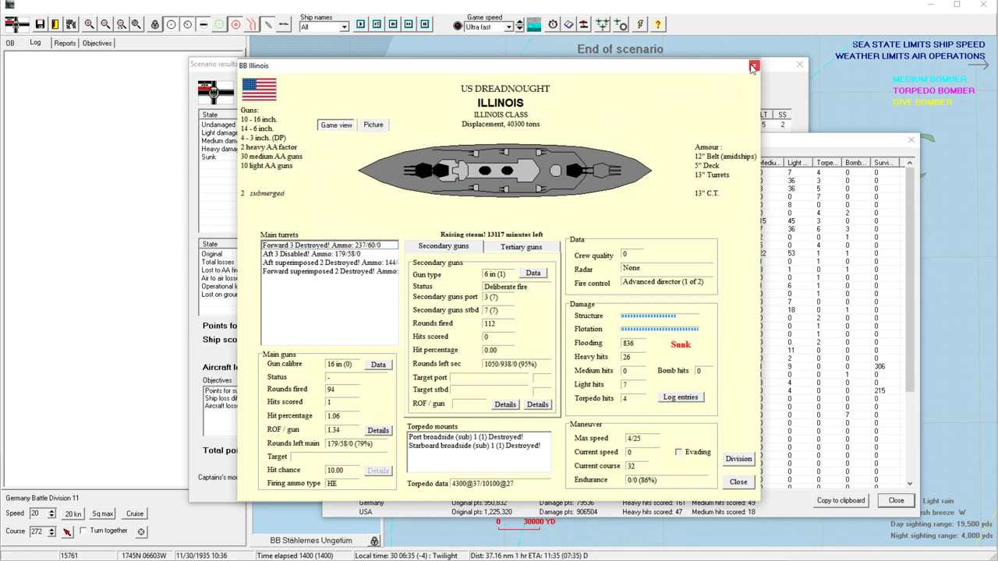
{"action": "left_click", "coordinate": [753, 64]}
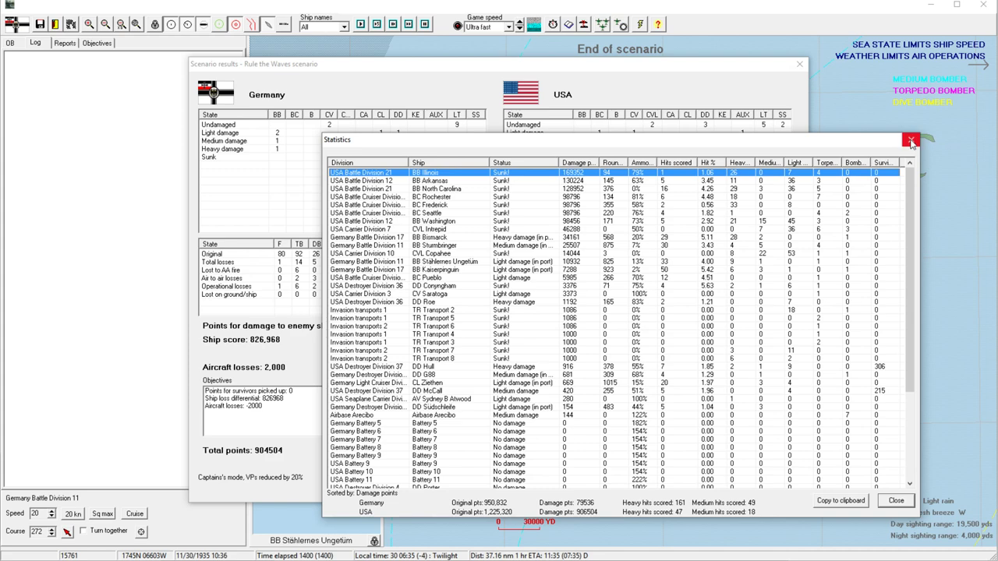
Close the statistics and scenario results, acknowledging the scenario is over.
{"action": "left_click", "coordinate": [911, 141]}
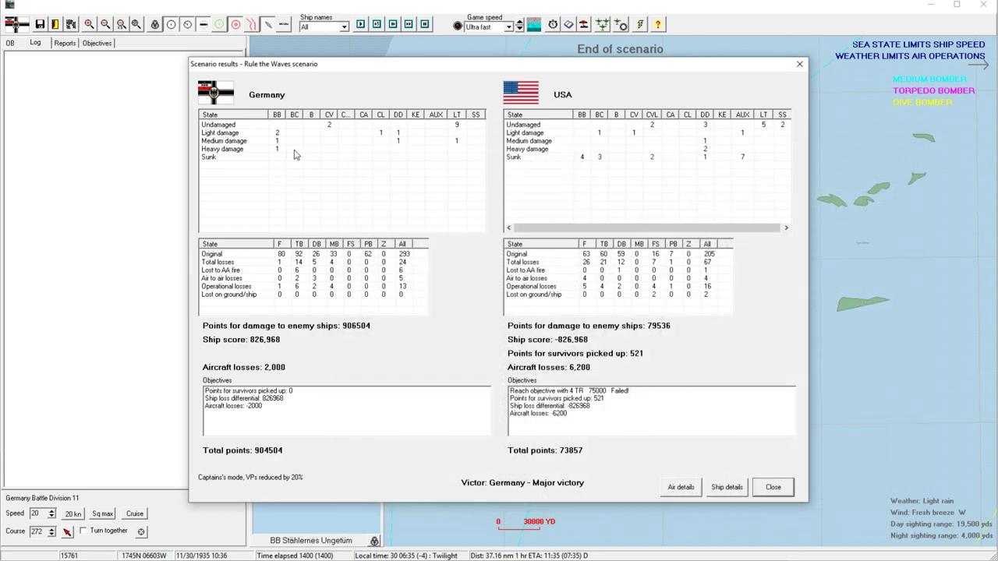
{"action": "mouse_move", "coordinate": [374, 159]}
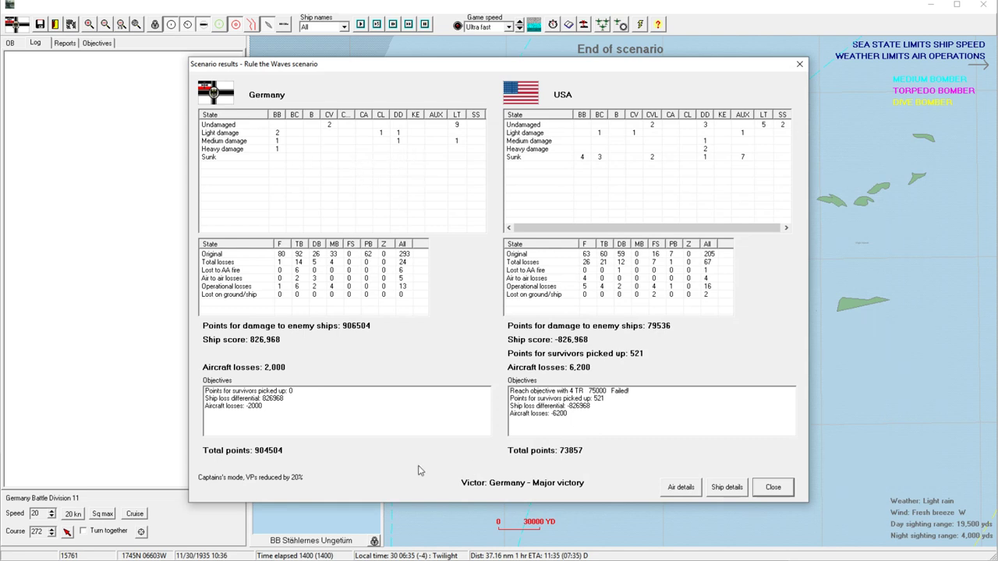
{"action": "mouse_move", "coordinate": [531, 464]}
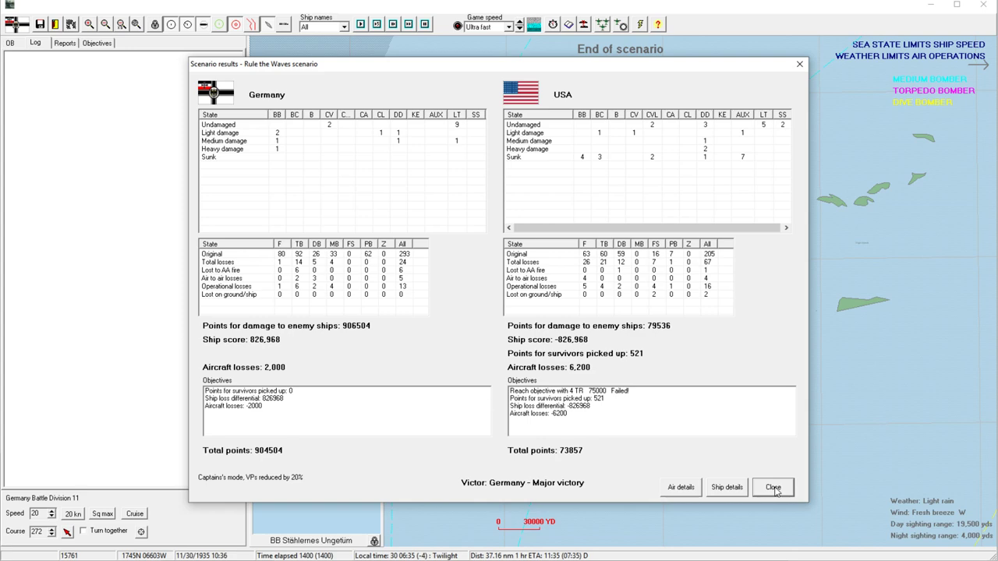
{"action": "left_click", "coordinate": [772, 487]}
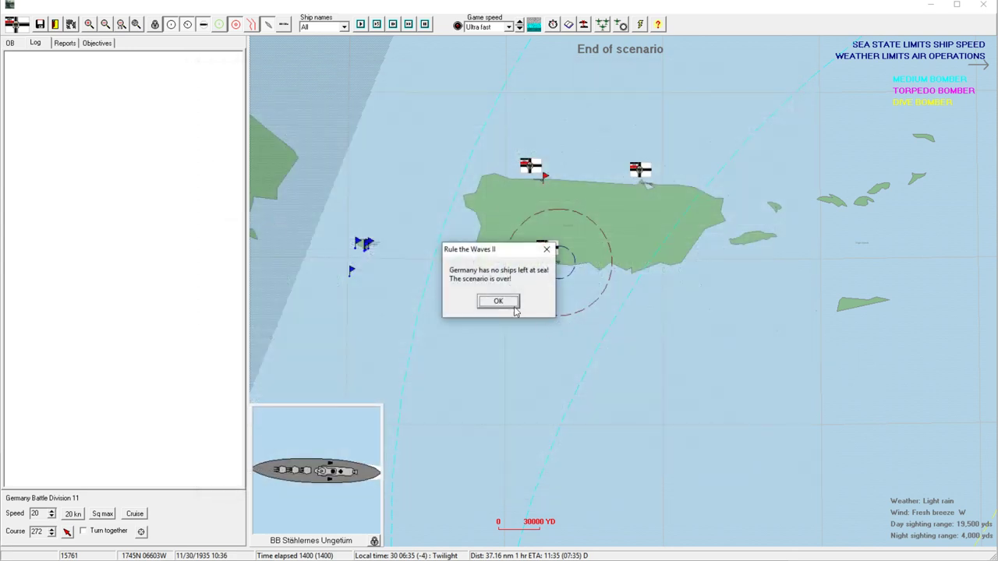
{"action": "left_click", "coordinate": [499, 302]}
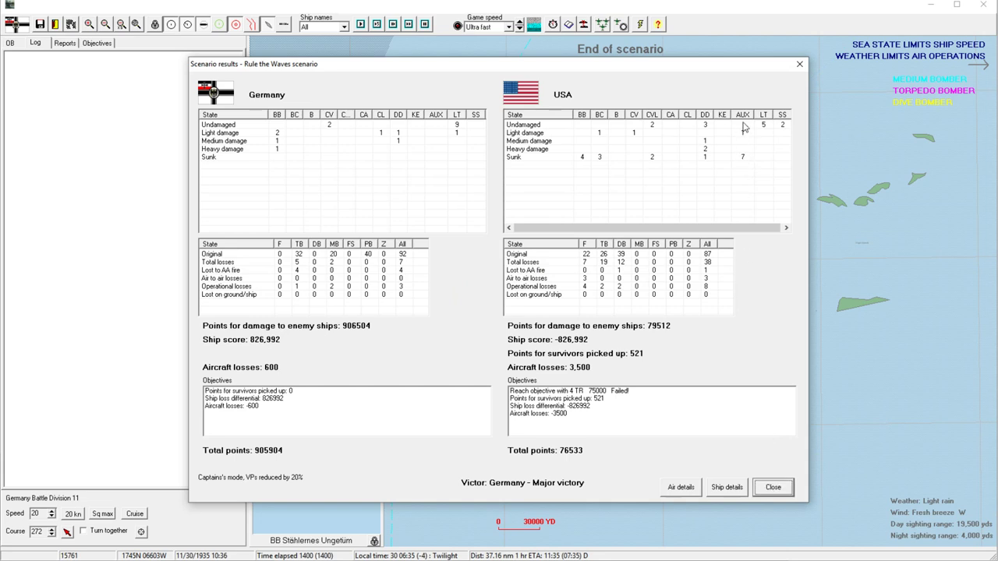
{"action": "mouse_move", "coordinate": [749, 140]}
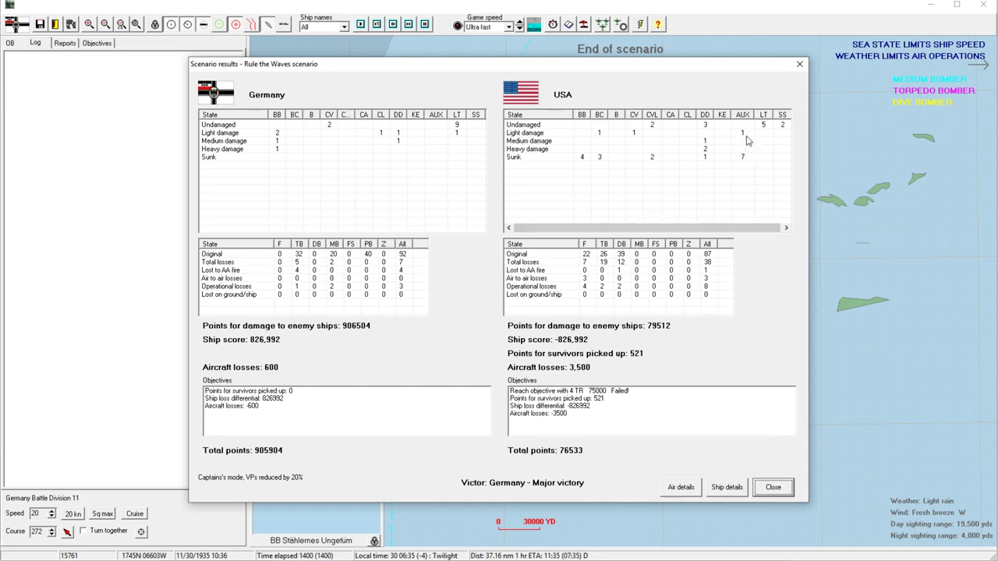
{"action": "left_click", "coordinate": [772, 487]}
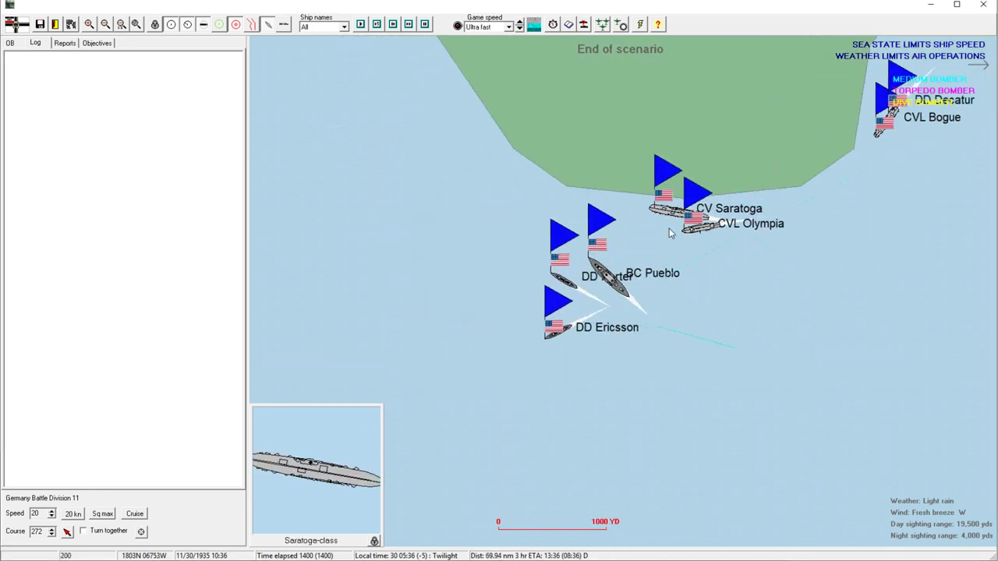
Exit the finished battle to the campaign screen reporting a German major victory.
{"action": "left_click", "coordinate": [106, 25]}
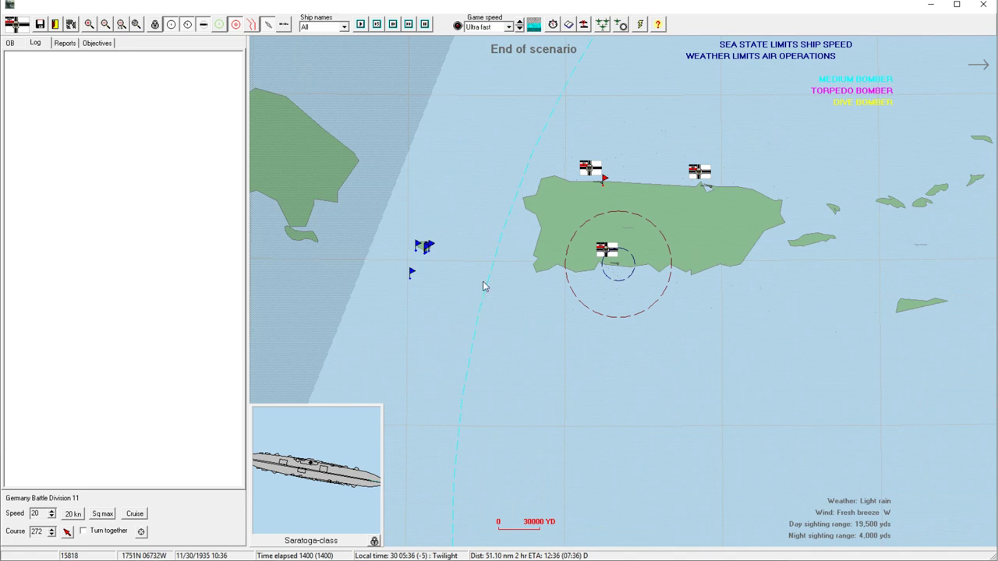
{"action": "left_click", "coordinate": [105, 25]}
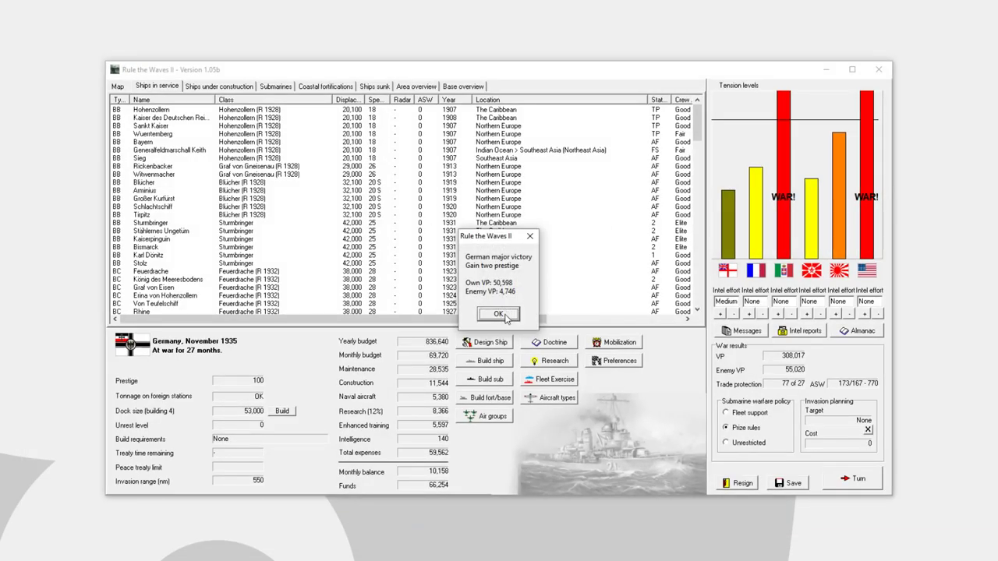
Acknowledge the major victory and add the engagement to history under its default name.
{"action": "left_click", "coordinate": [499, 314]}
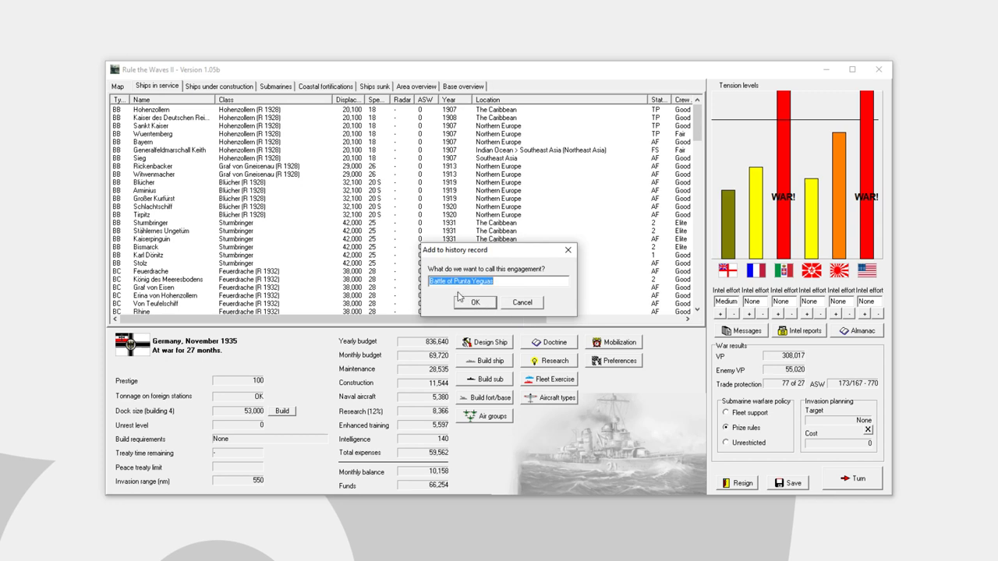
{"action": "mouse_move", "coordinate": [483, 306]}
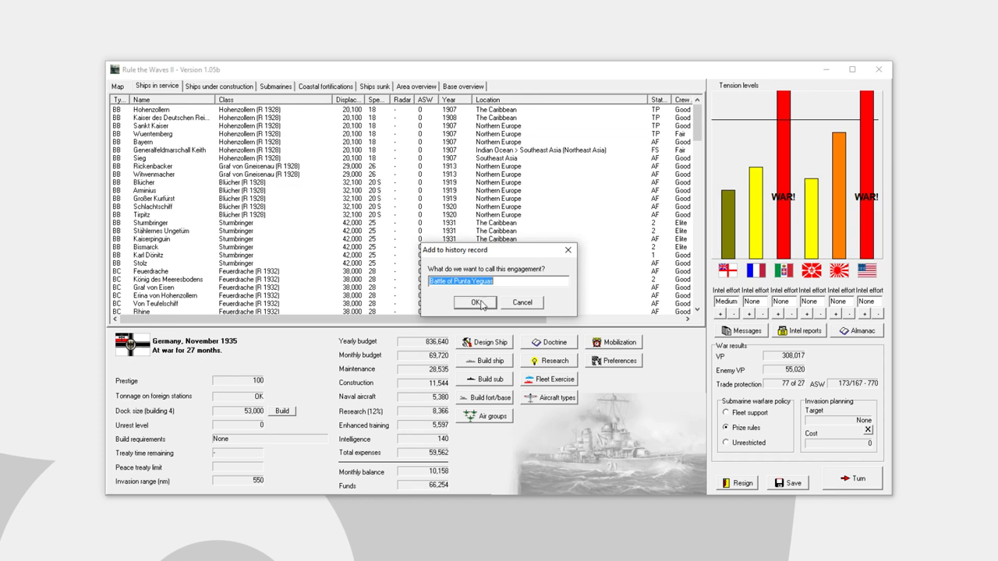
{"action": "mouse_move", "coordinate": [480, 306]}
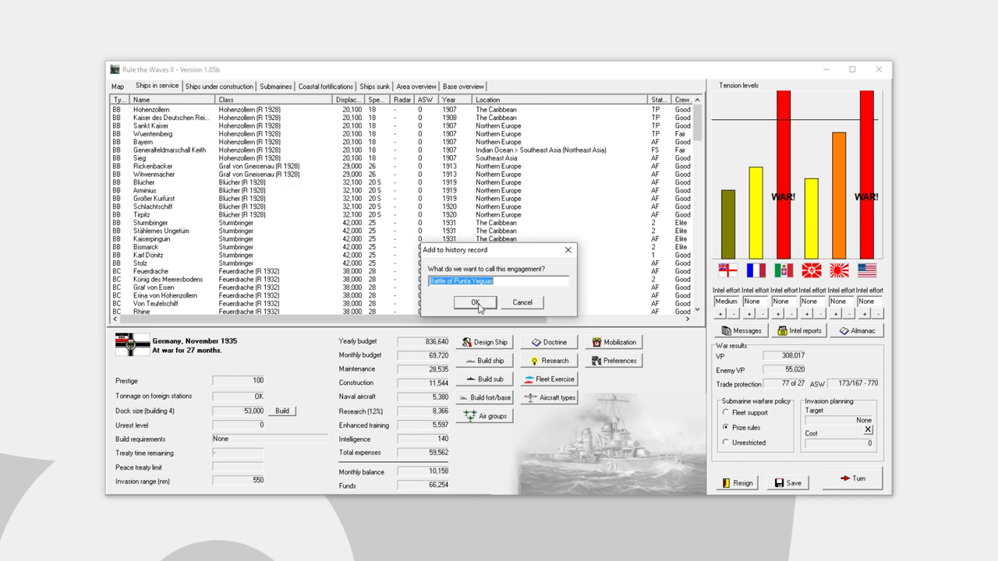
{"action": "left_click", "coordinate": [474, 302]}
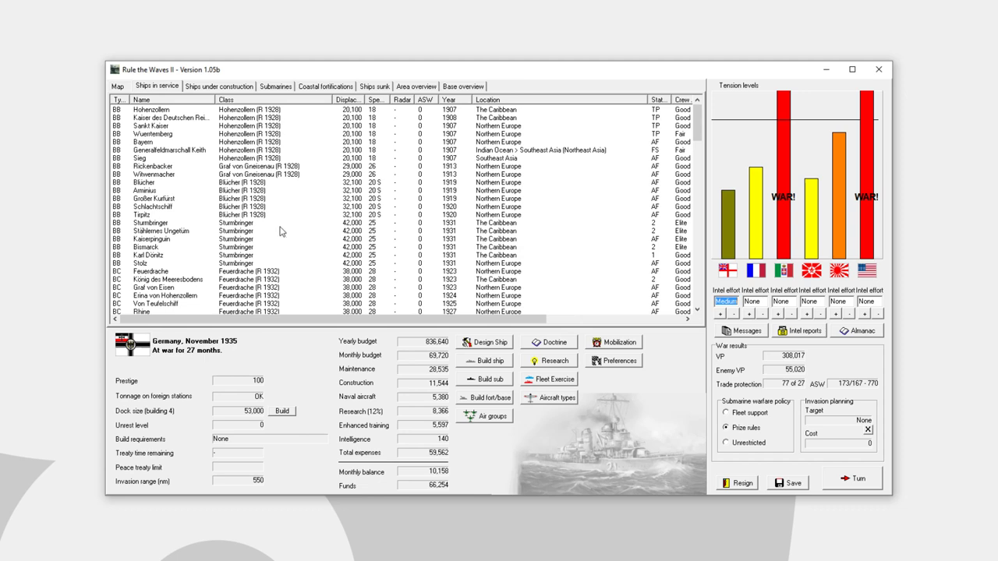
Select a ship in service and show the Caribbean campaign map.
{"action": "left_click", "coordinate": [234, 223]}
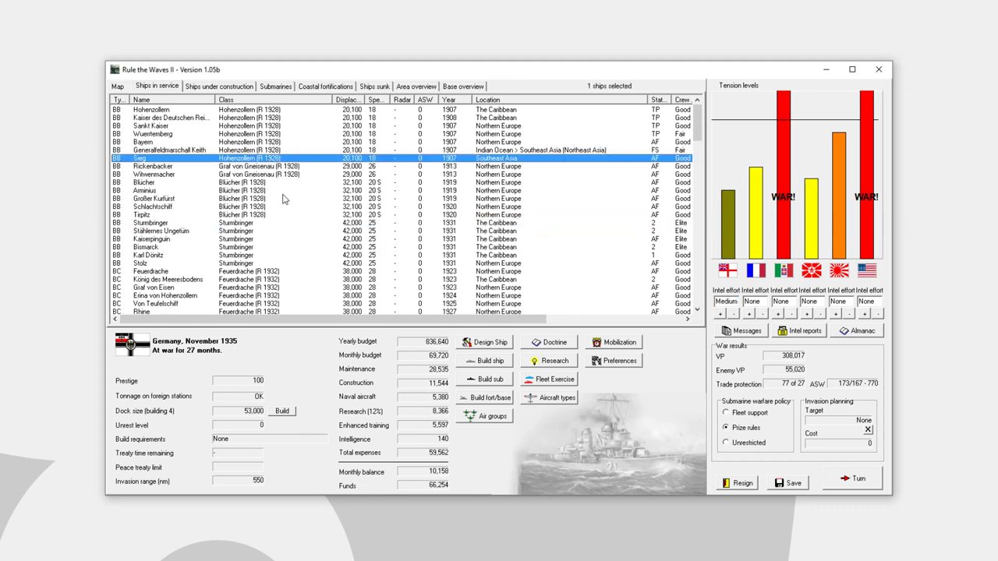
{"action": "mouse_move", "coordinate": [404, 197]}
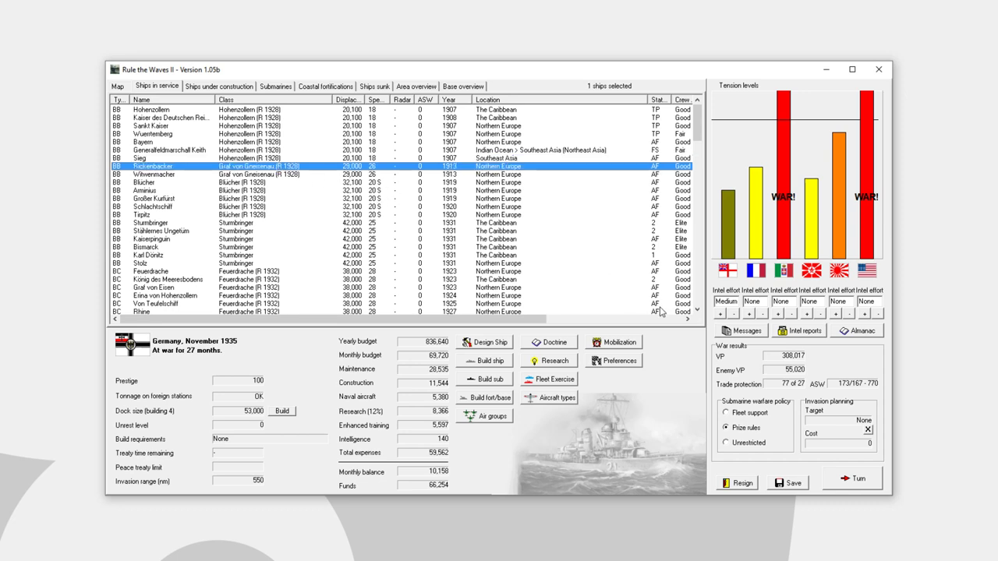
{"action": "mouse_move", "coordinate": [471, 232]}
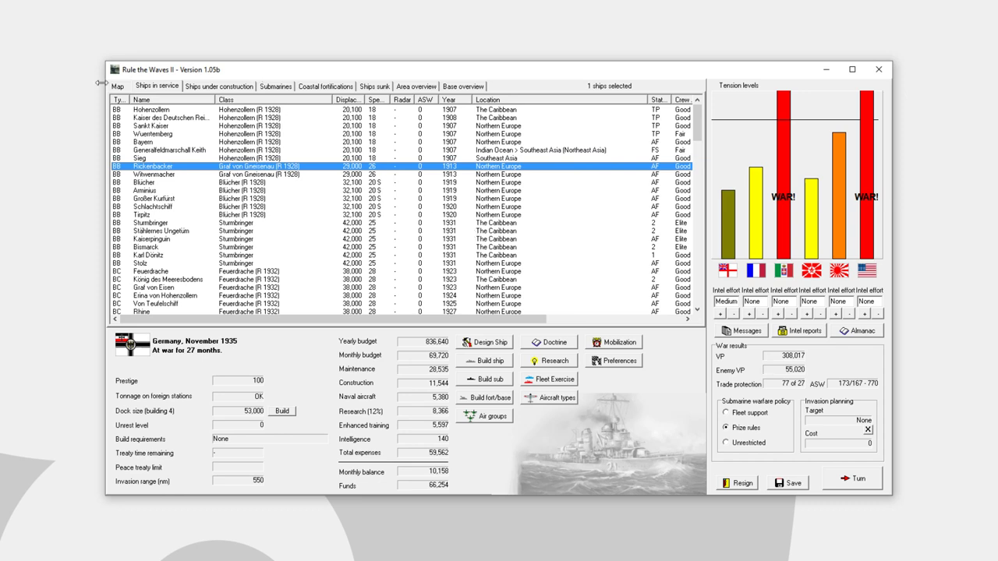
{"action": "left_click", "coordinate": [117, 86]}
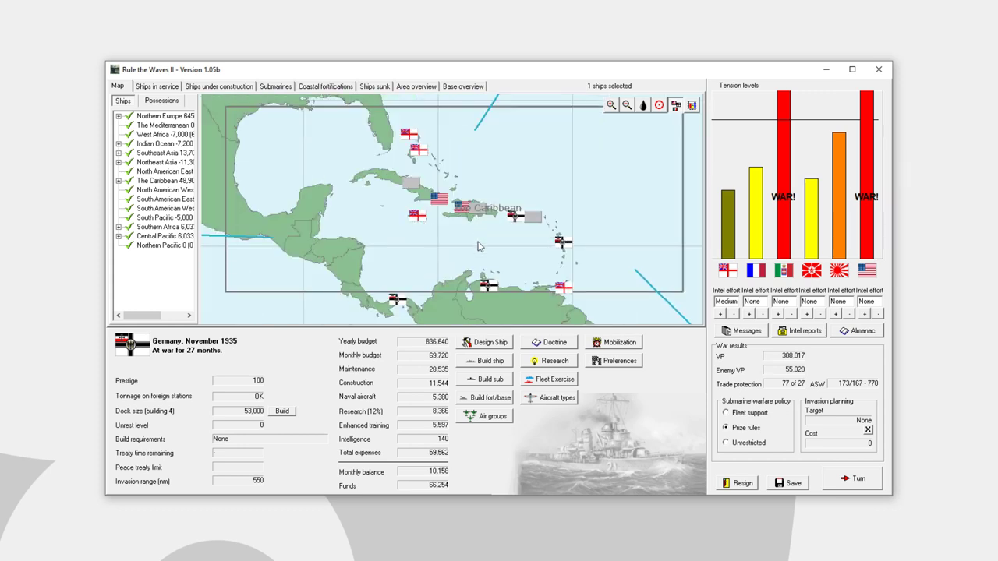
Zoom the campaign map into the Caribbean so ports like Kingston and Port au Prince are labelled.
{"action": "left_click", "coordinate": [611, 104]}
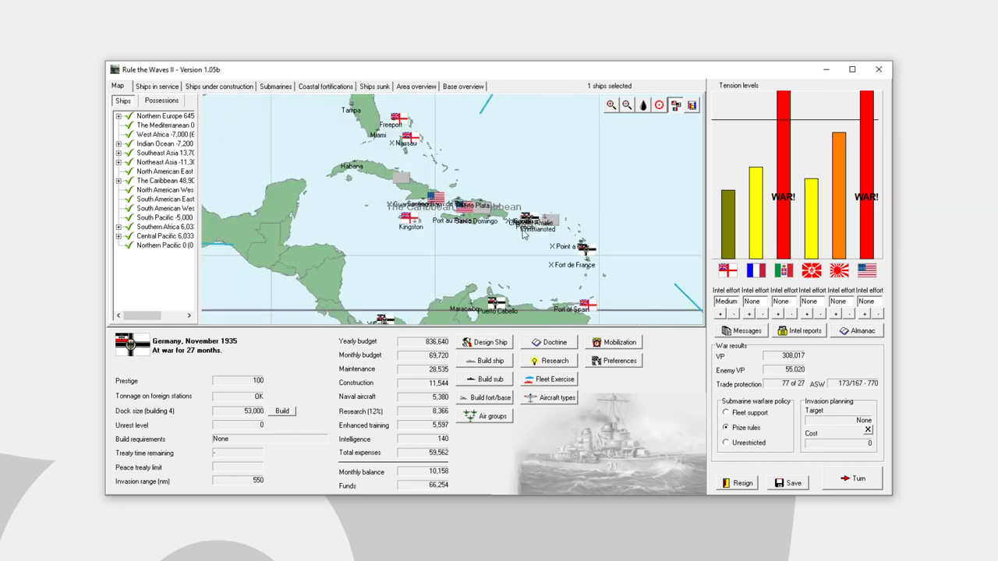
{"action": "mouse_move", "coordinate": [529, 209]}
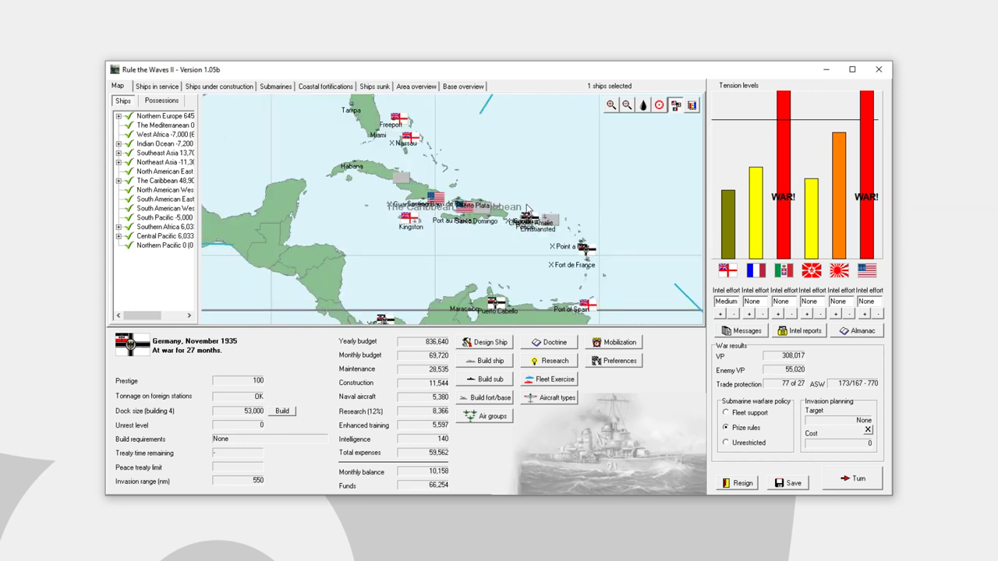